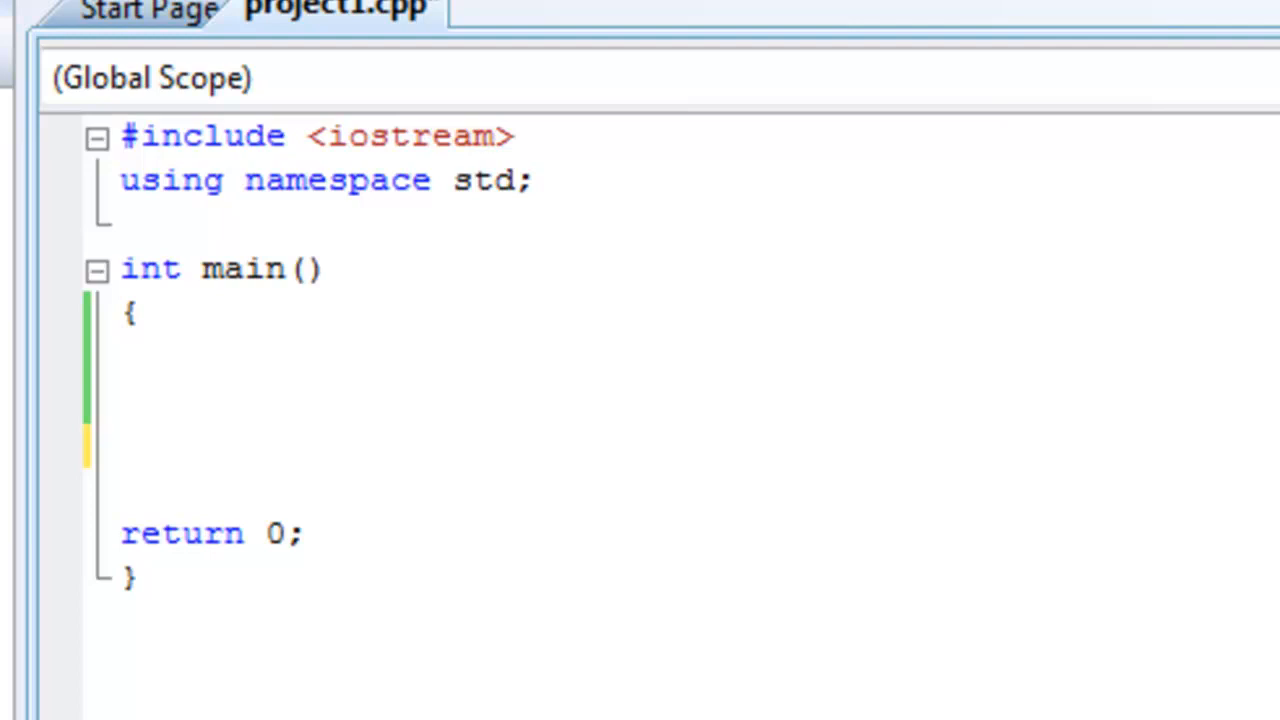
- Declare a double variable named grade inside main's body
click(120, 448)
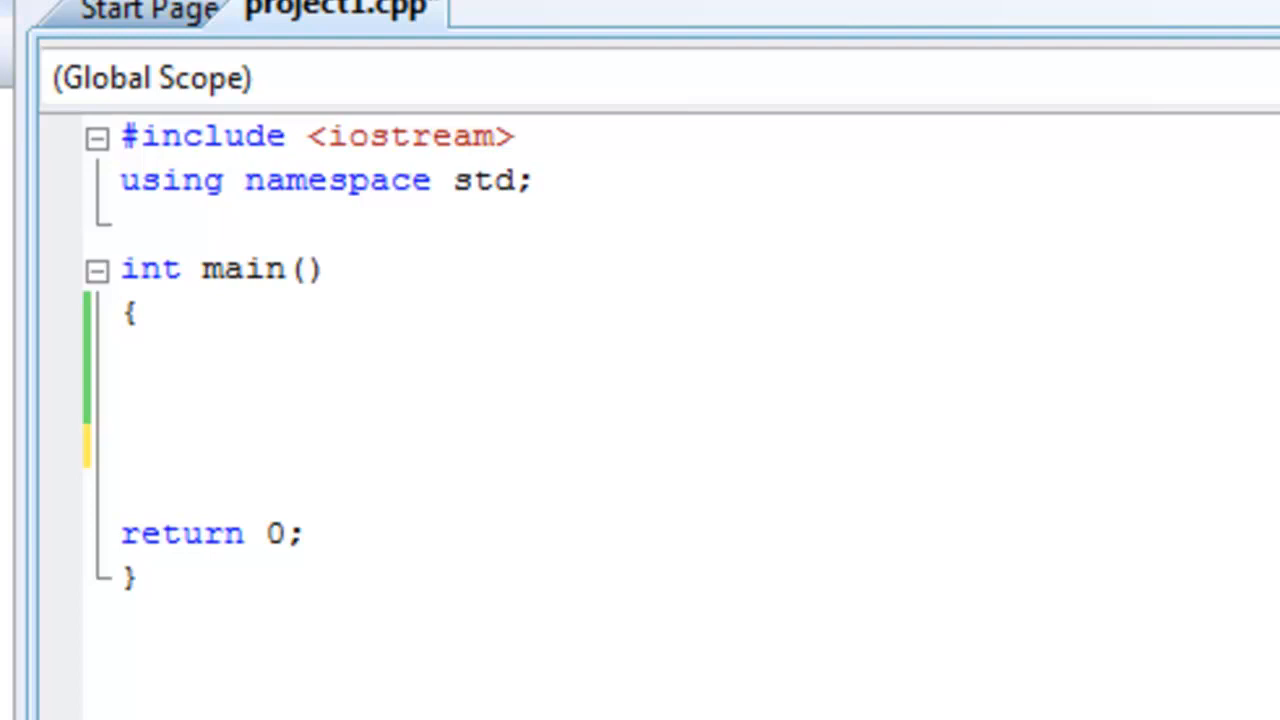
mouse_move(576, 642)
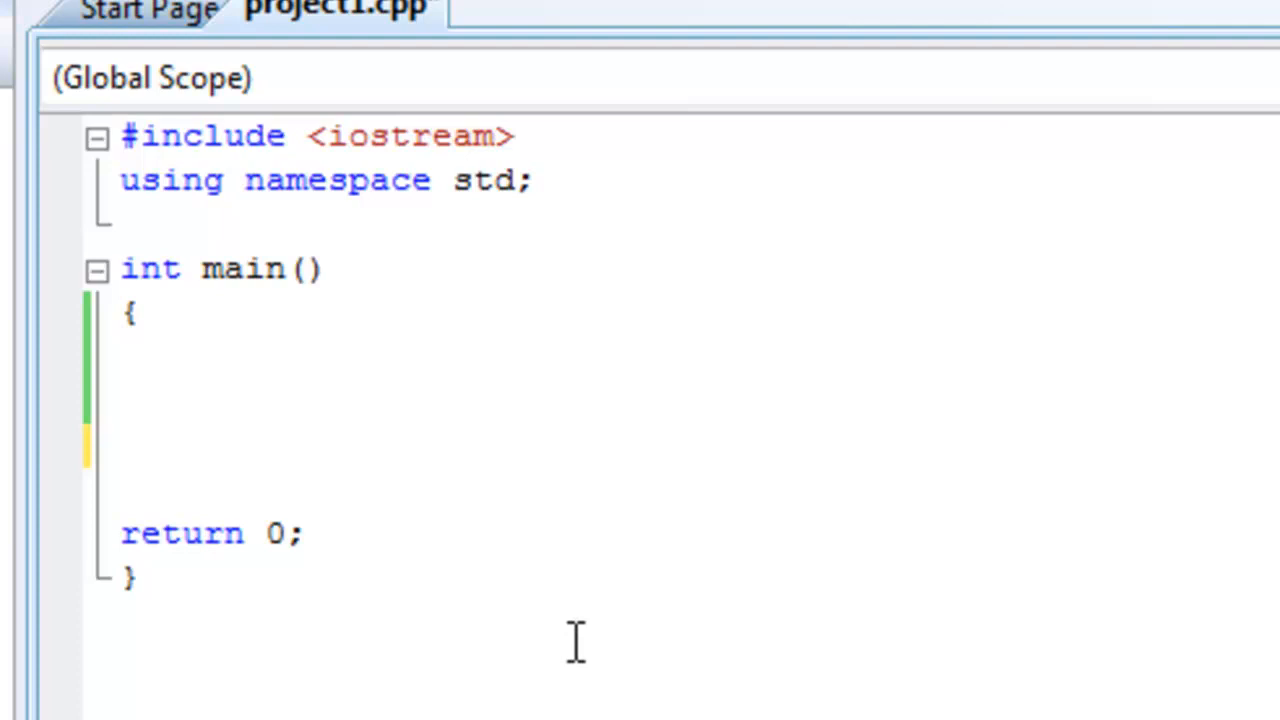
text(do)
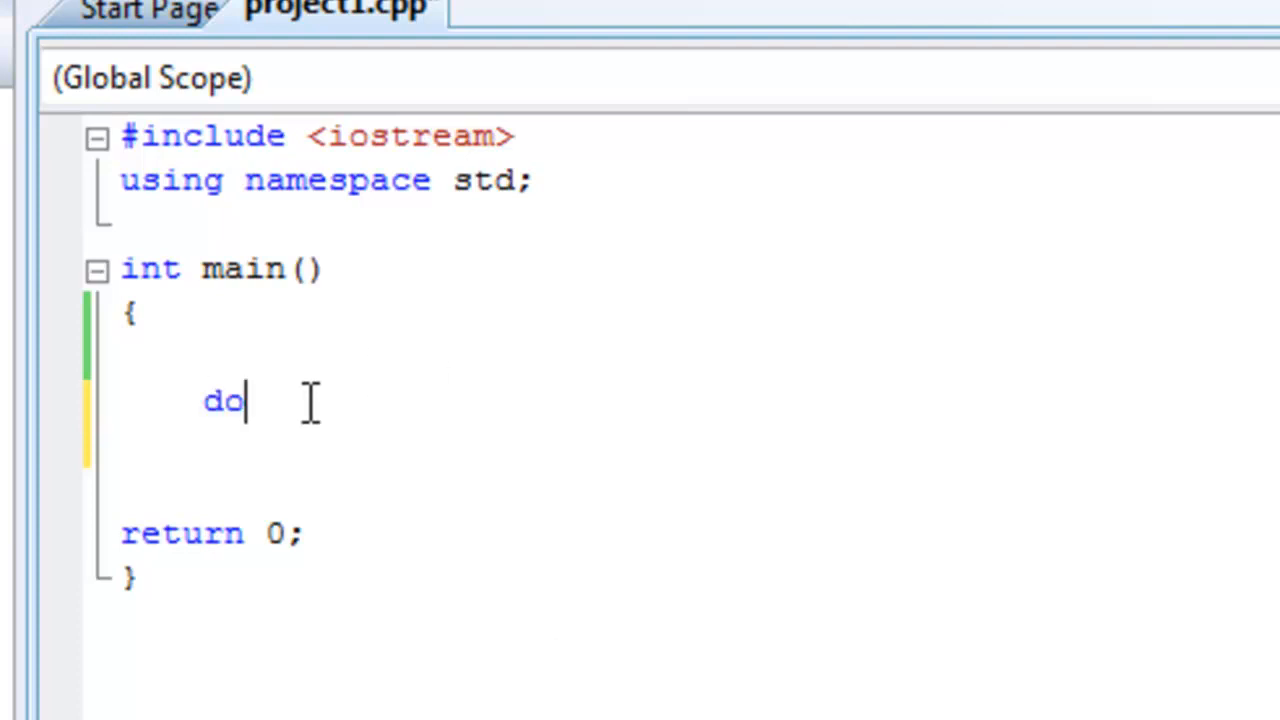
text(uble)
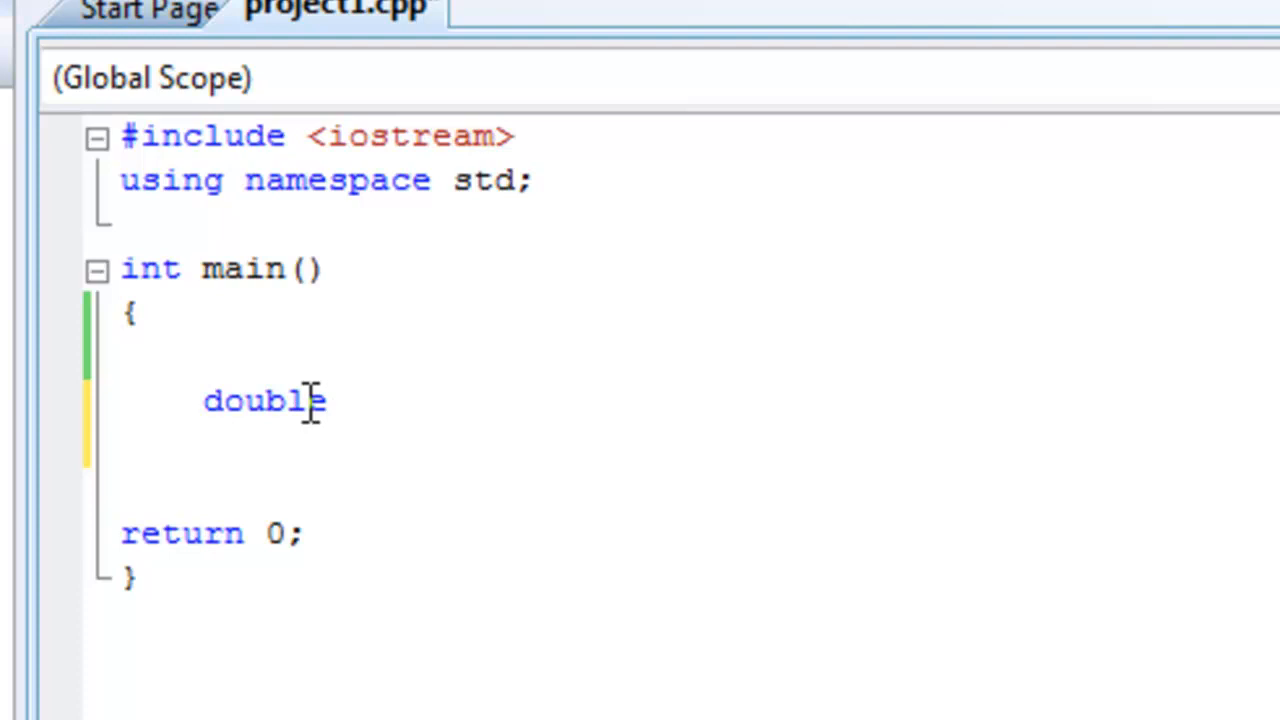
text(grade;)
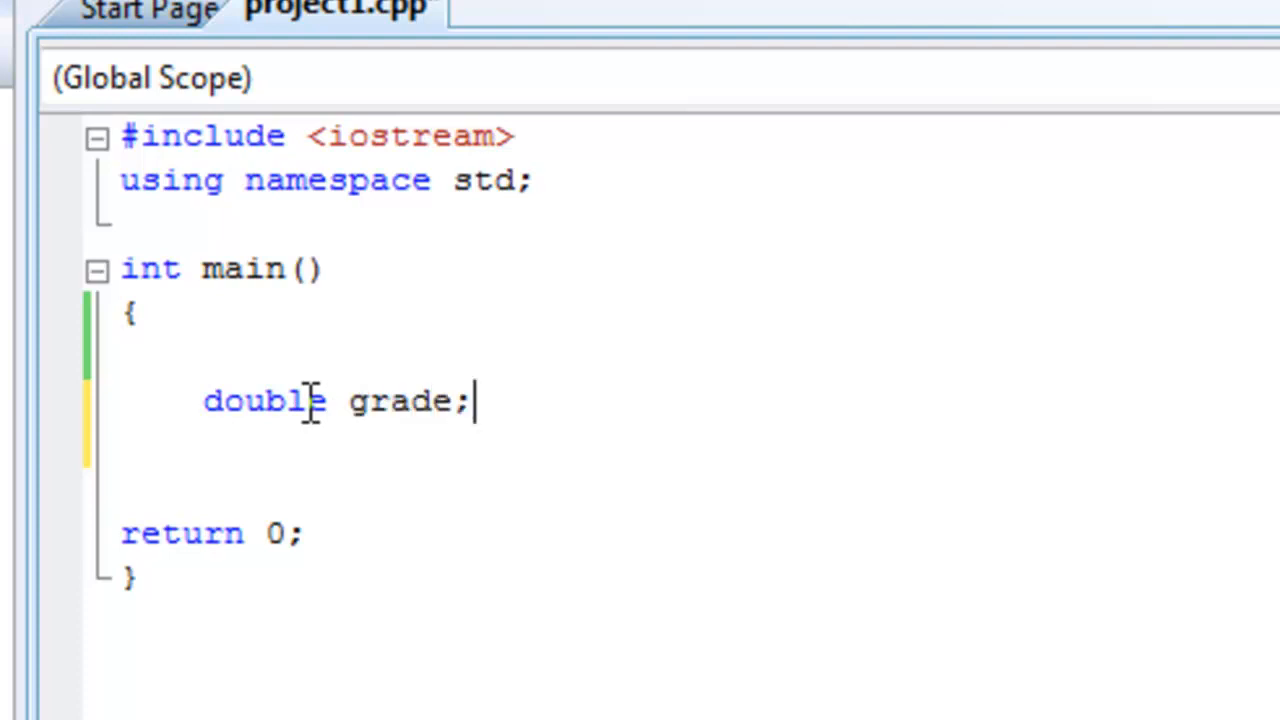
key(enter)
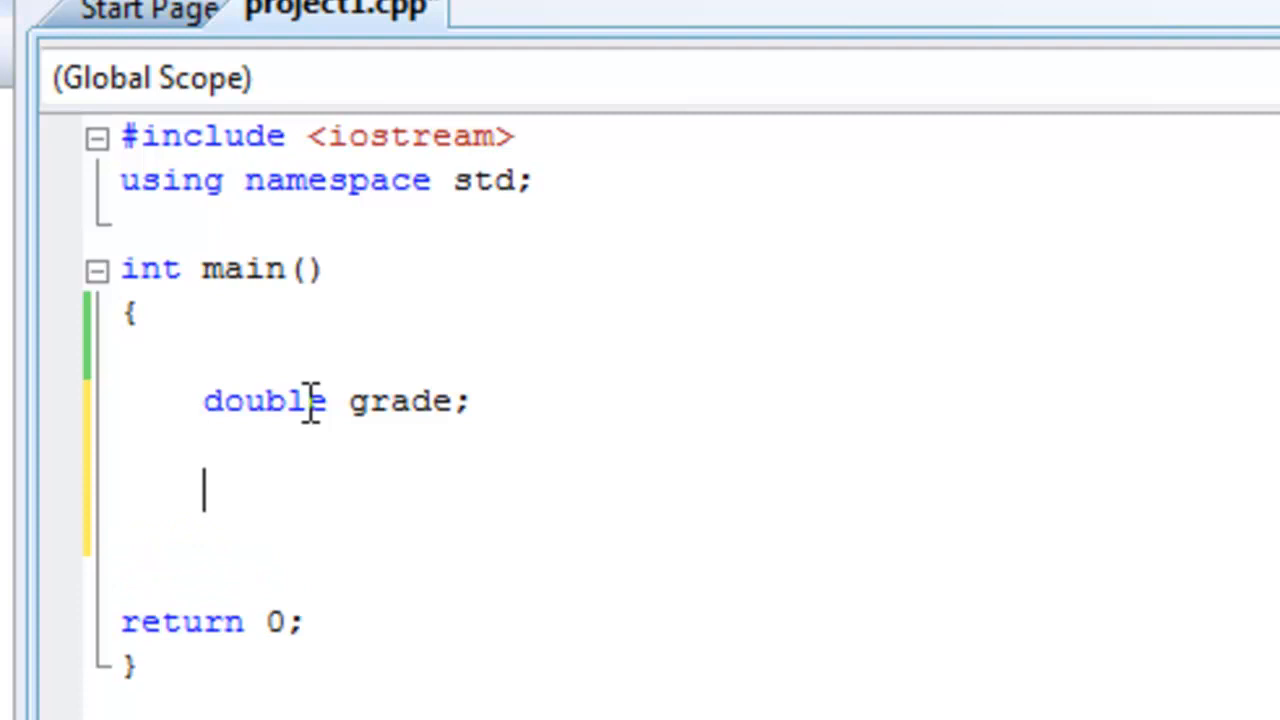
- Write the cout prompt "please enter your grade? " and a cin statement reading into grade
text(cout)
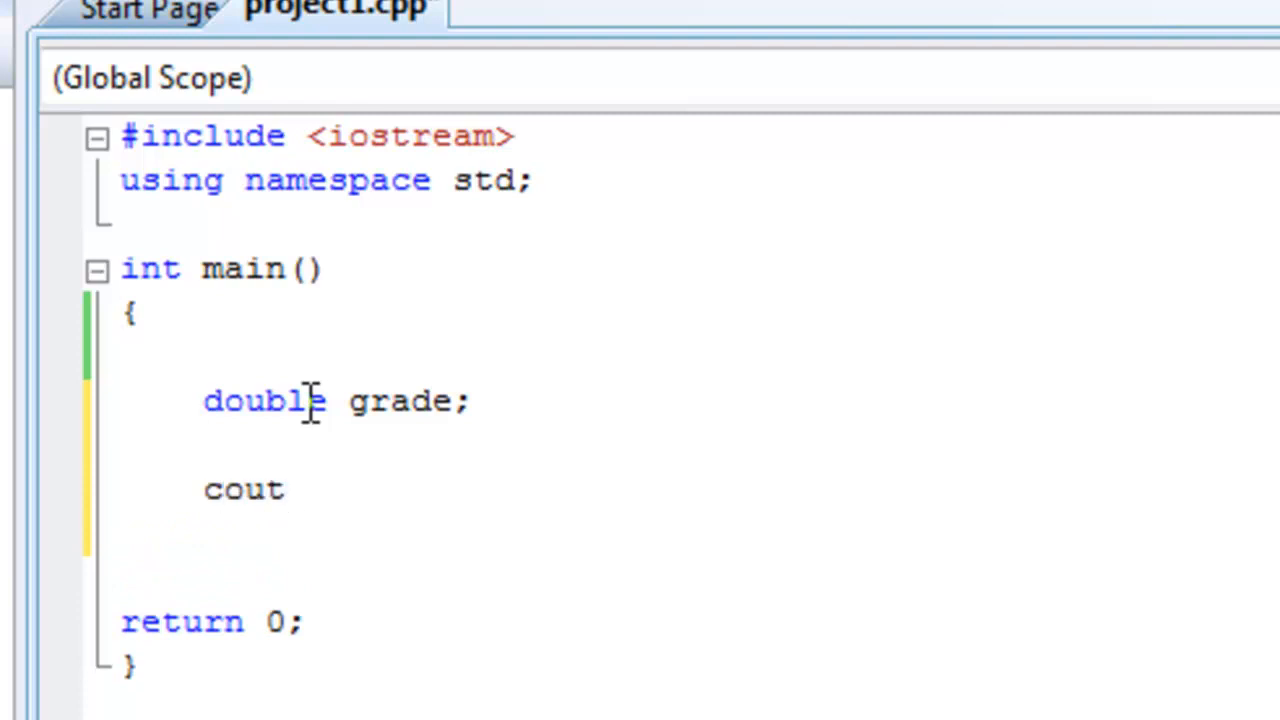
text(<< ")
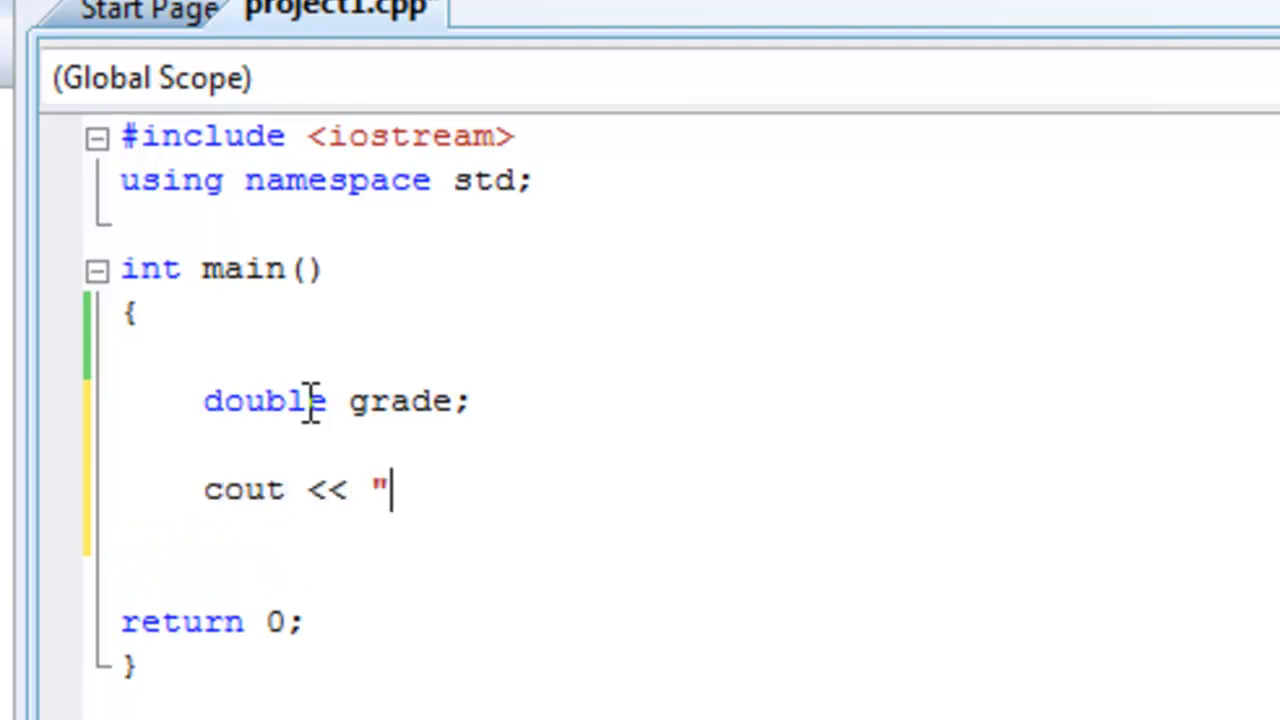
text(please enter your)
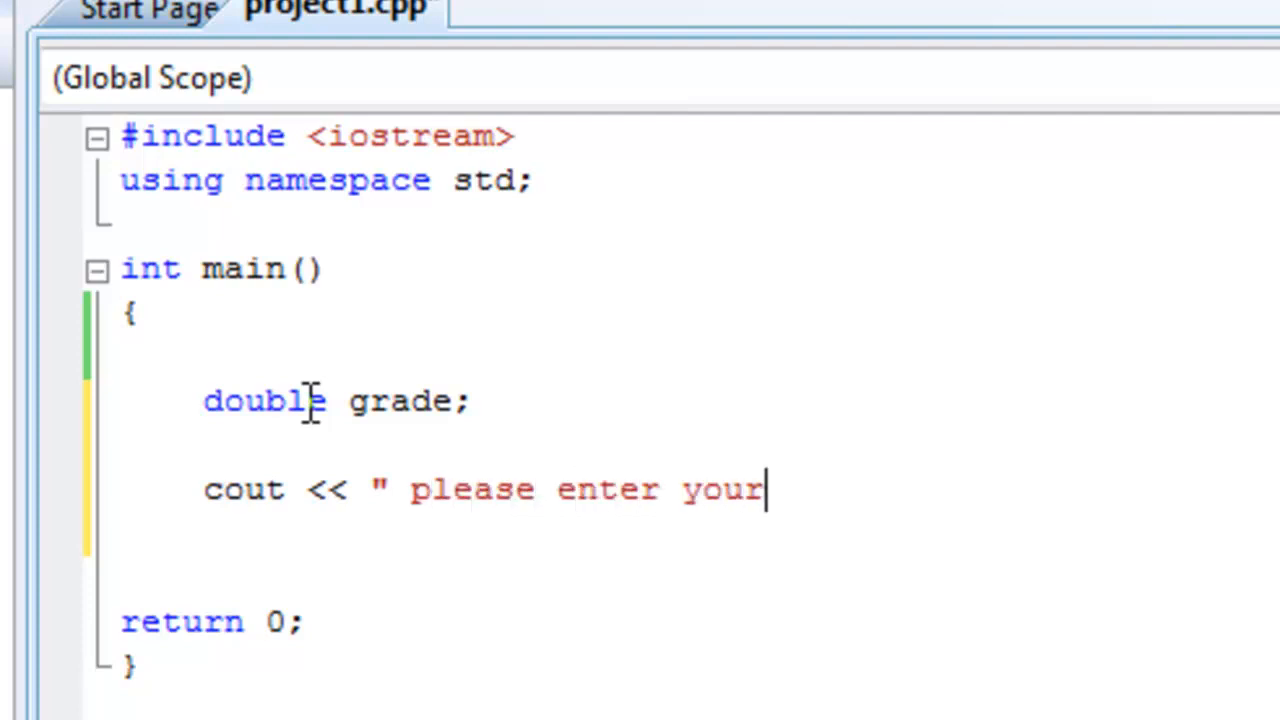
text(grade)
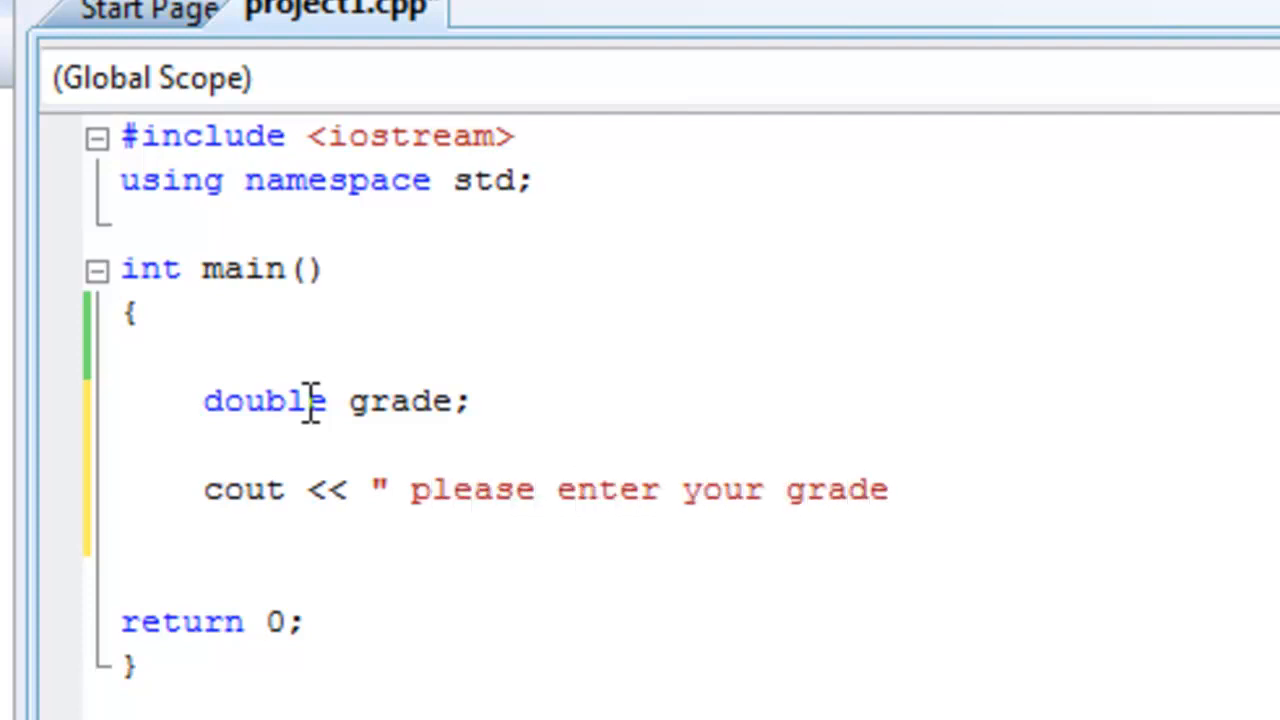
text(? ":)
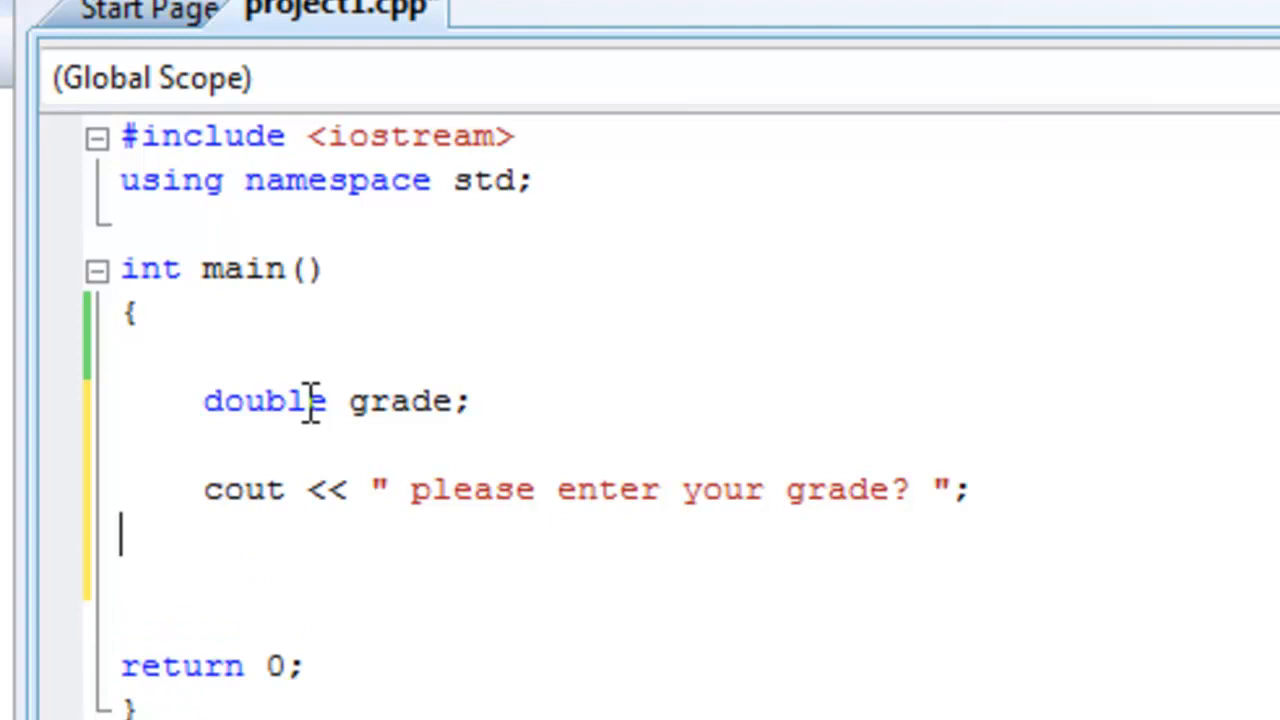
text(cin)
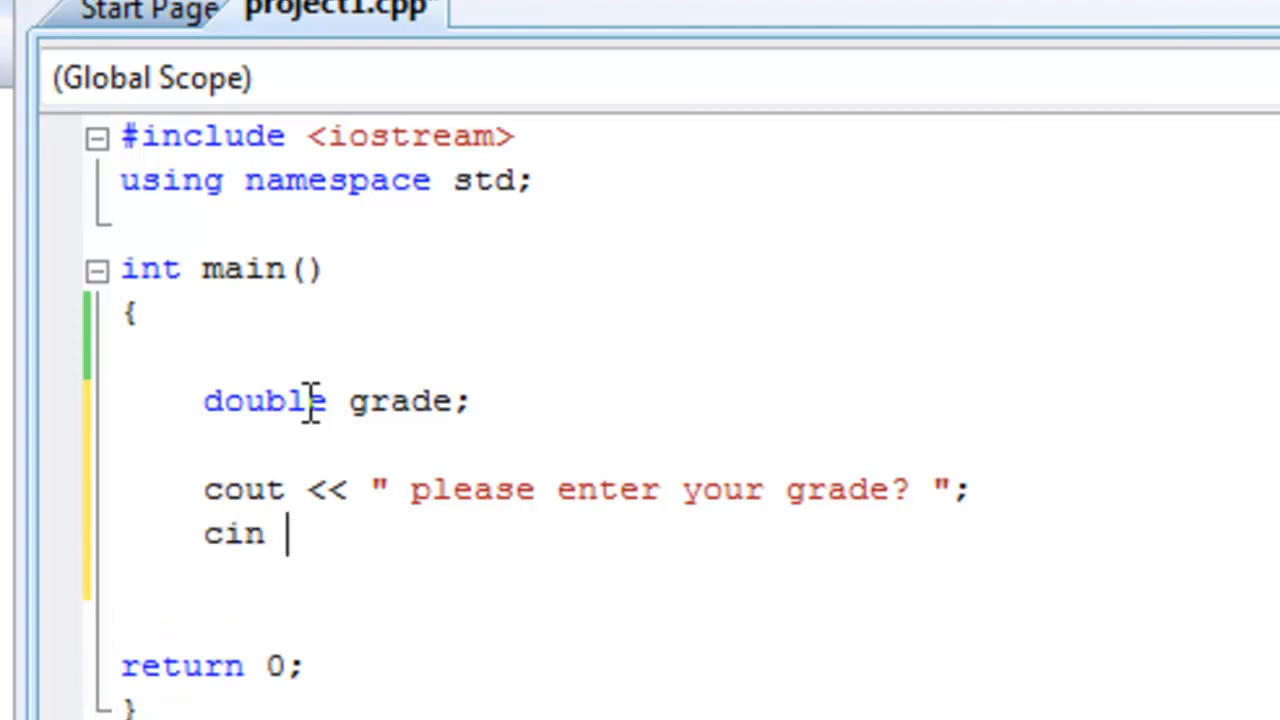
text(>> j)
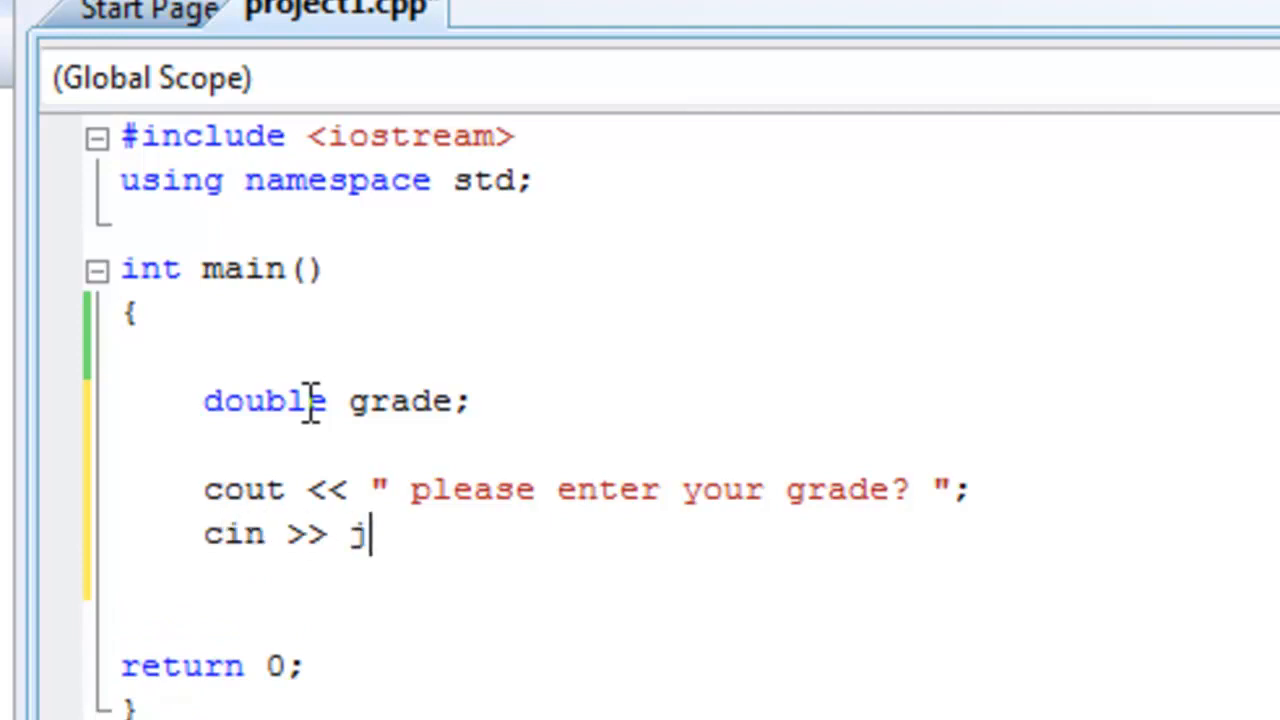
text(rade;)
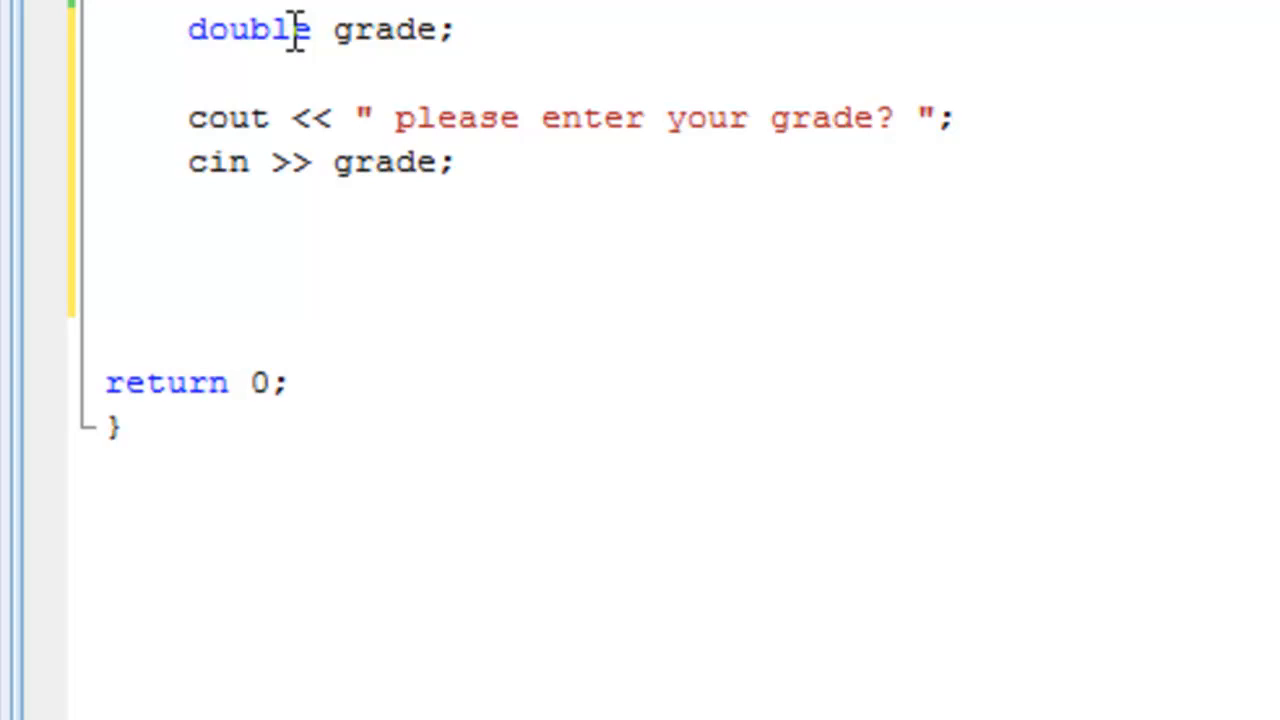
- Begin the if statement with the first comparison grade > 90 in parentheses
text(if)
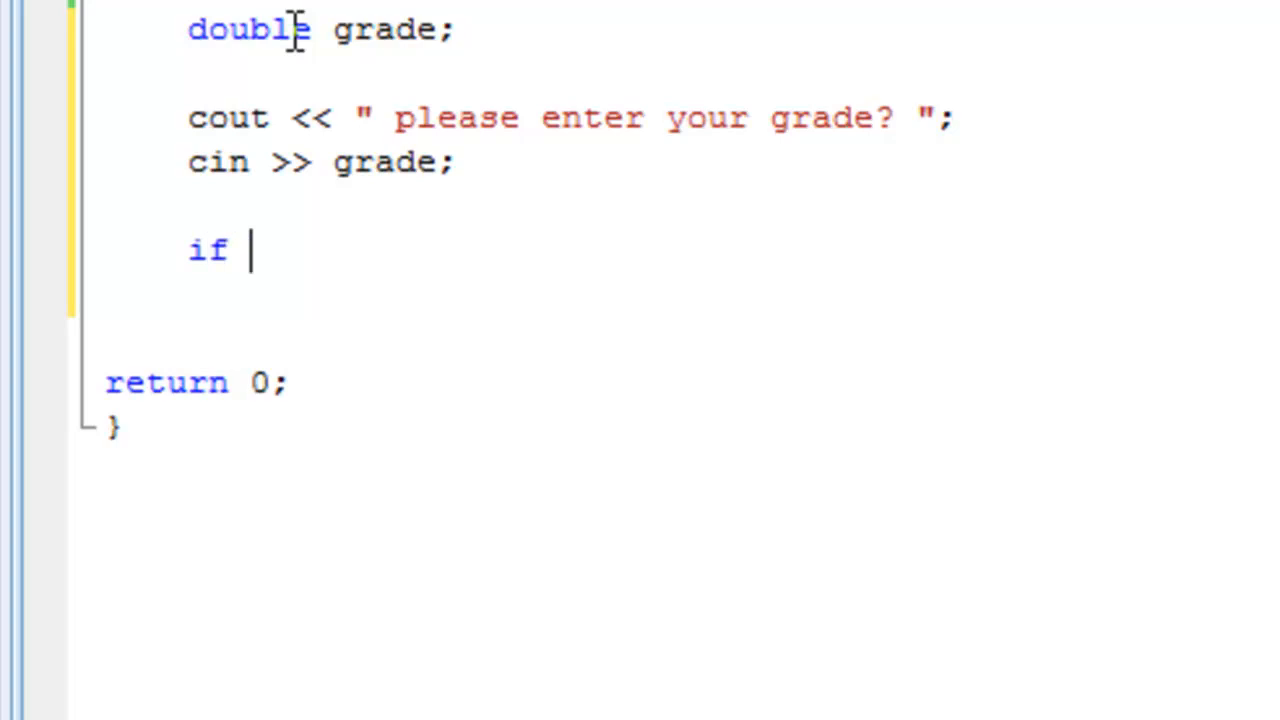
text(())
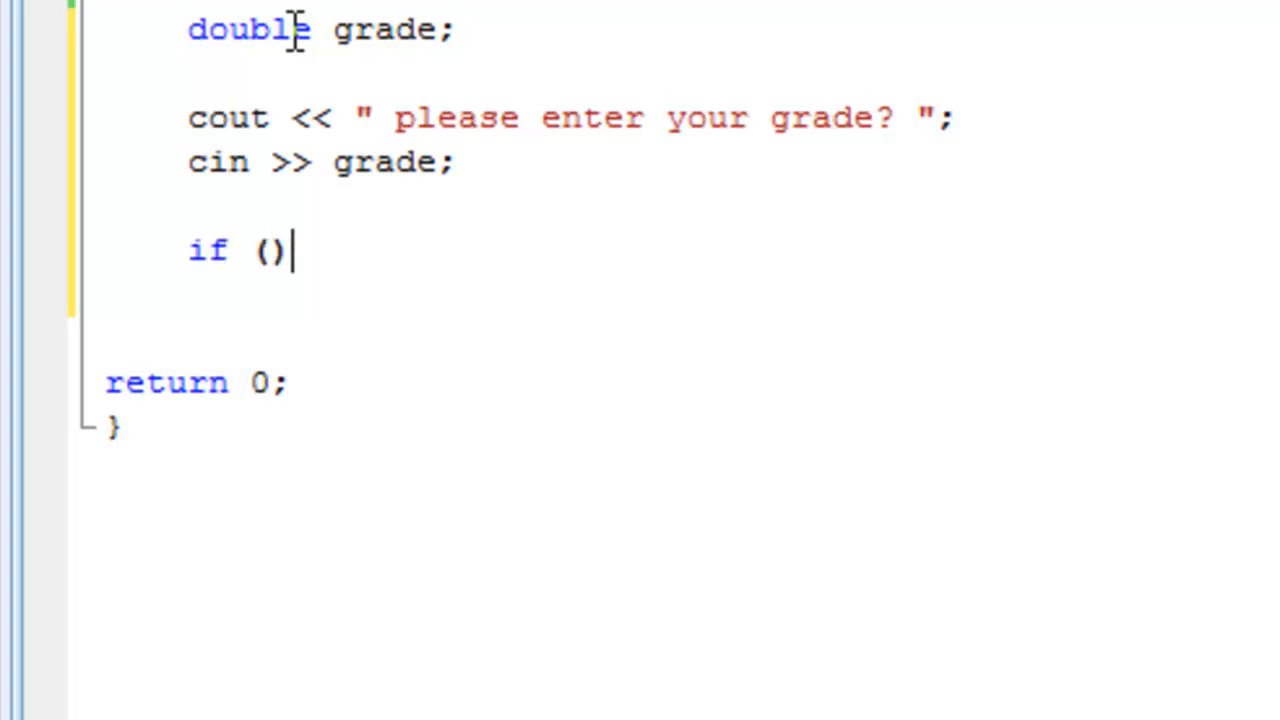
text(g)
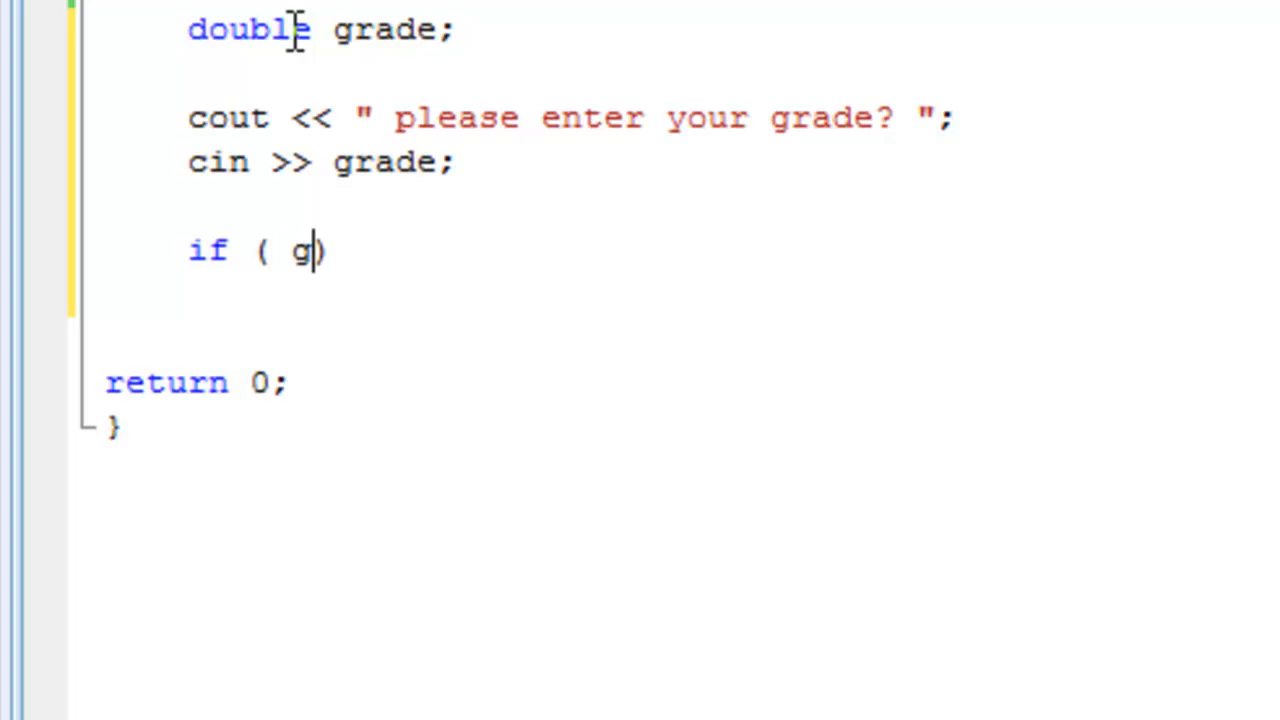
text(rade >)
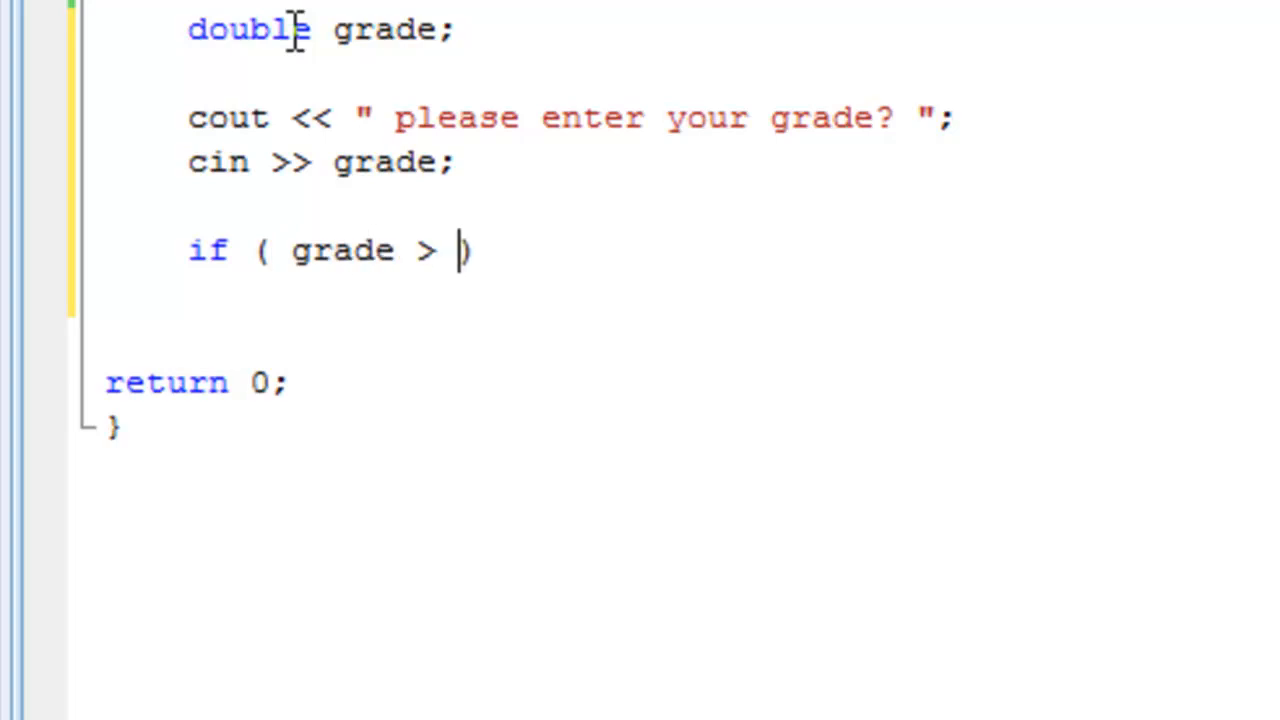
text(90)
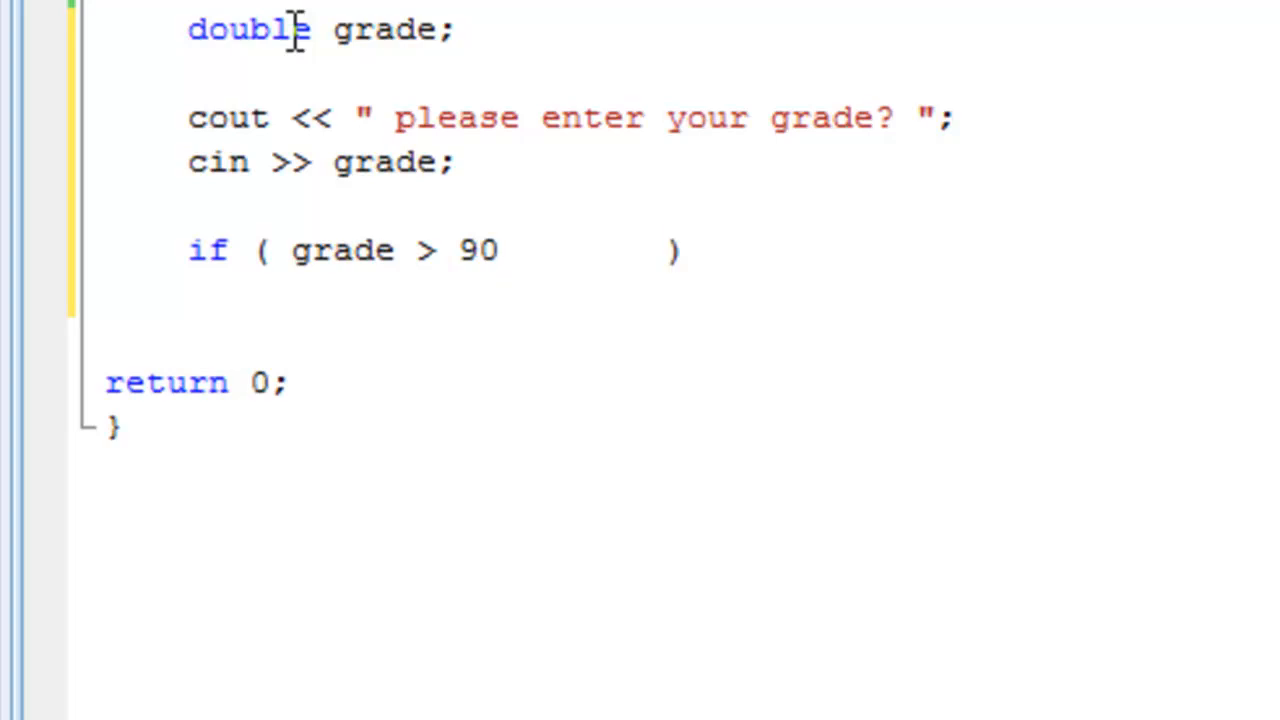
text())
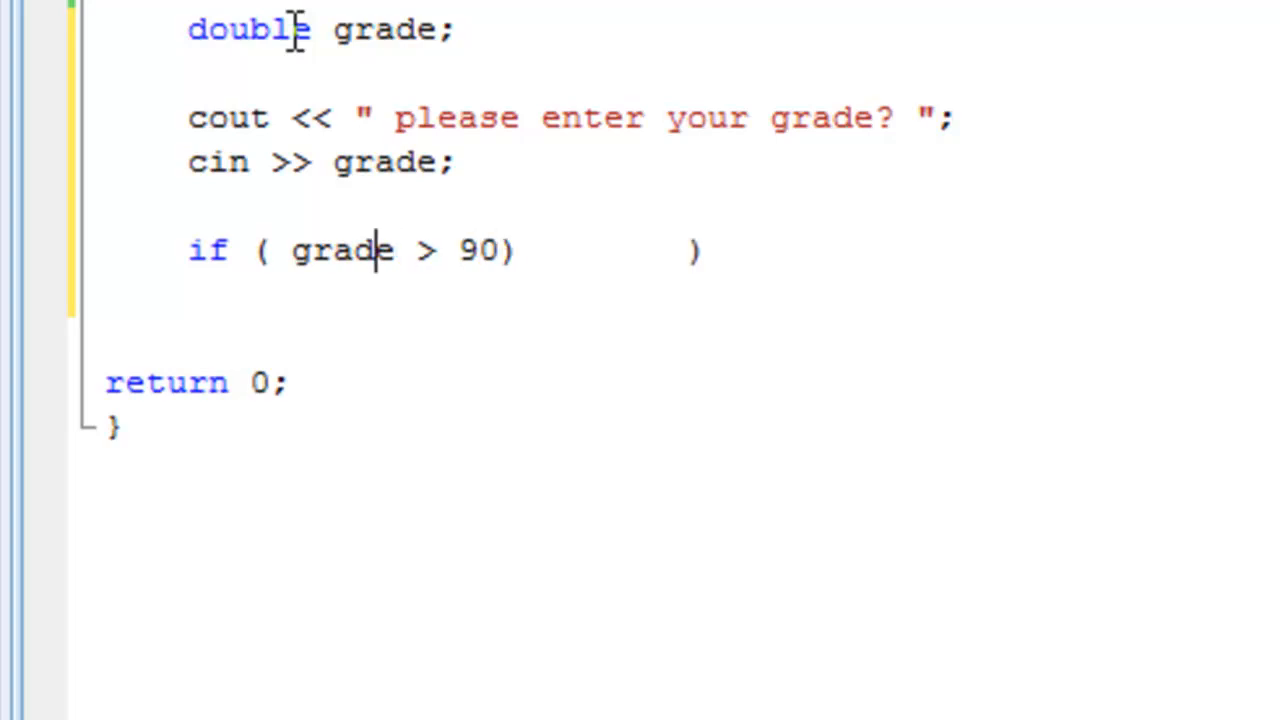
text(()
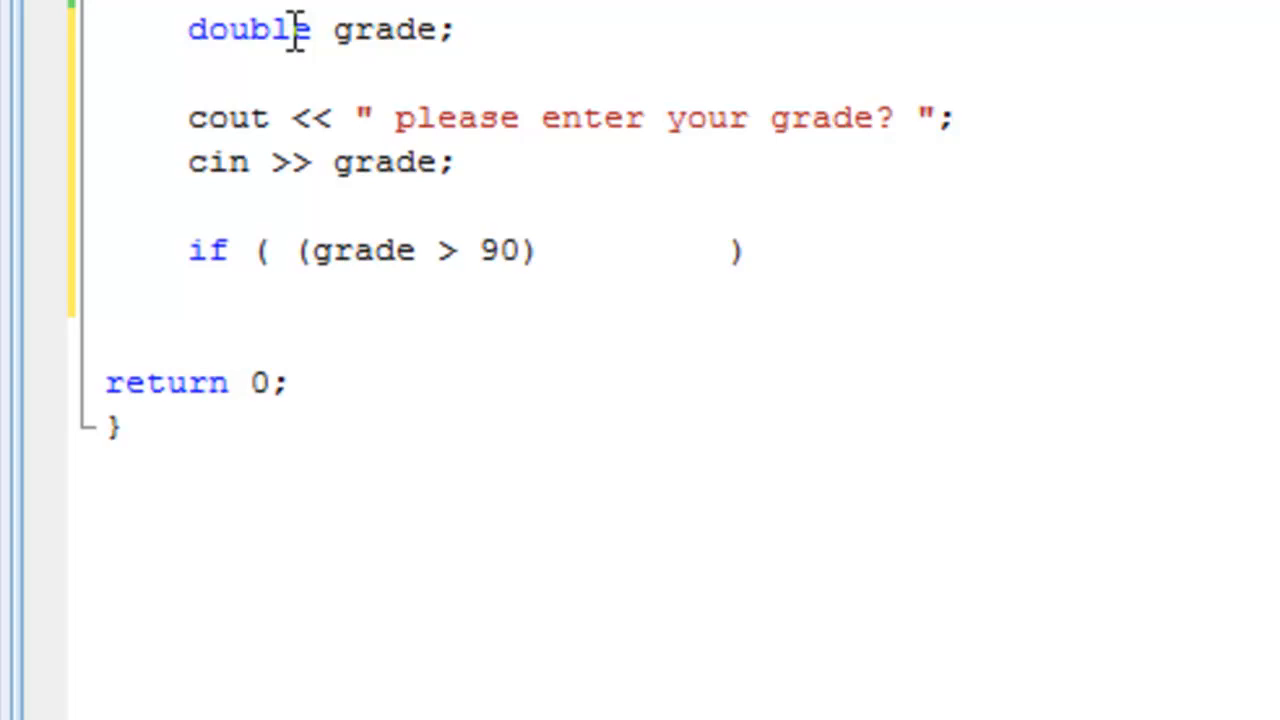
- Join a second parenthesised comparison with && so the condition reads (grade > 90) && (grade <100)
text(&&)
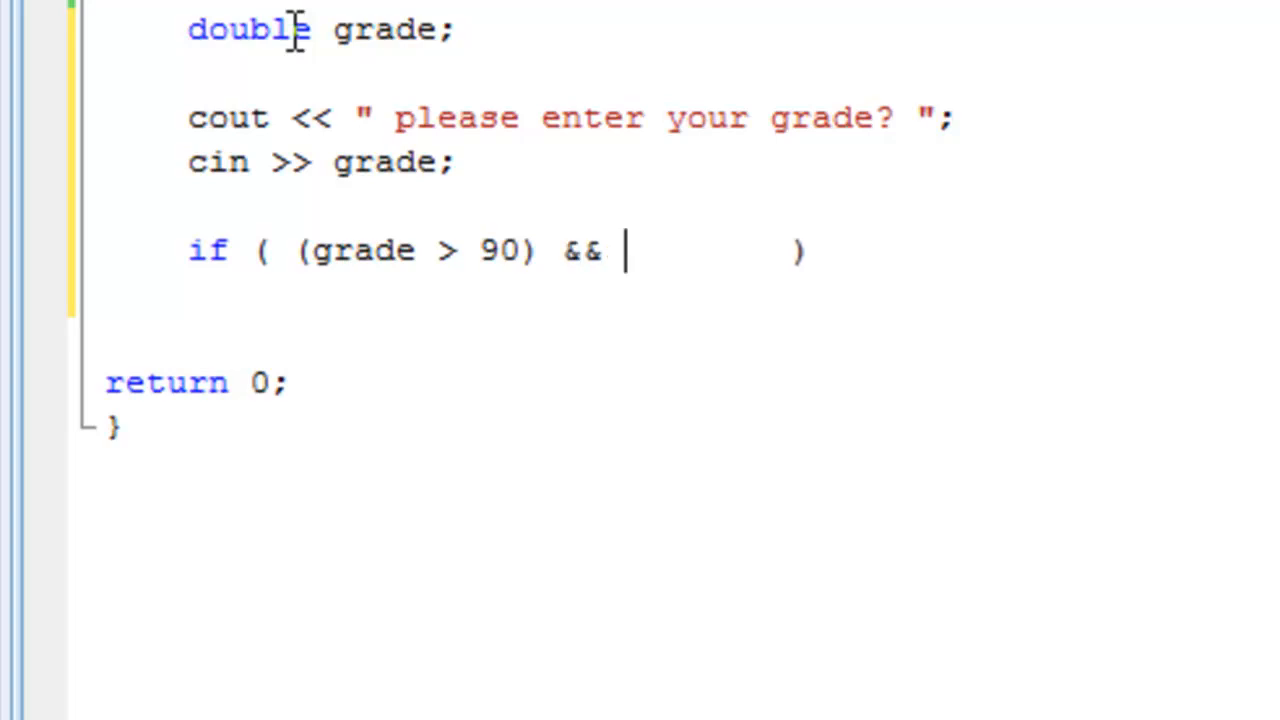
text(())
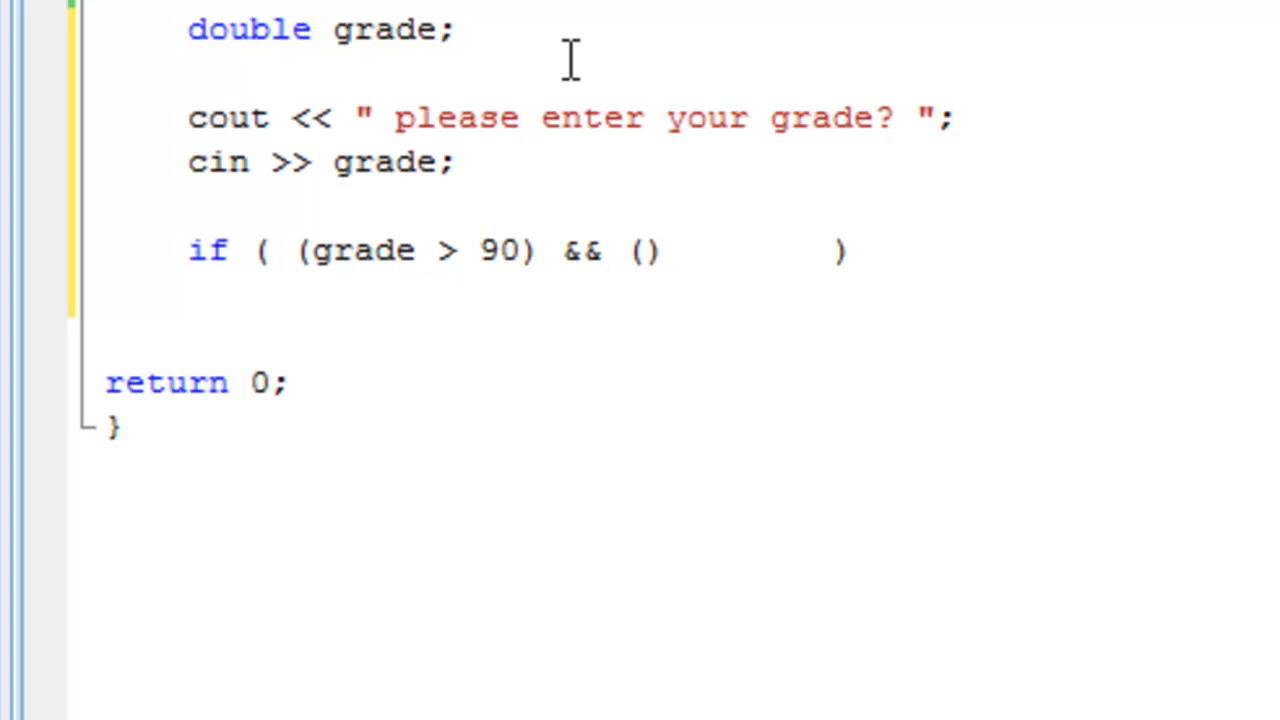
double_click(584, 250)
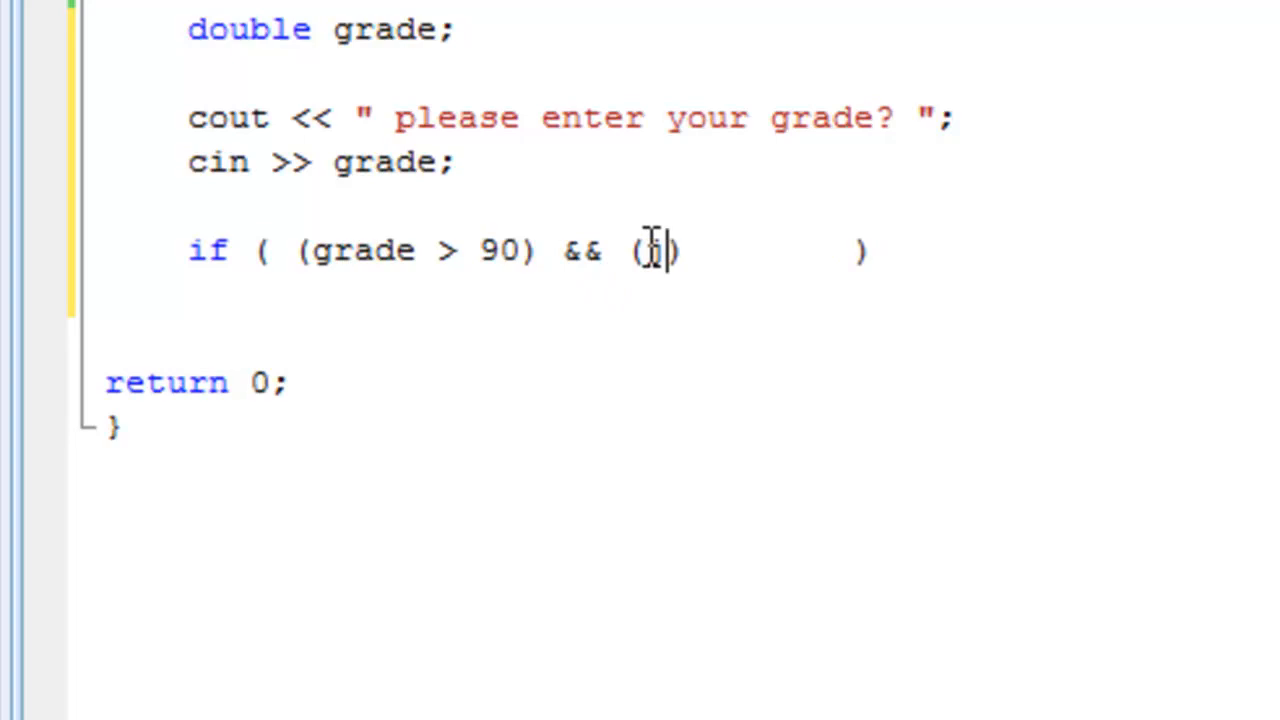
text(grade <100)
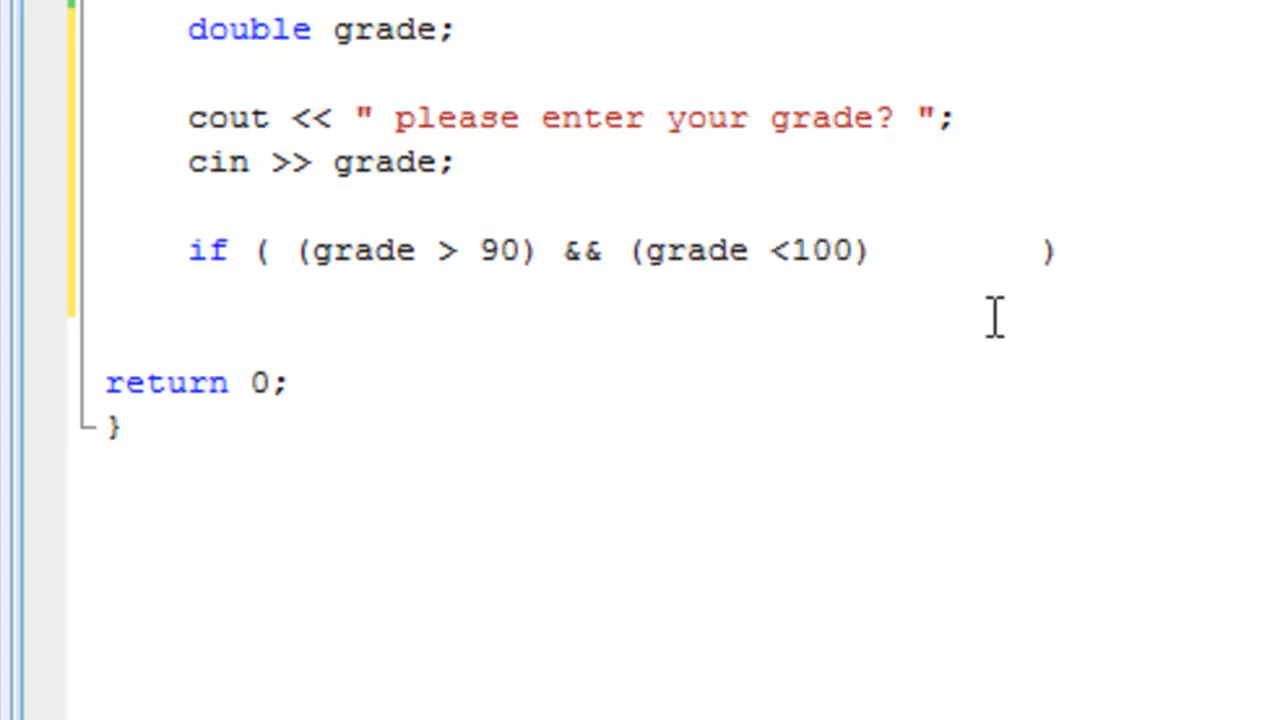
click(916, 250)
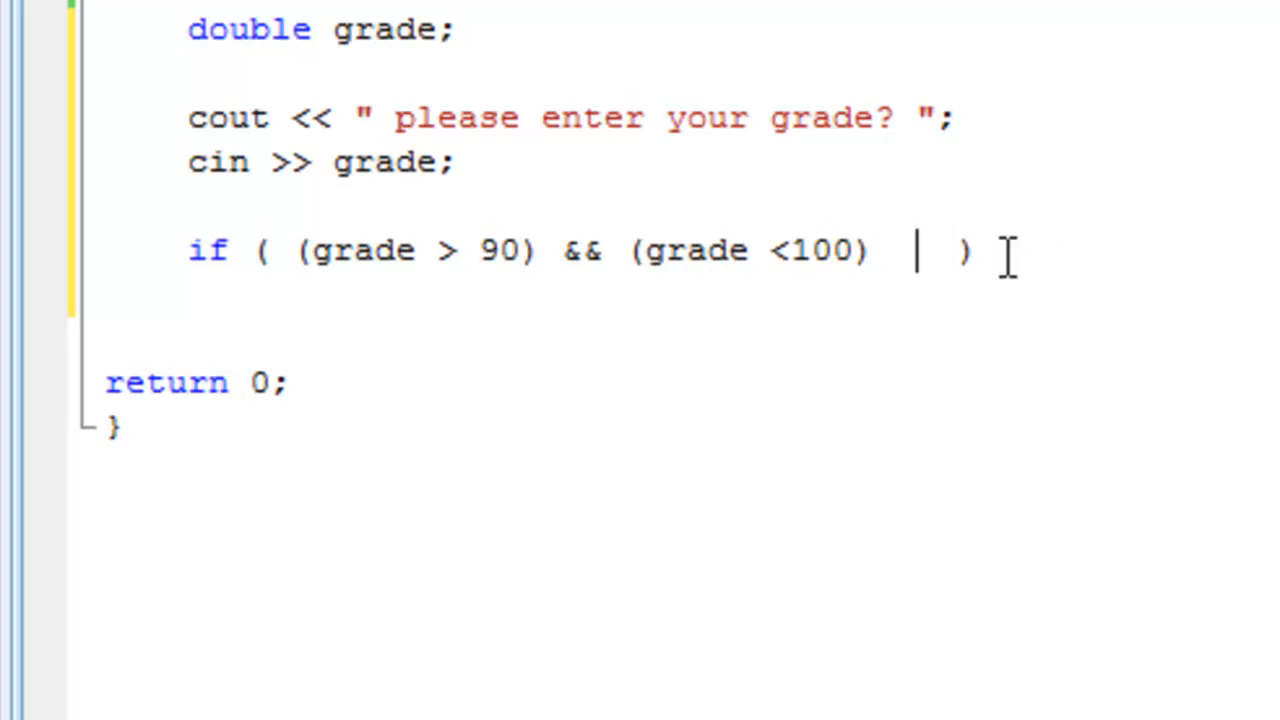
double_click(962, 250)
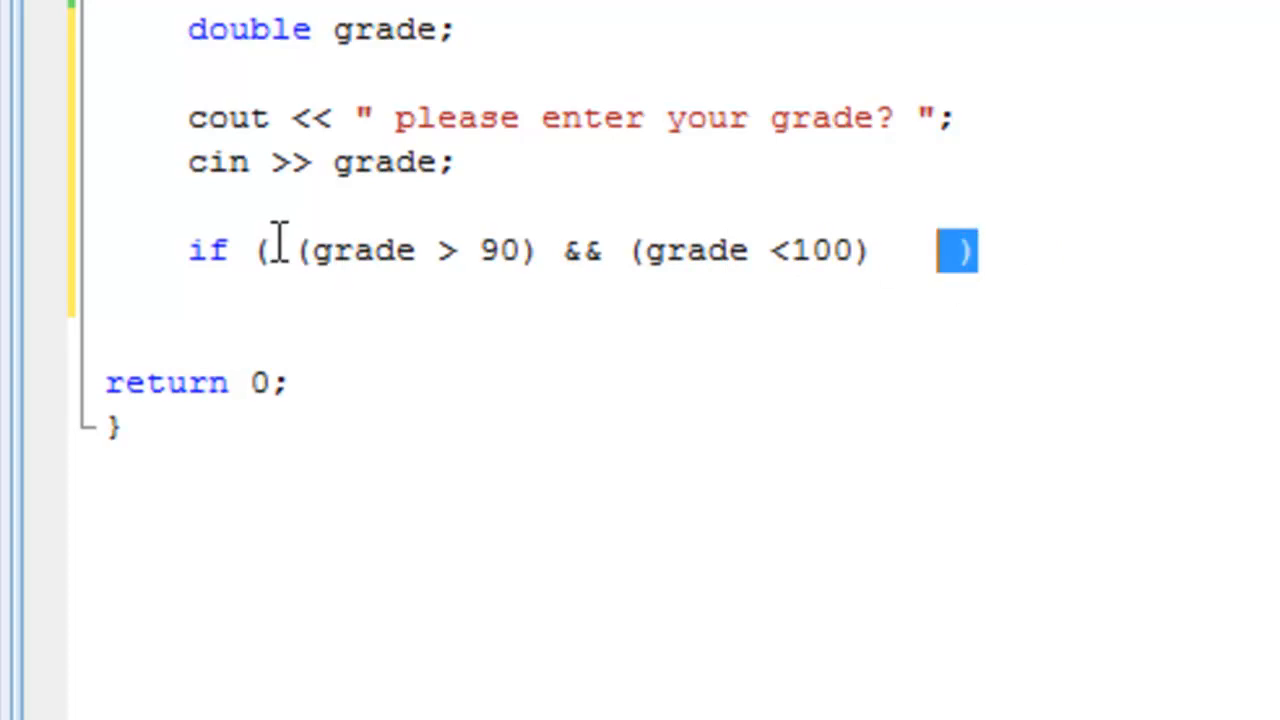
drag(300, 250, 500, 250)
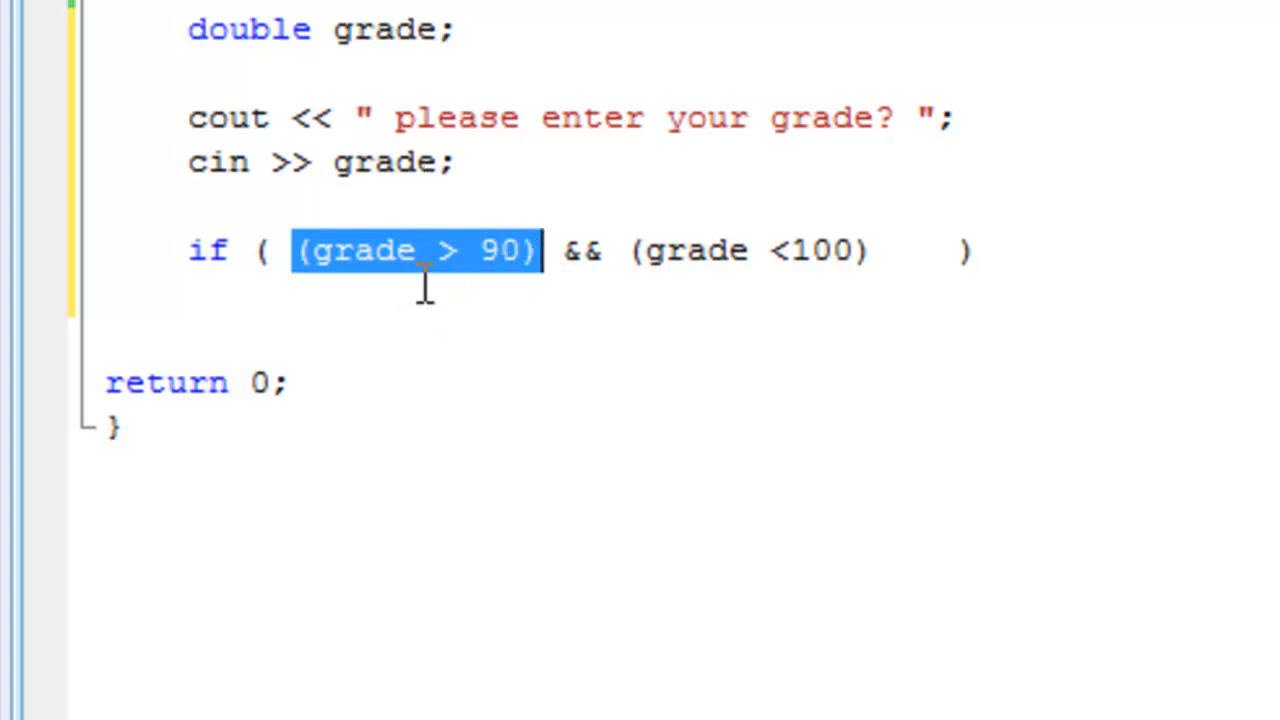
drag(664, 250, 796, 250)
text({)
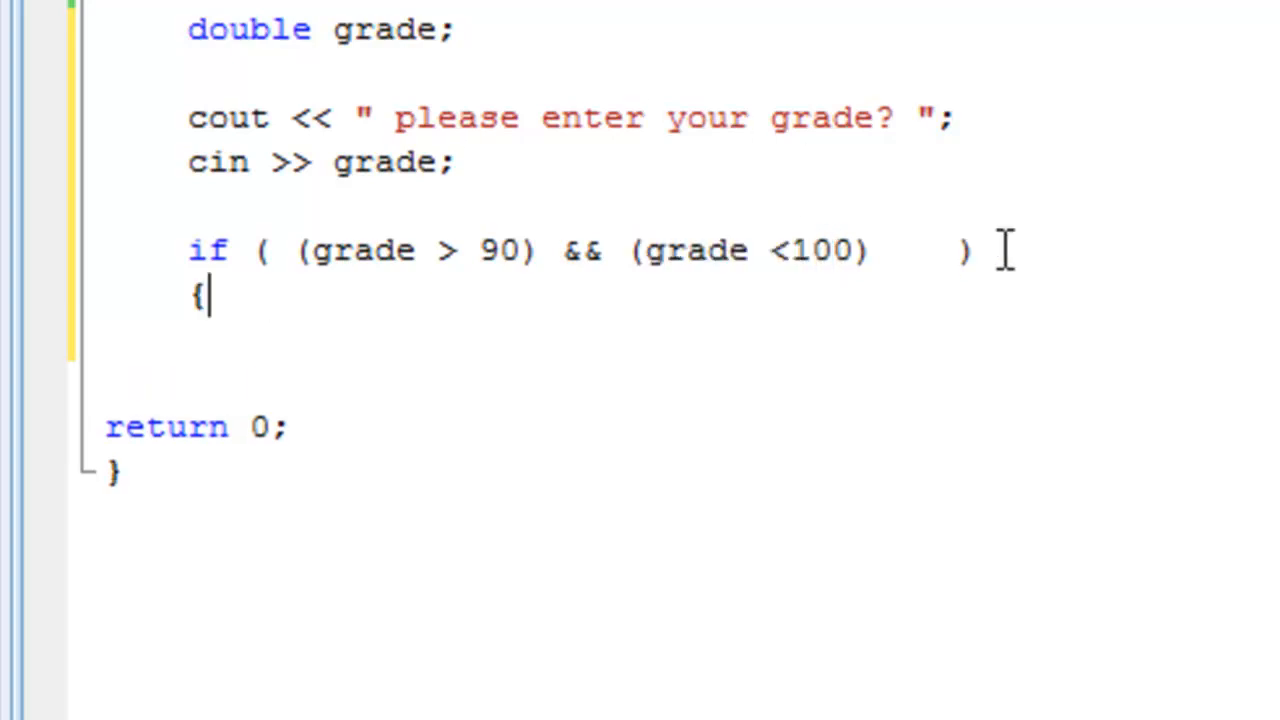
- Inside the braced if body, write cout << " your letter grade is: " << A;
text(})
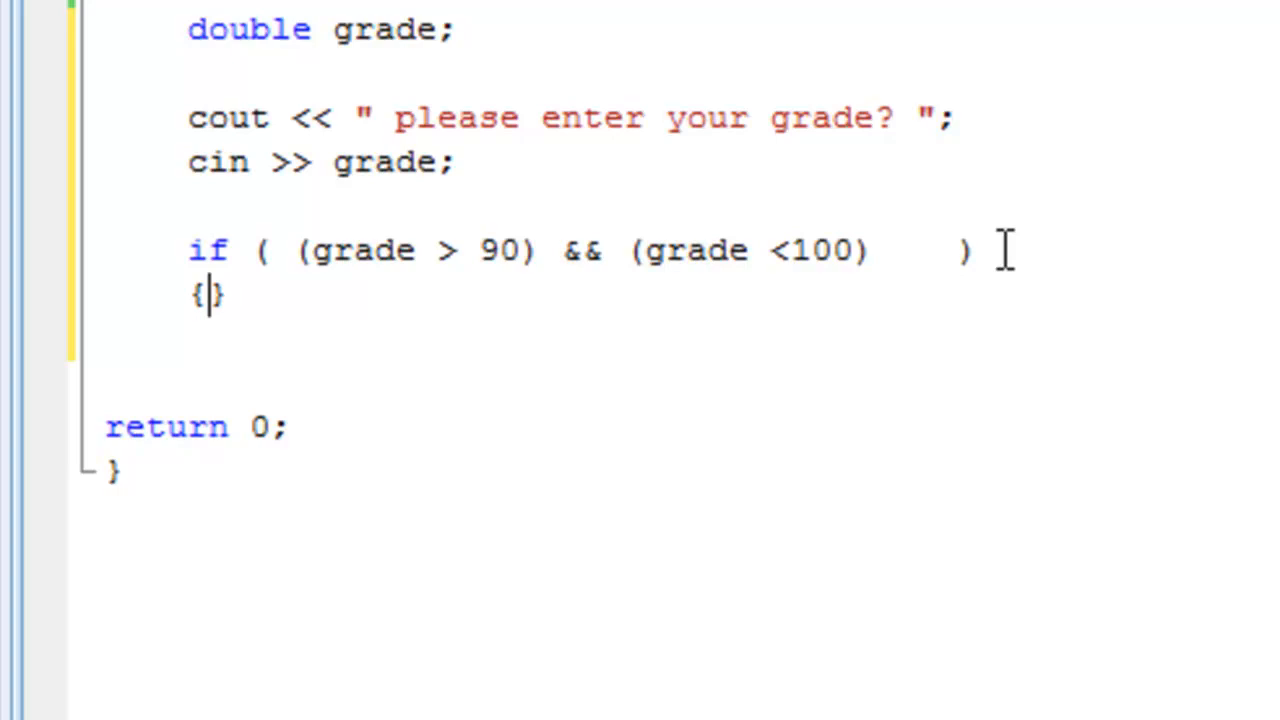
key(enter)
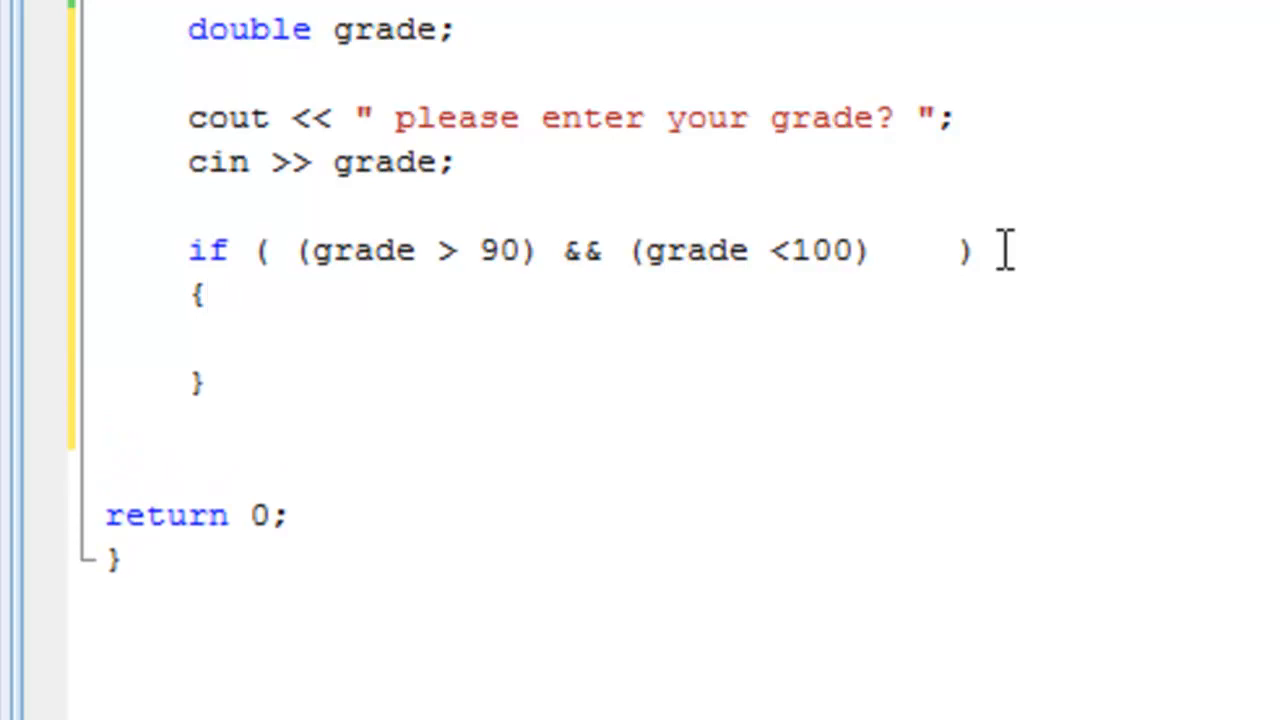
text(cout)
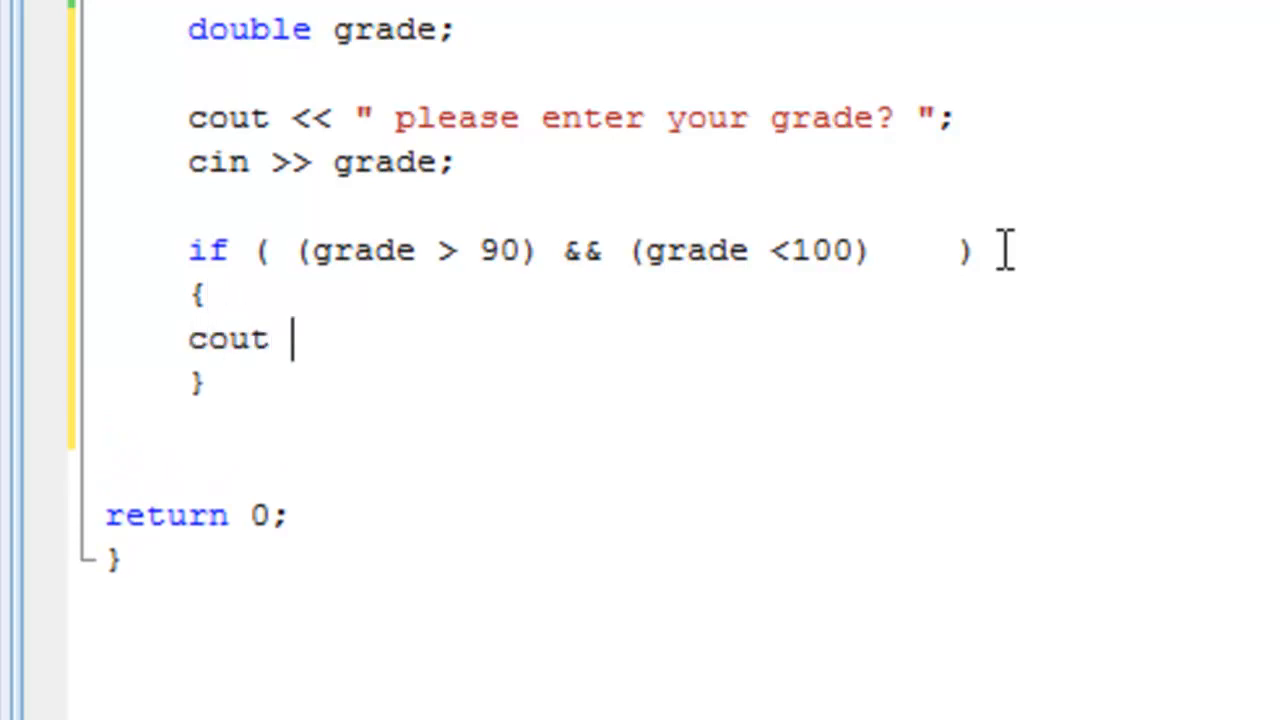
text(<< ")
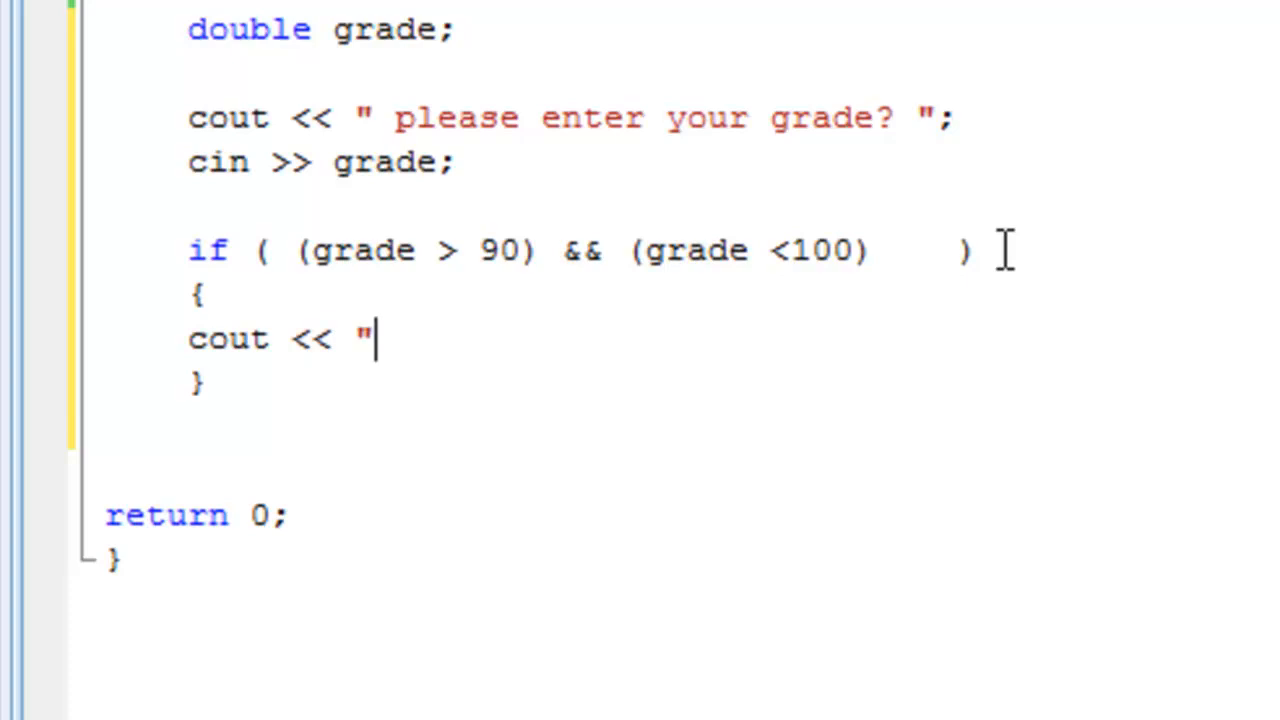
text(your let)
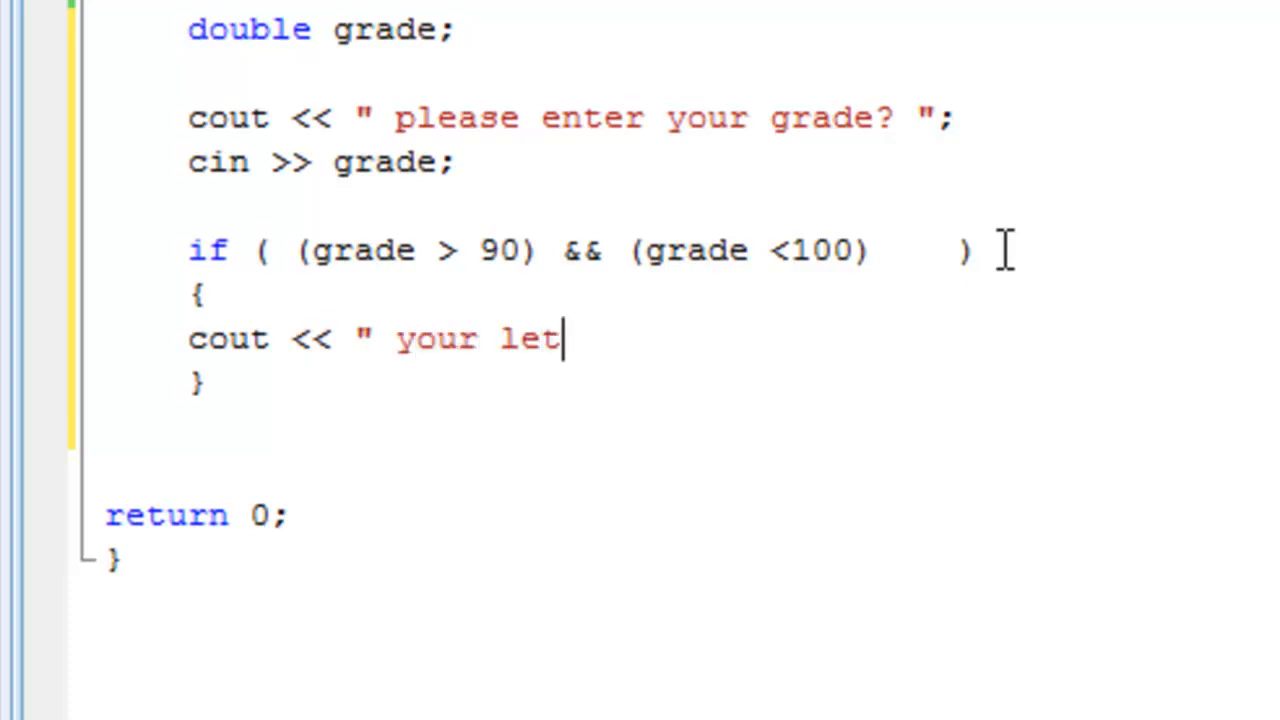
text(ter grade is:)
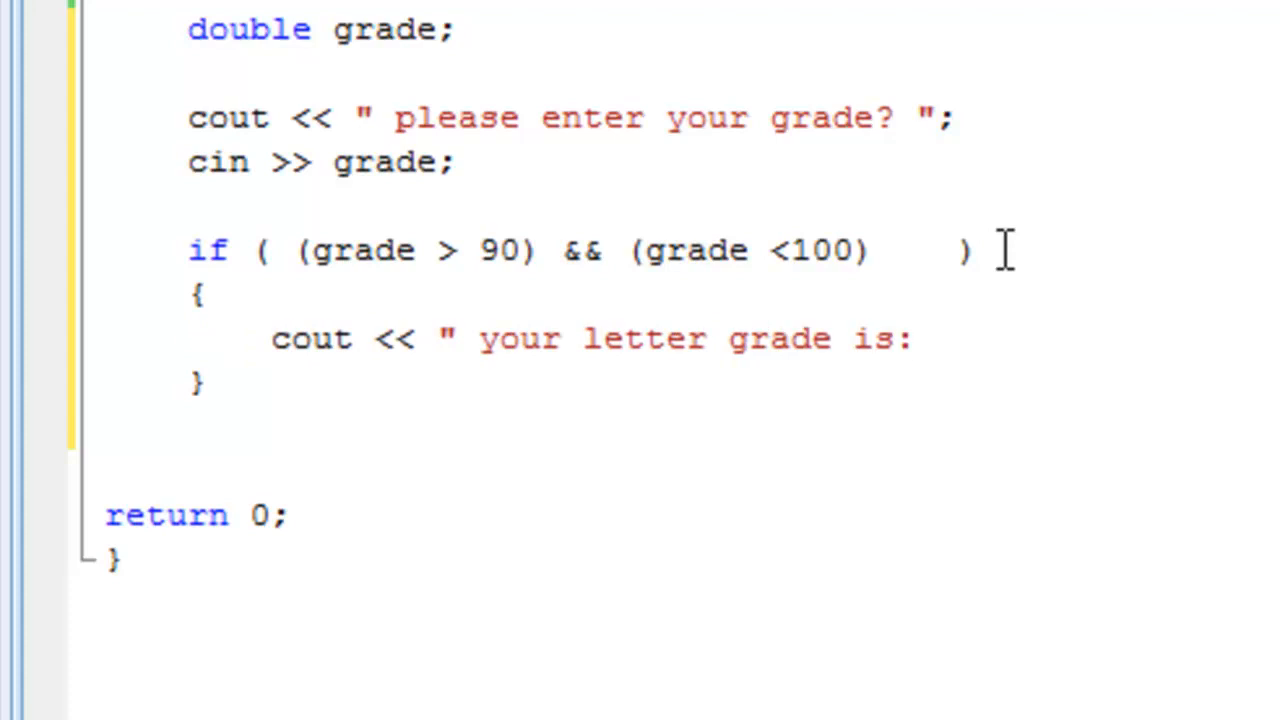
text(")
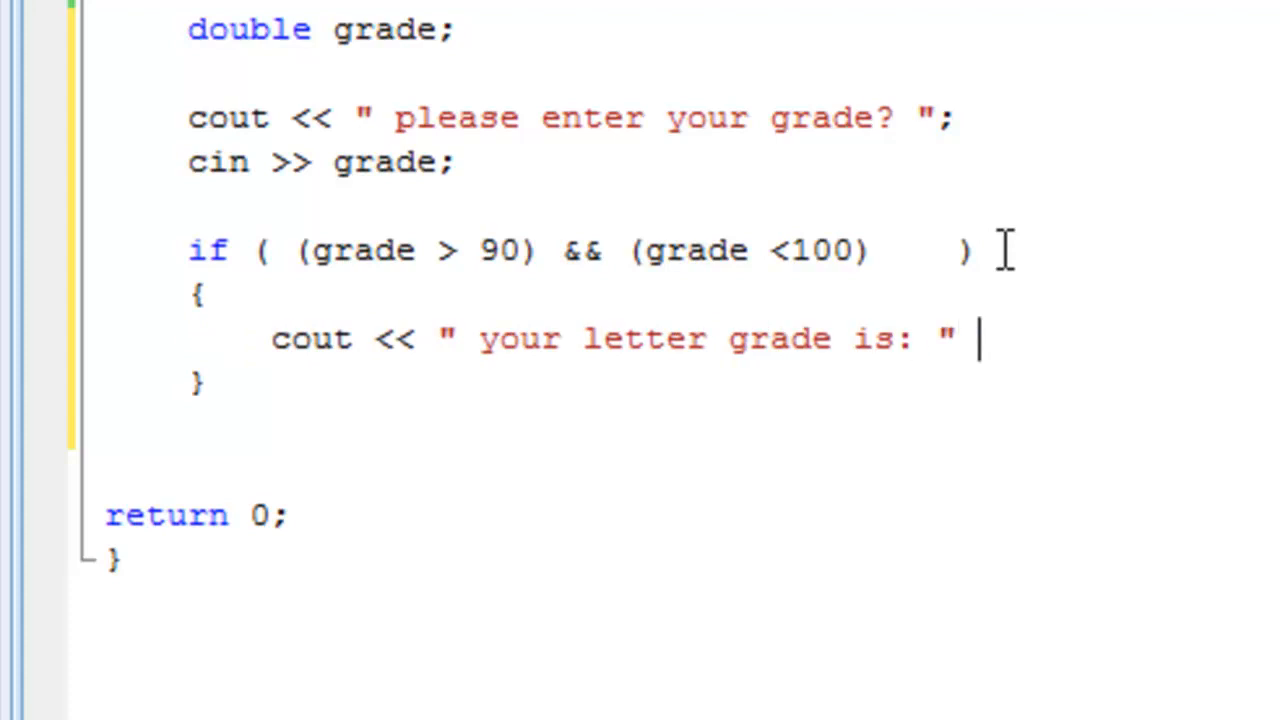
text(<<)
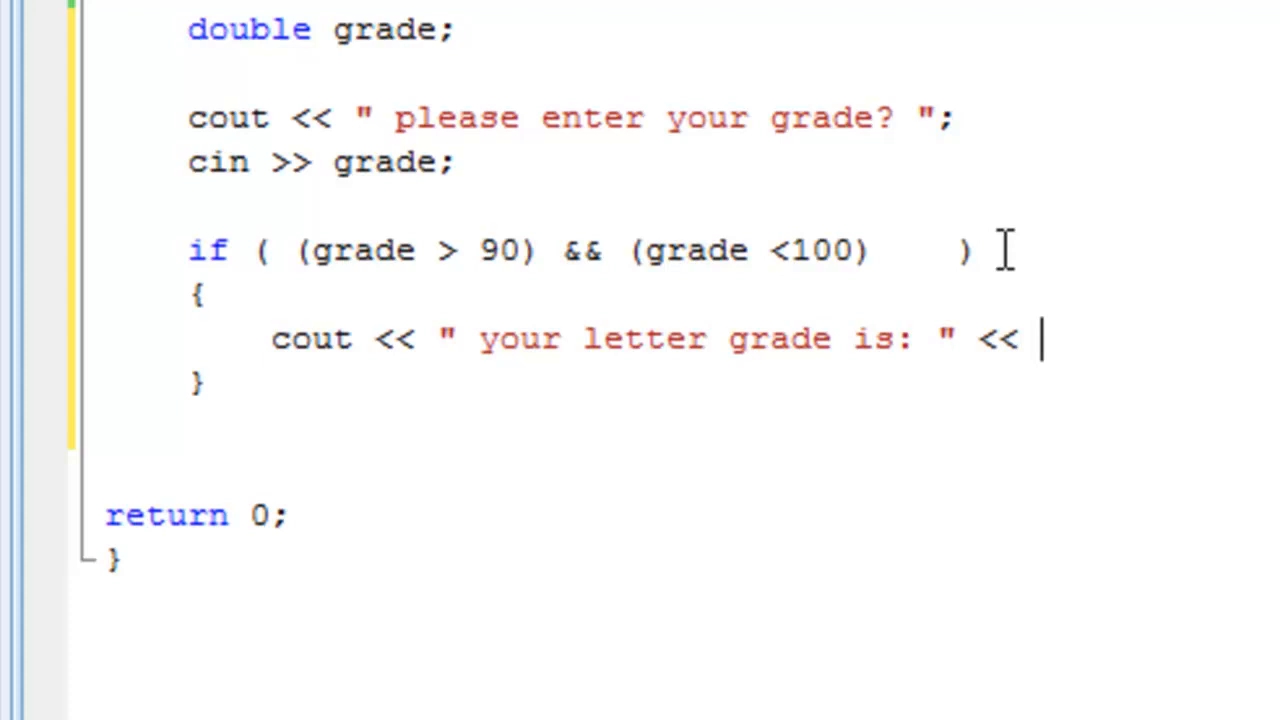
text(A;)
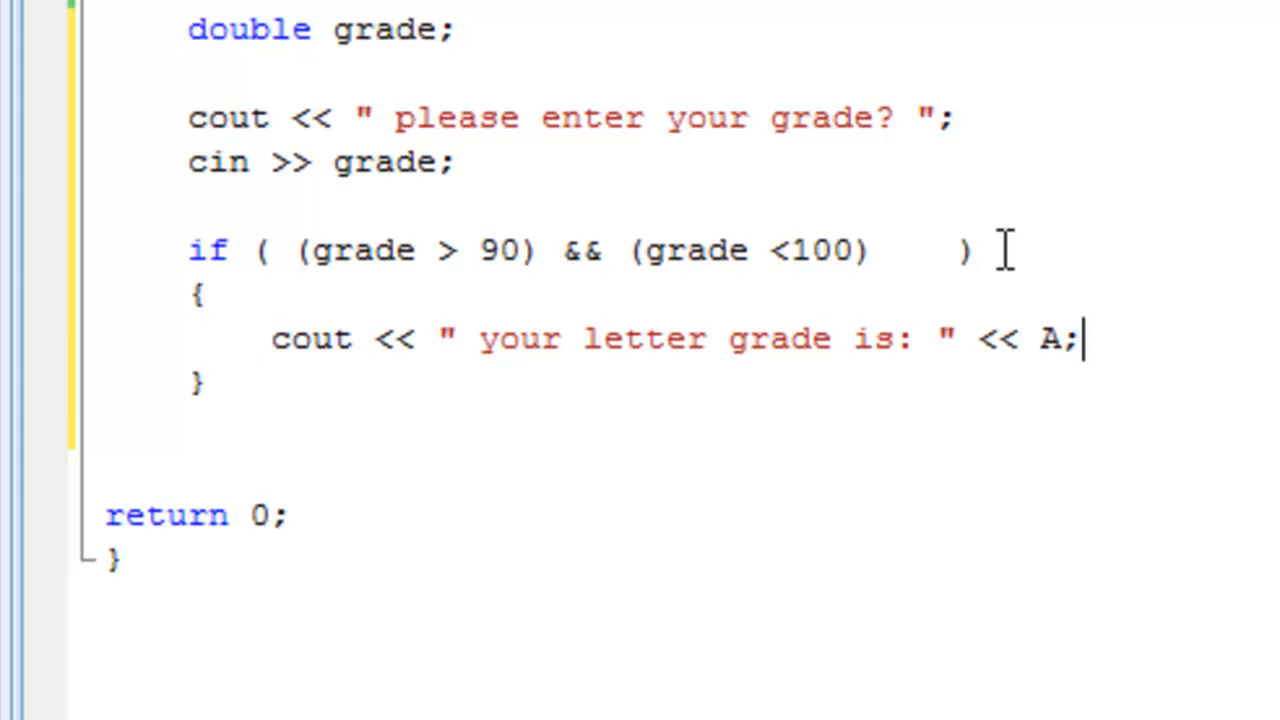
mouse_move(230, 430)
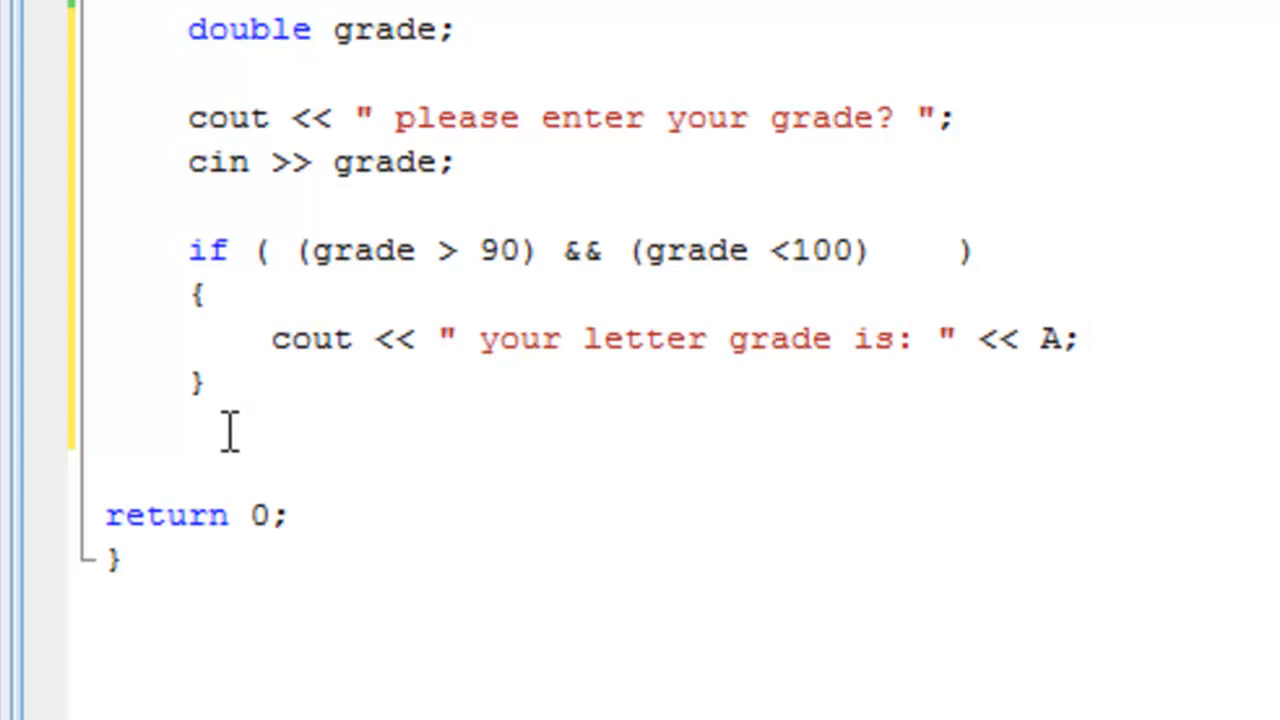
- Start an else if branch with the comparison grade > 80
text(el)
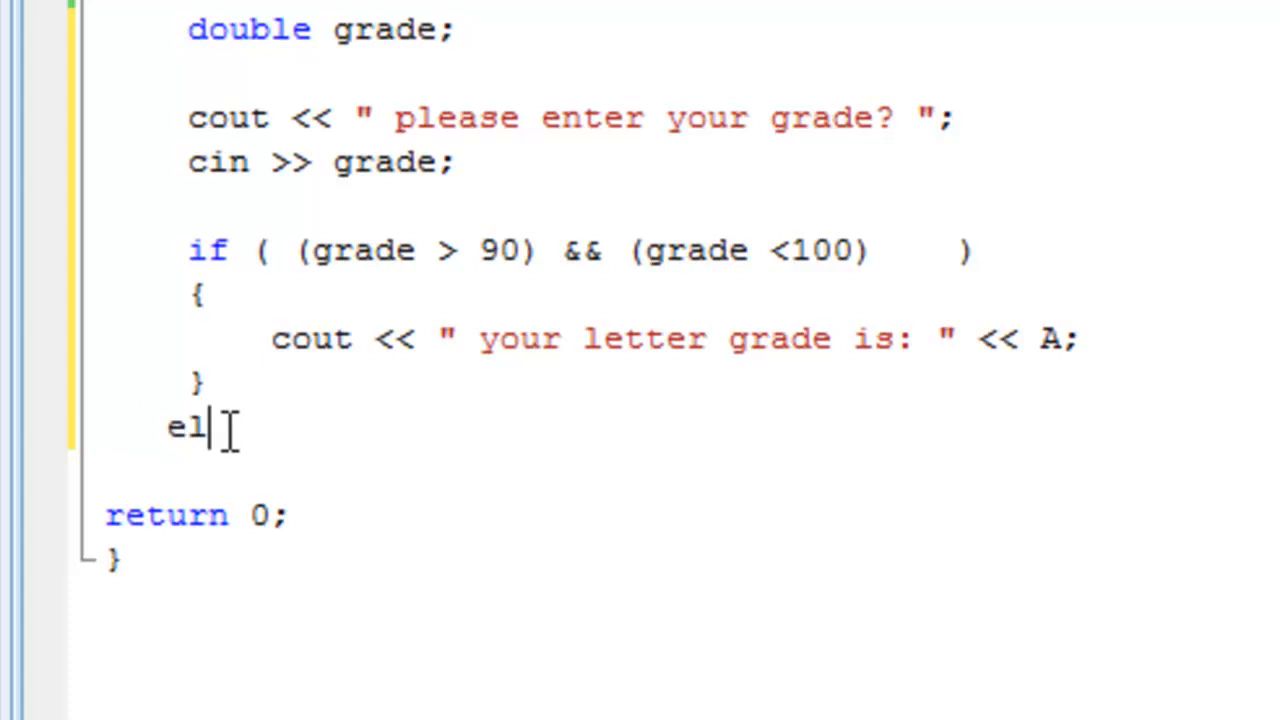
text(se if)
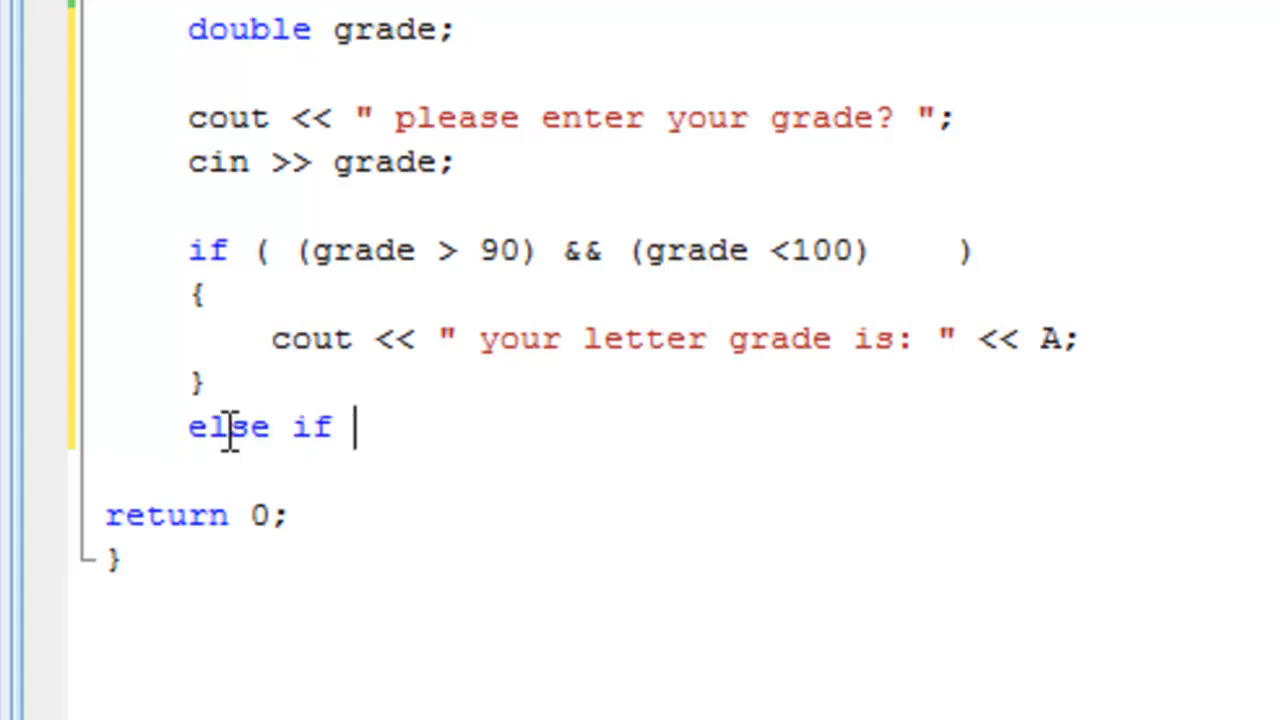
text(())
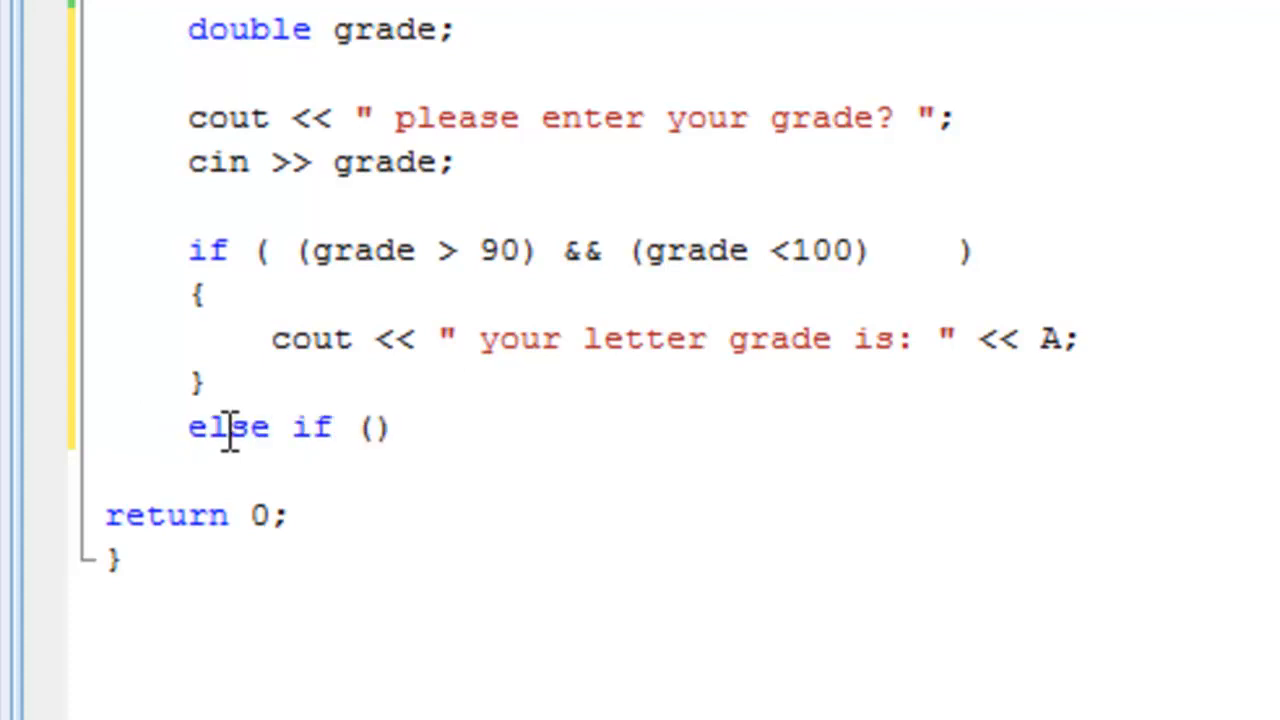
text(grade)
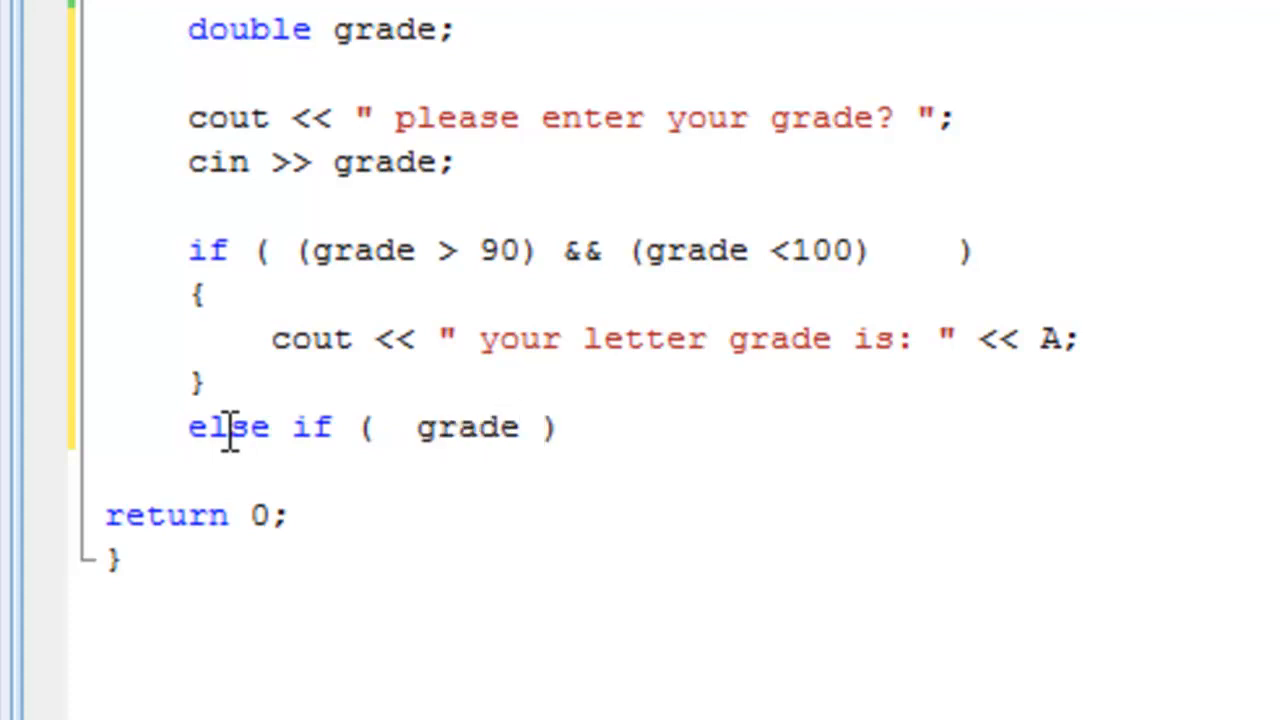
text(>)
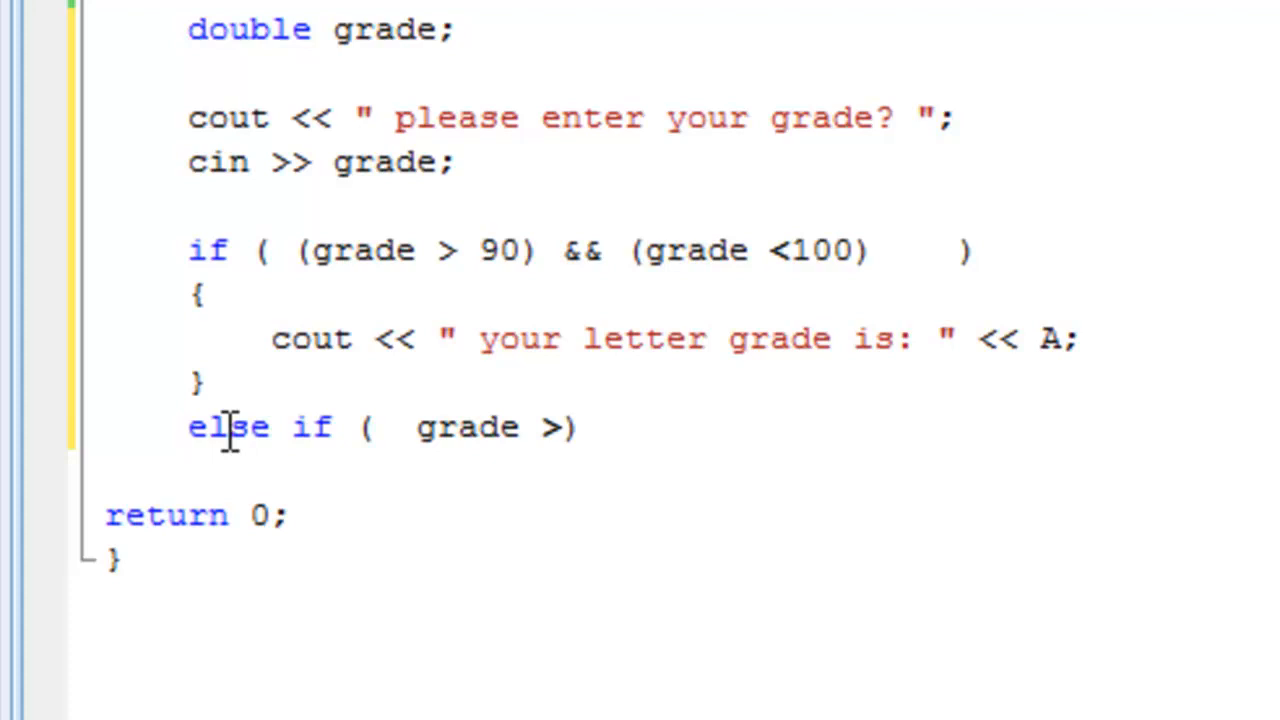
text(80)
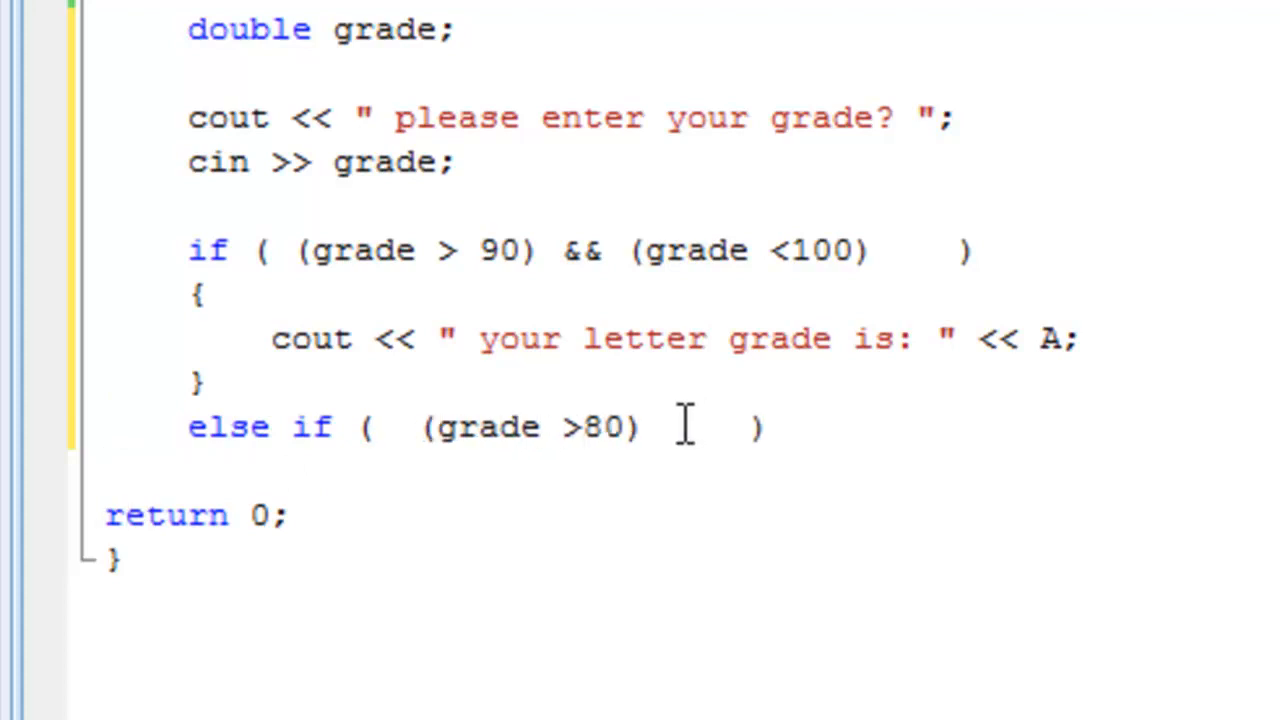
mouse_move(660, 436)
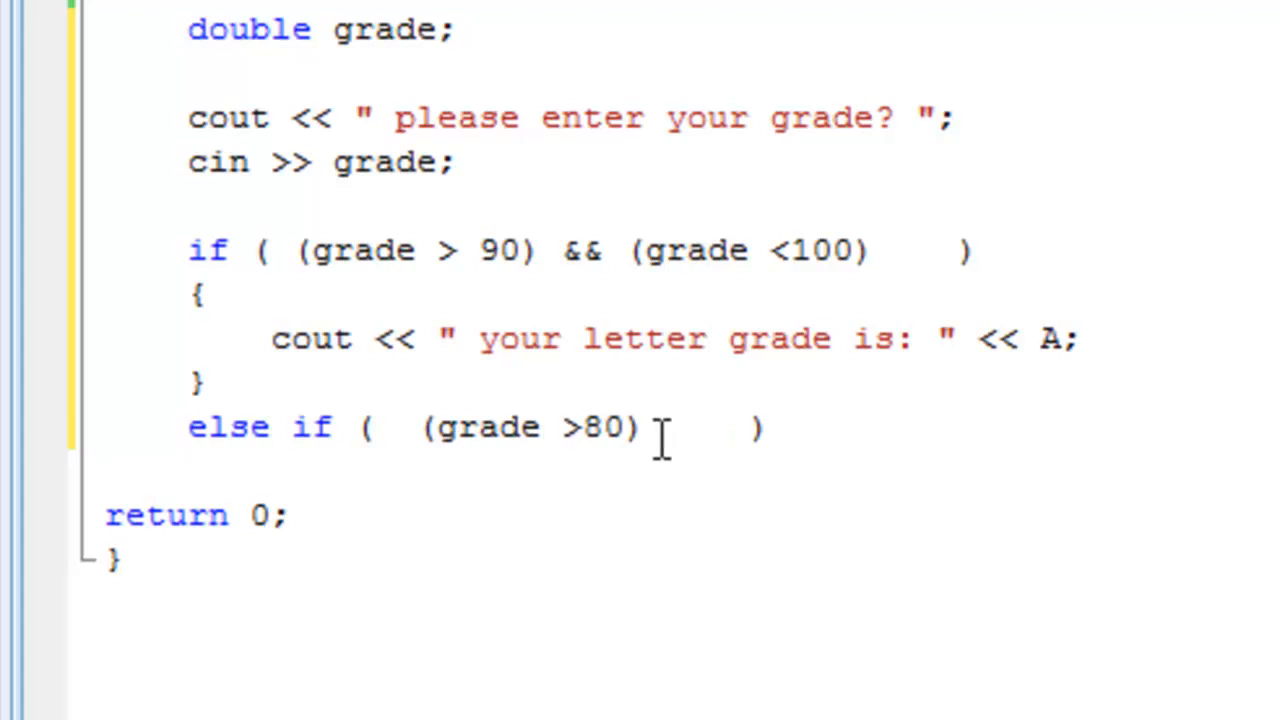
- Complete the else-if condition as (grade > 80) && (grade < 90)
text(&&)
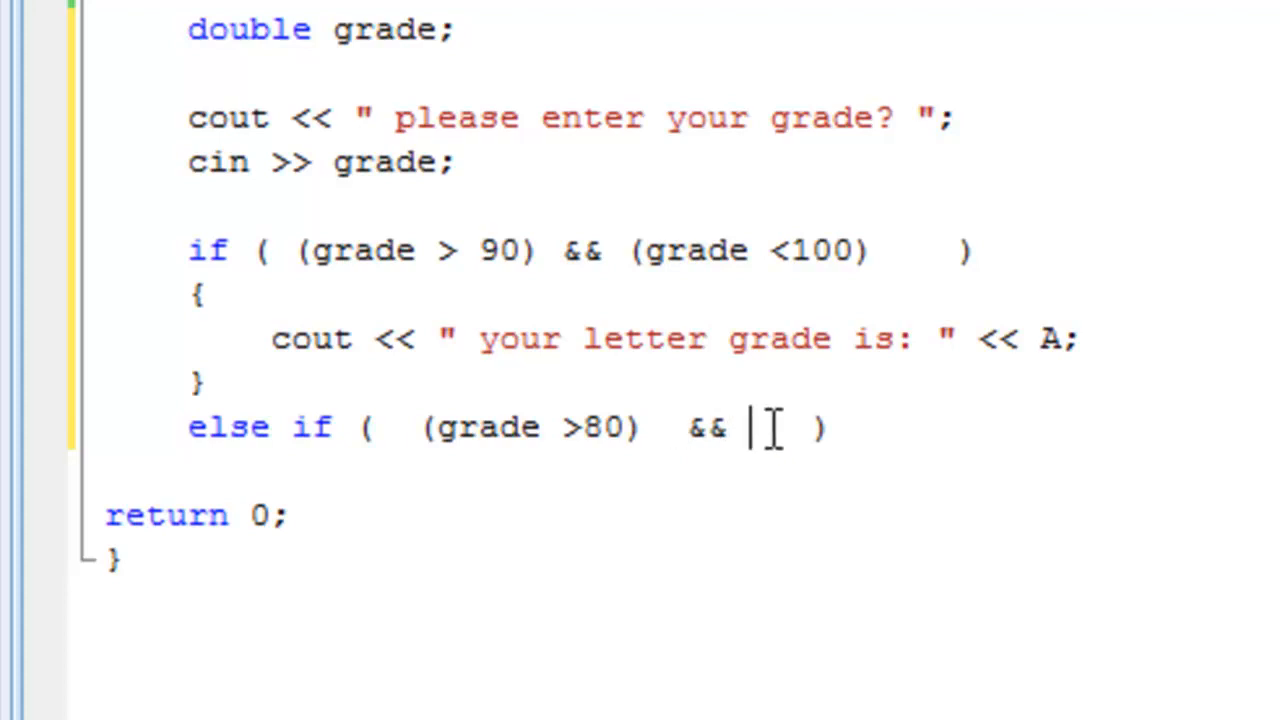
text(())
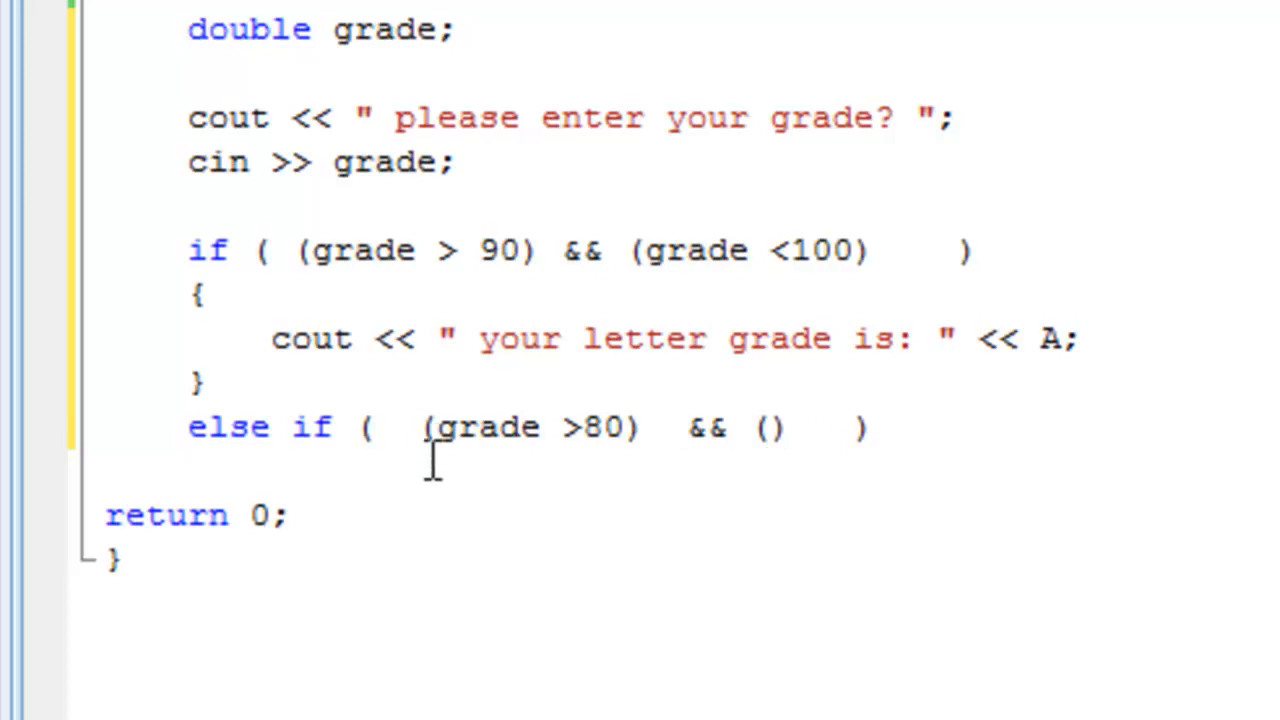
text(g)
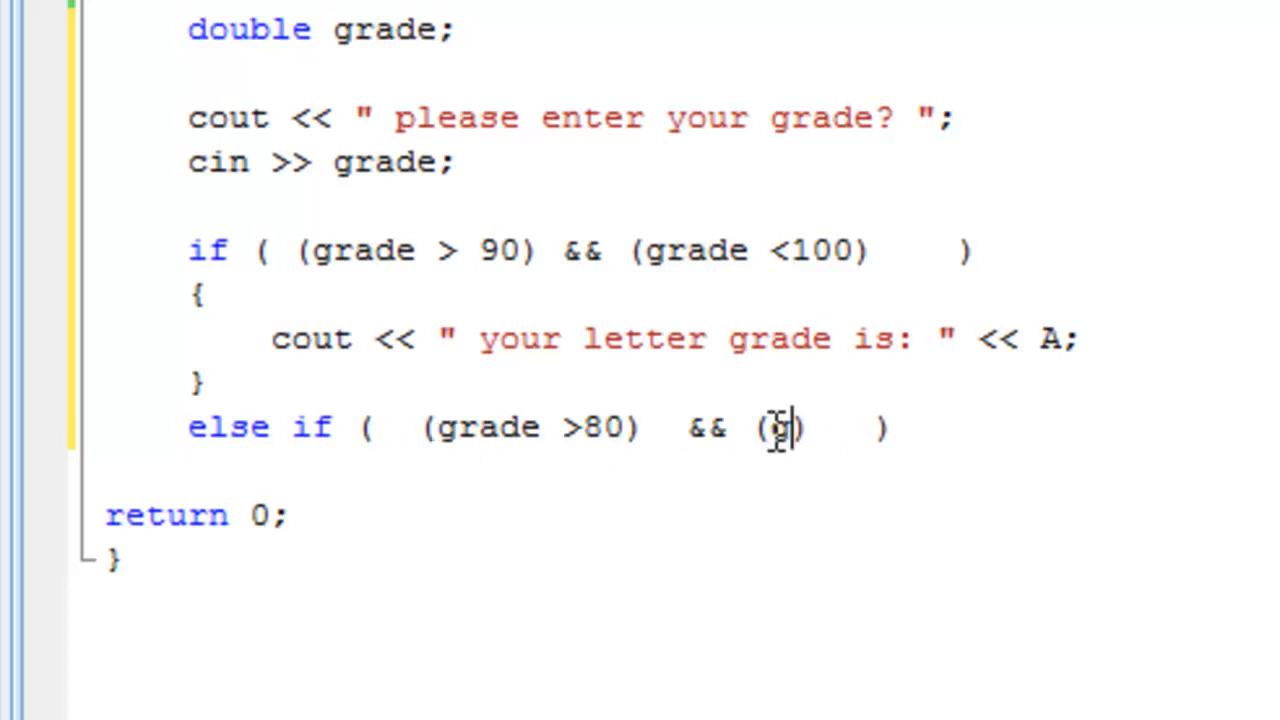
text(rade <)
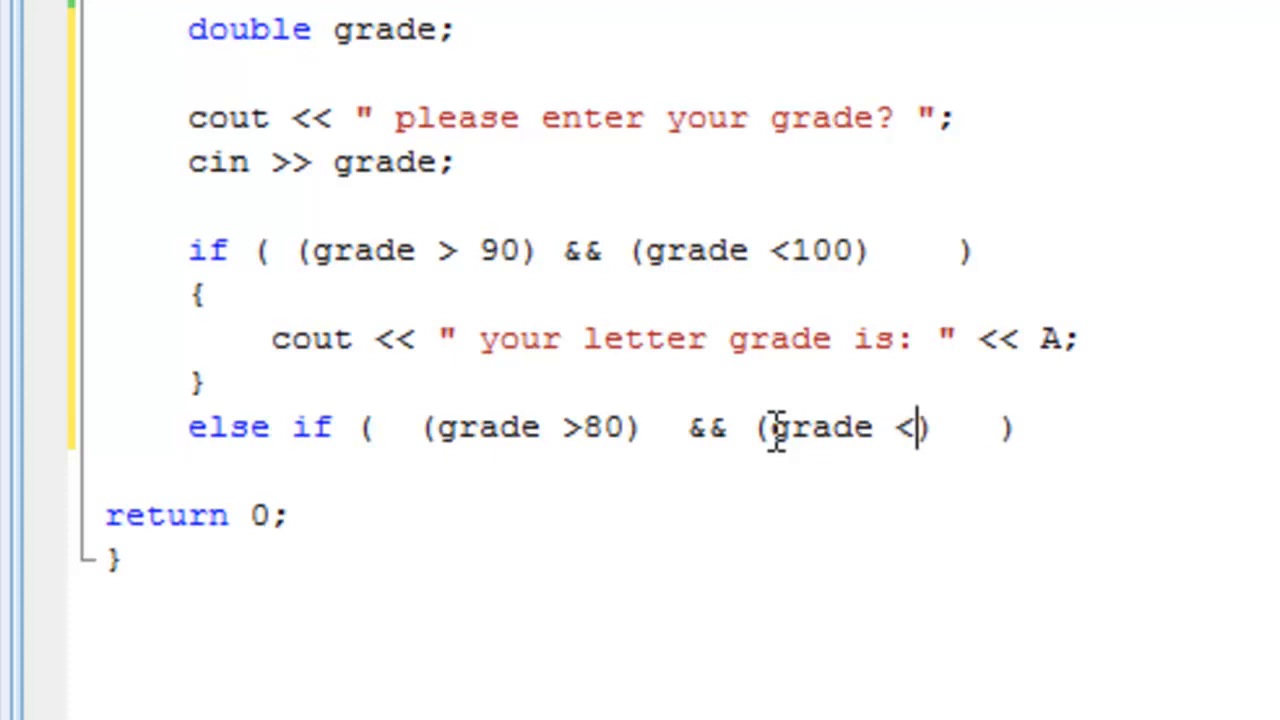
text(90)
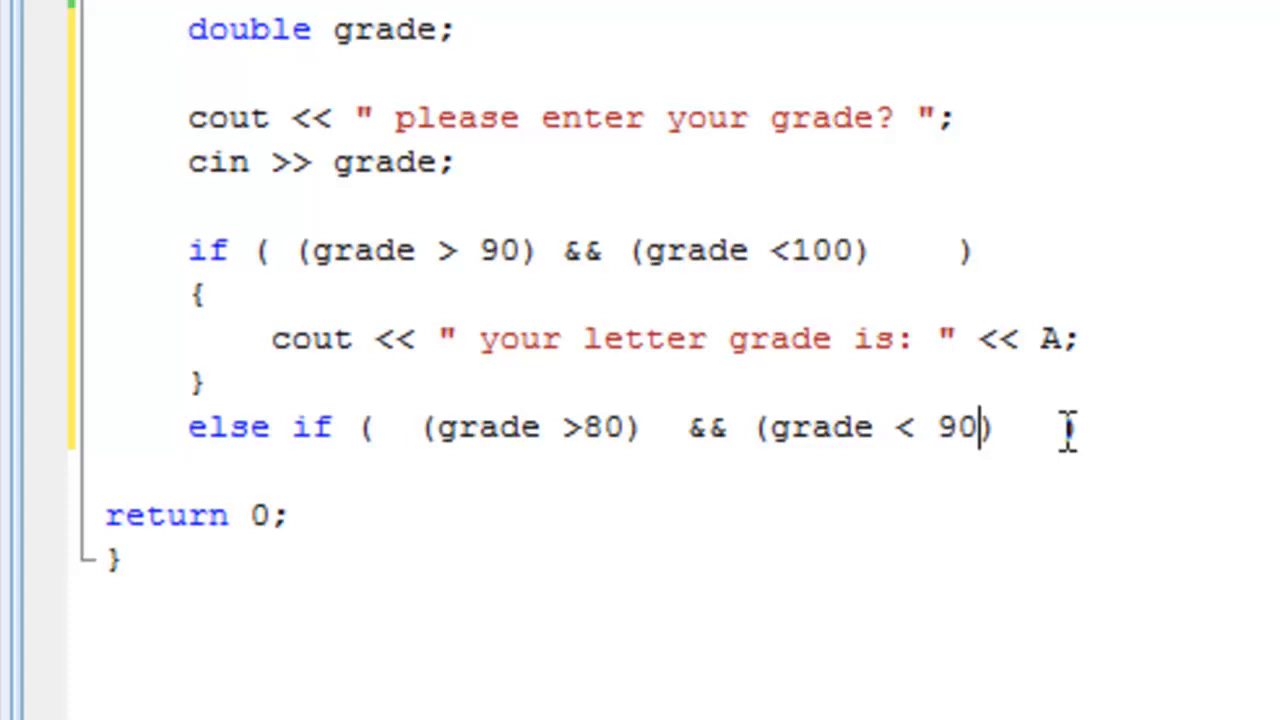
text())
text({)
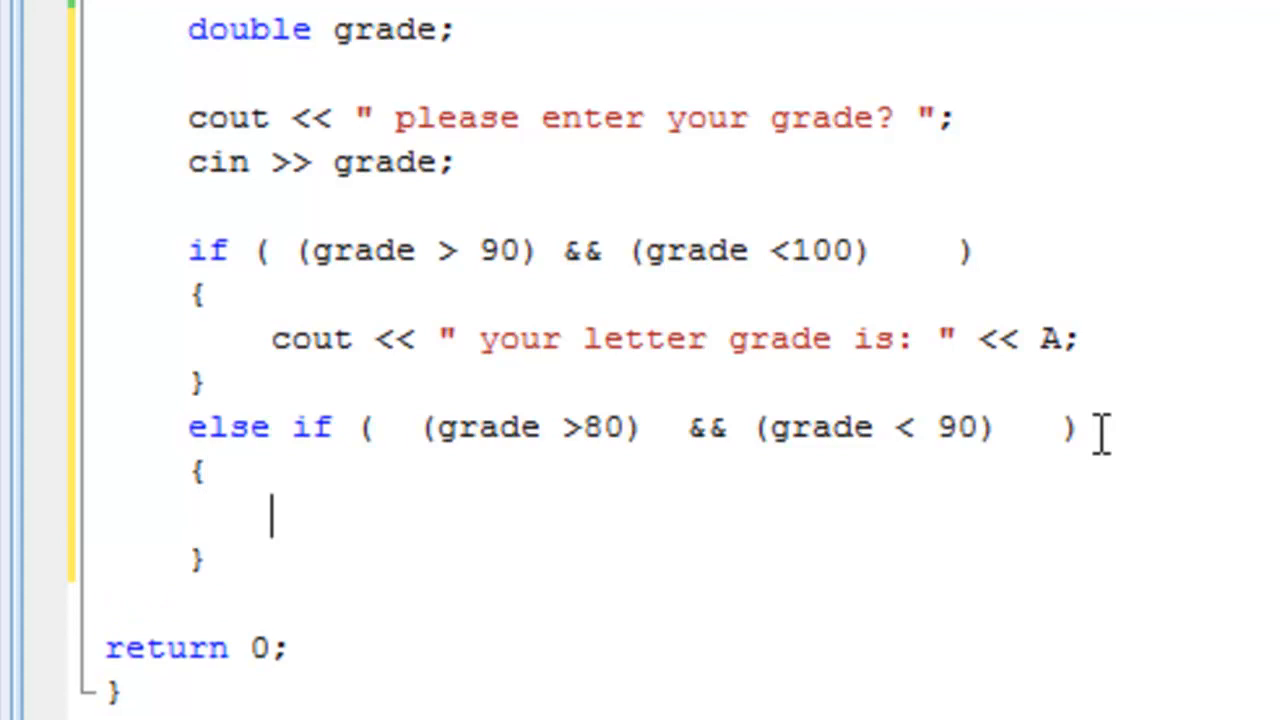
mouse_move(170, 244)
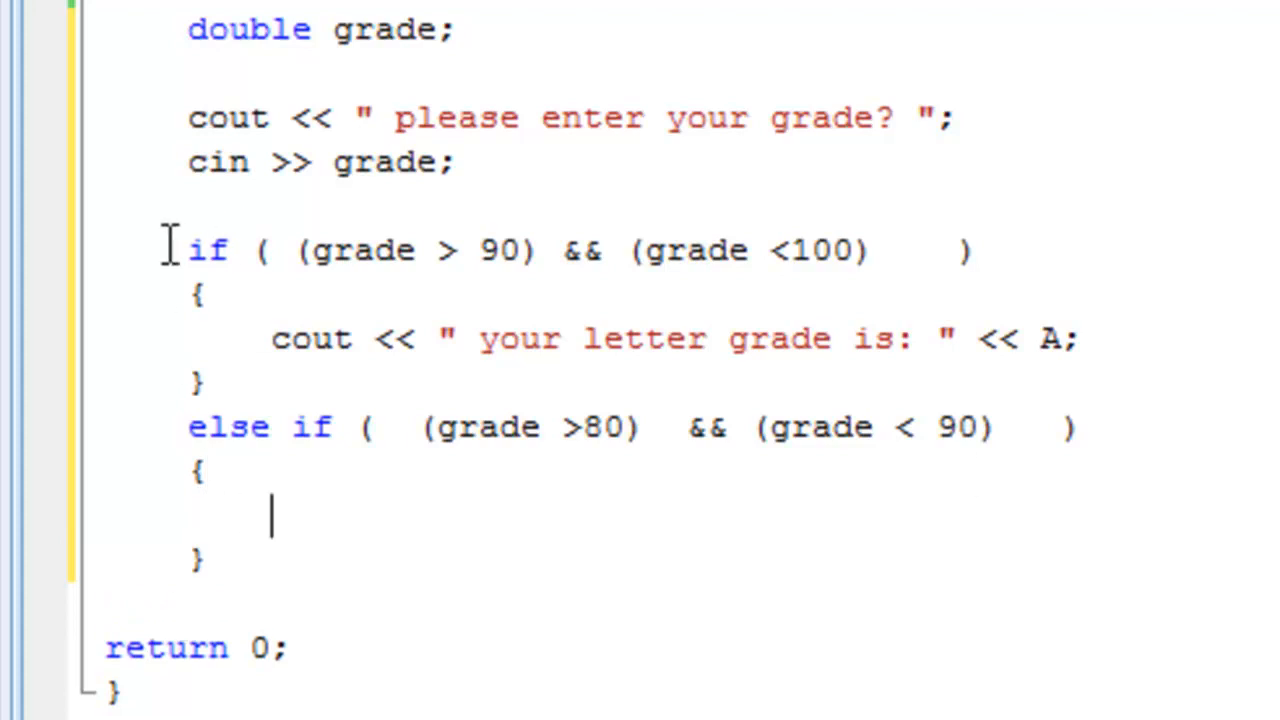
mouse_move(344, 336)
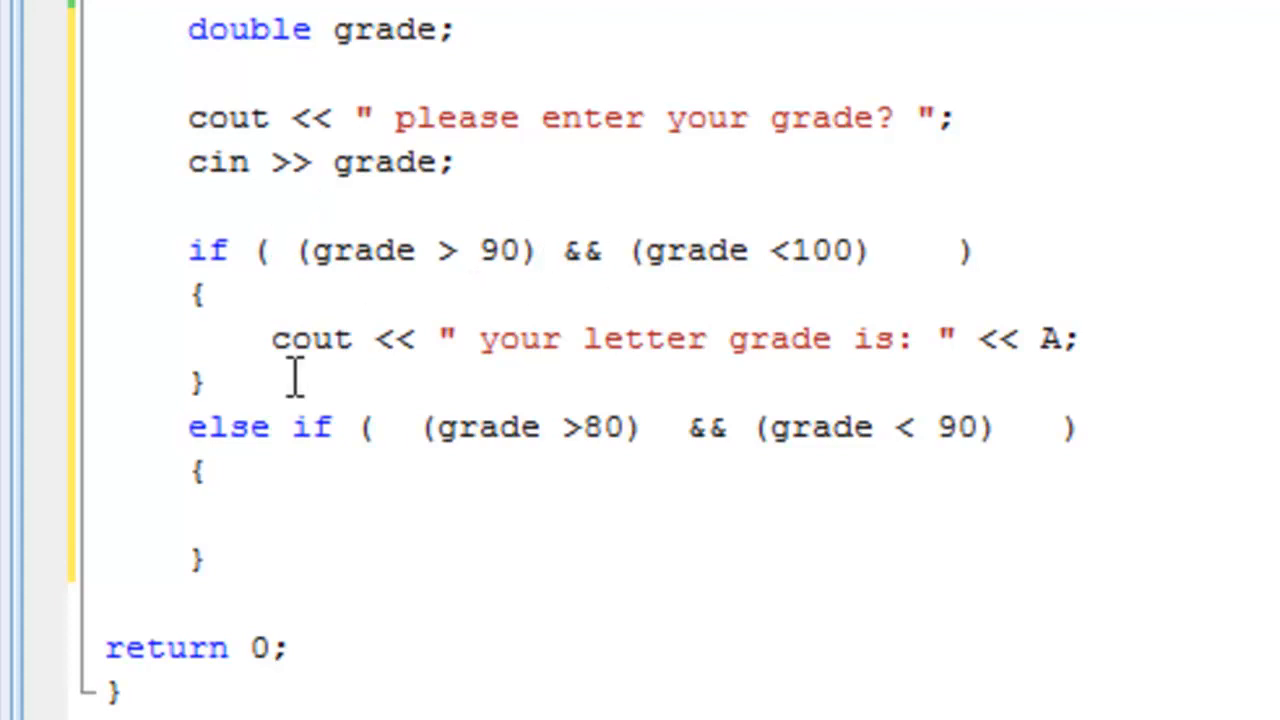
- Give the else-if body a cout line printing " your letter grade is: " followed by "B"
click(252, 512)
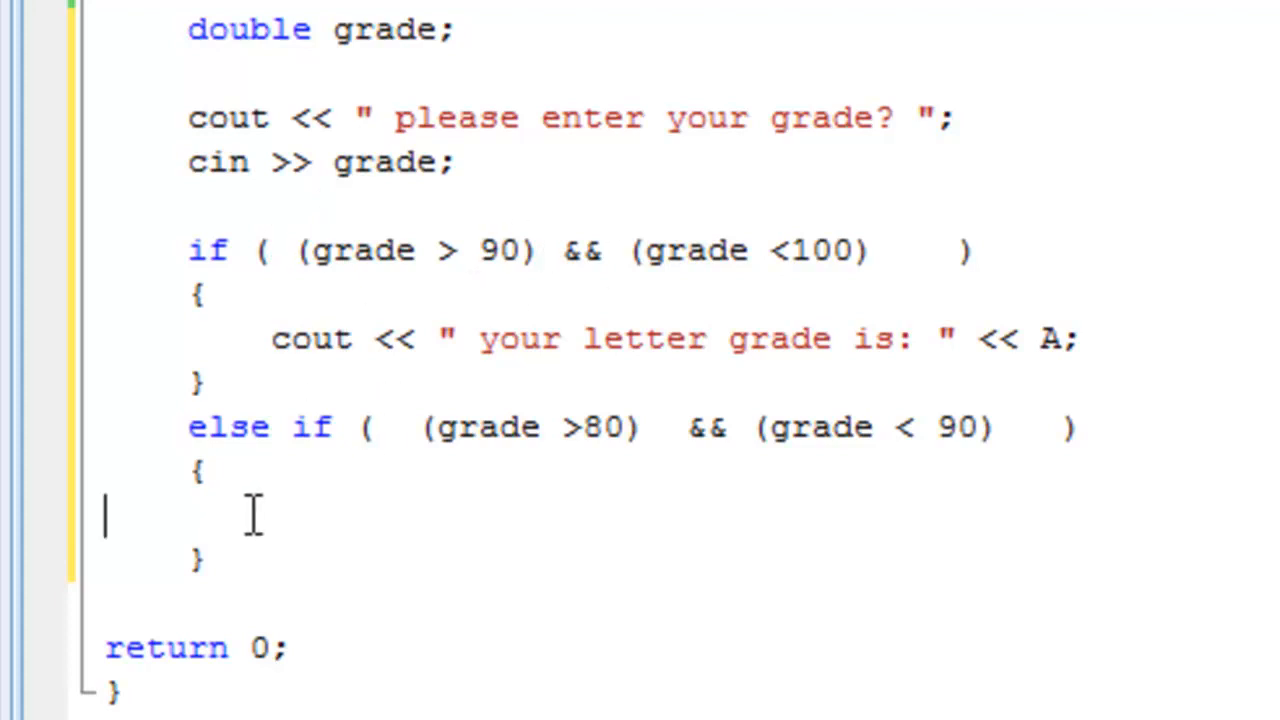
text(co)
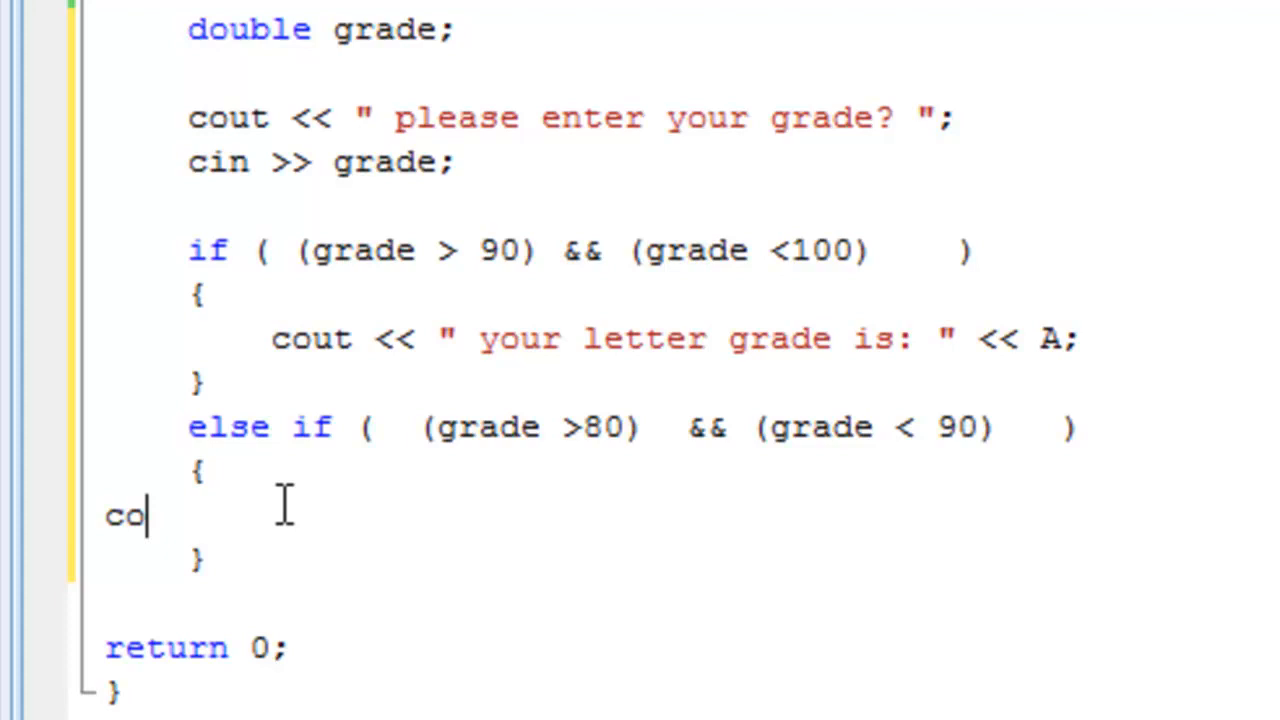
text(ut <<)
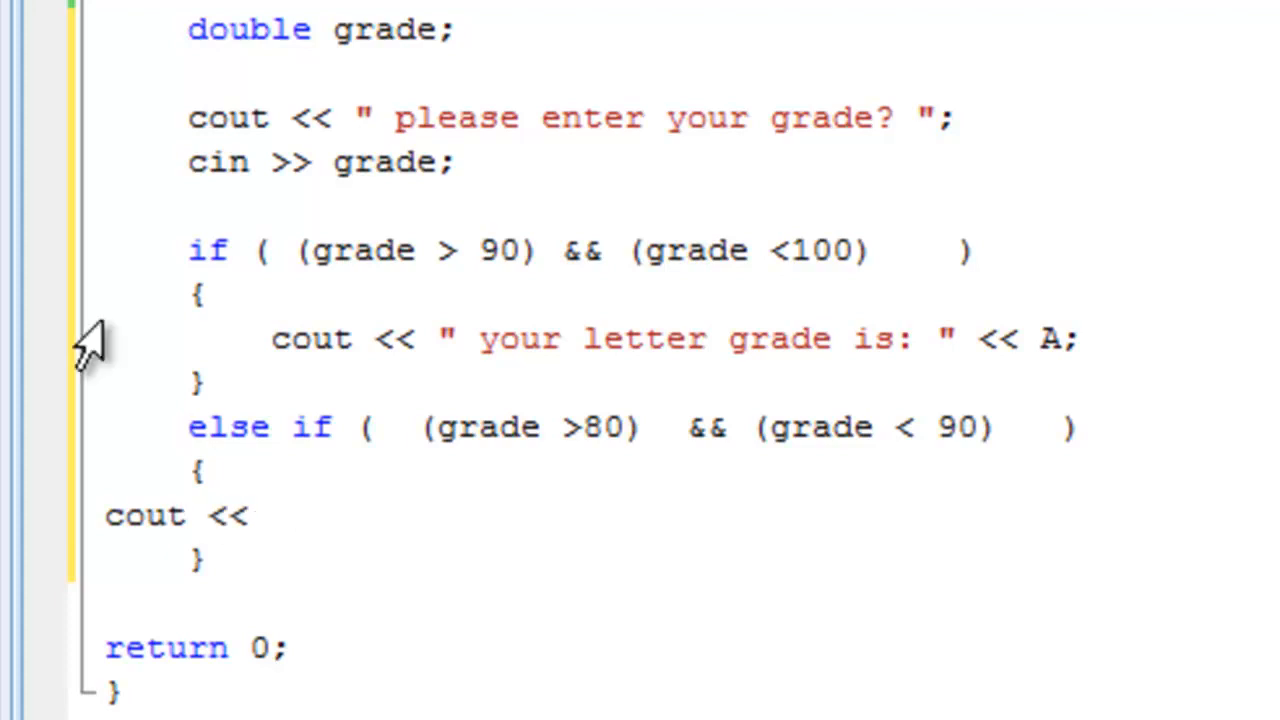
drag(270, 338, 200, 384)
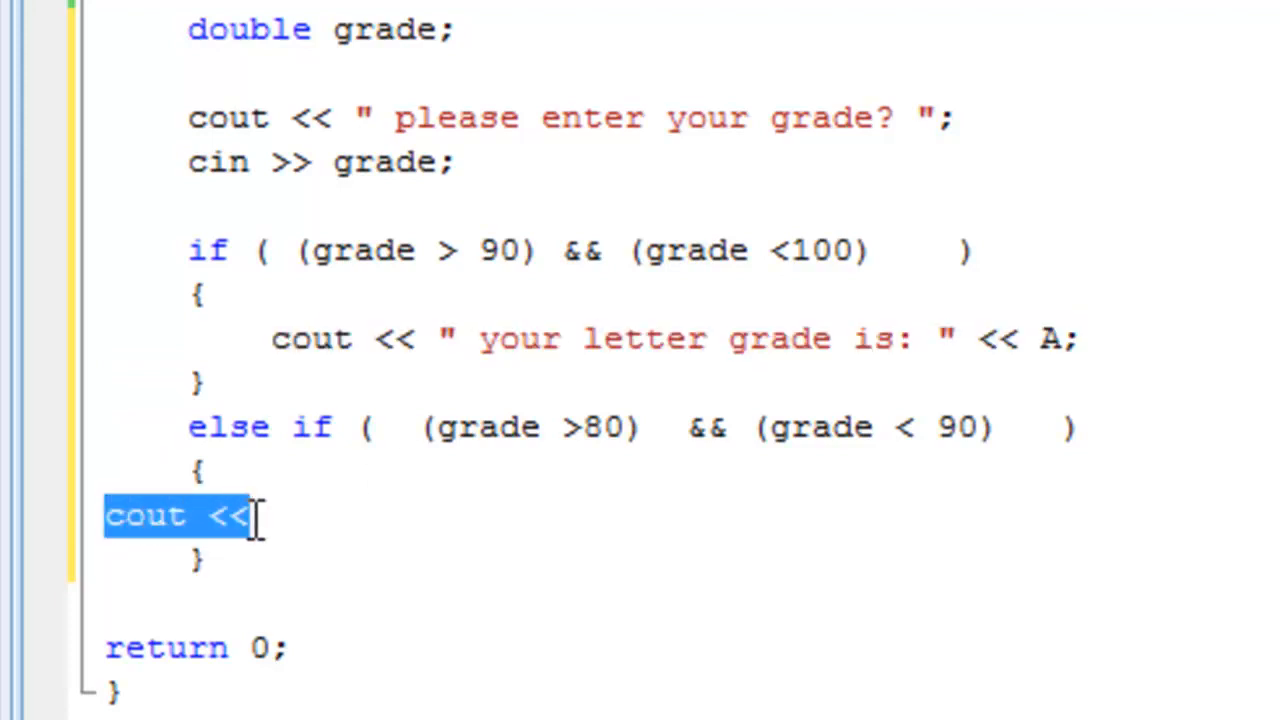
text(" your letter grade is: " << A;)
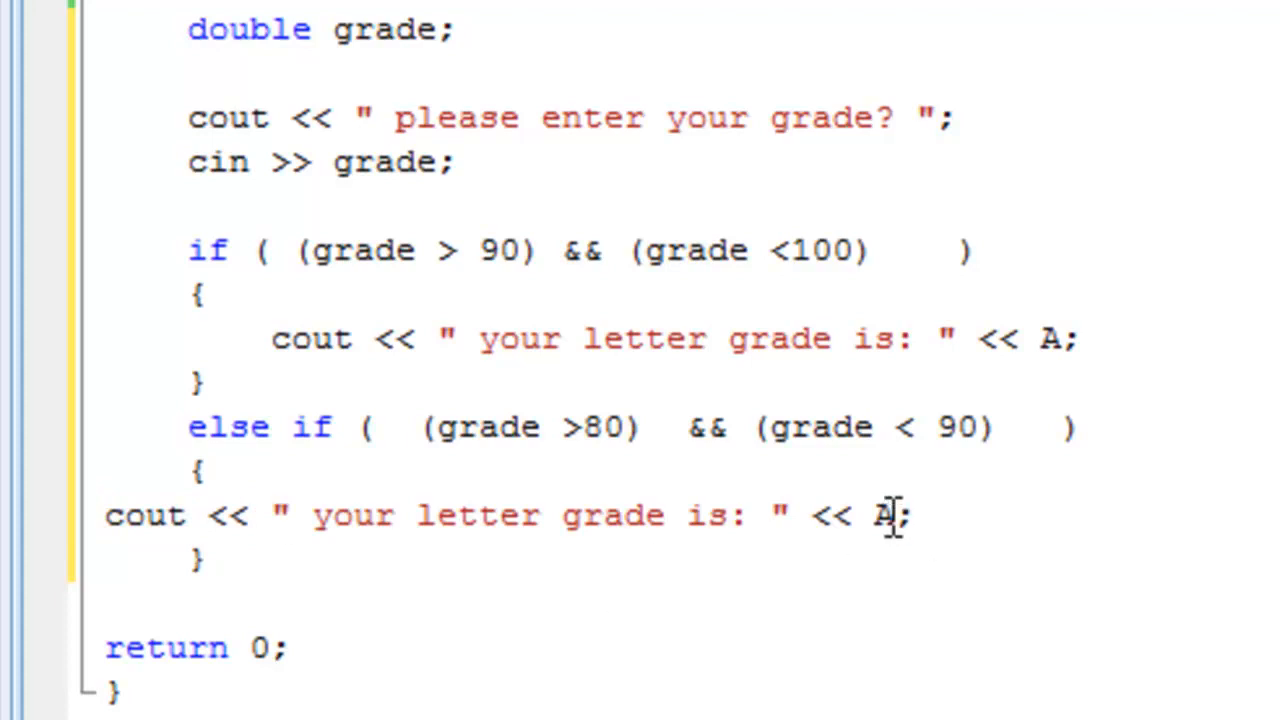
double_click(884, 516)
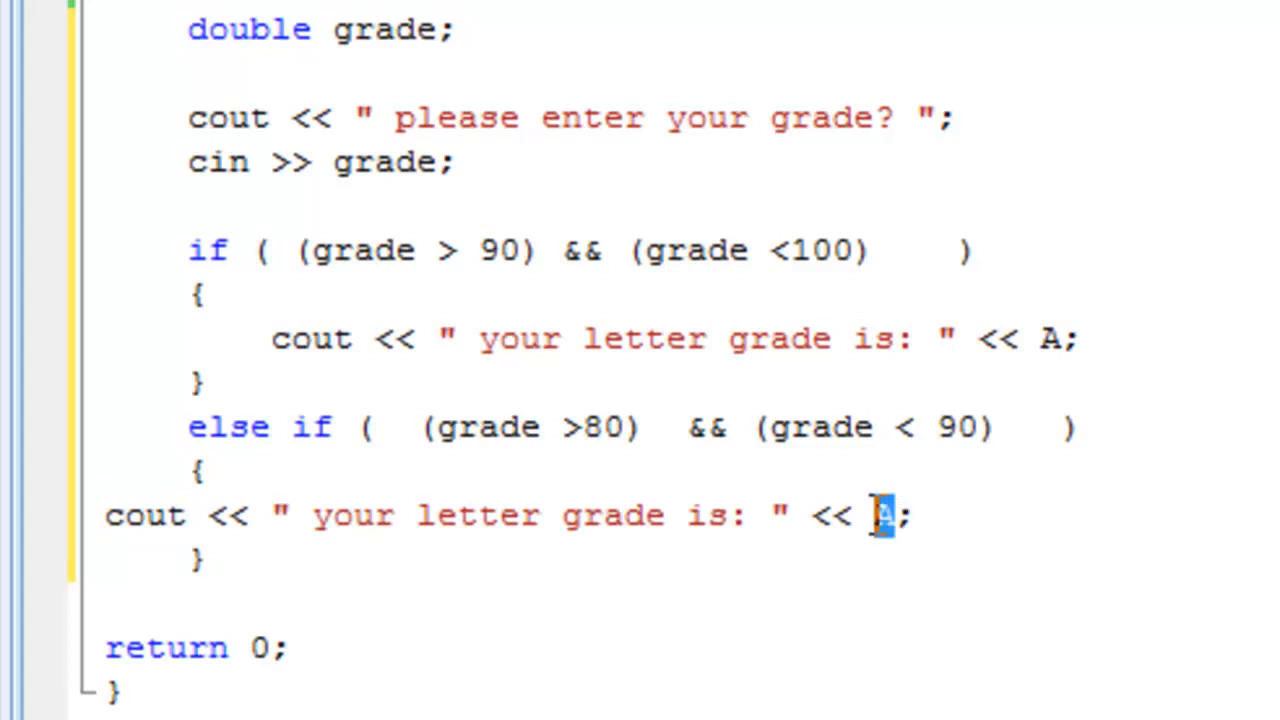
text(B")
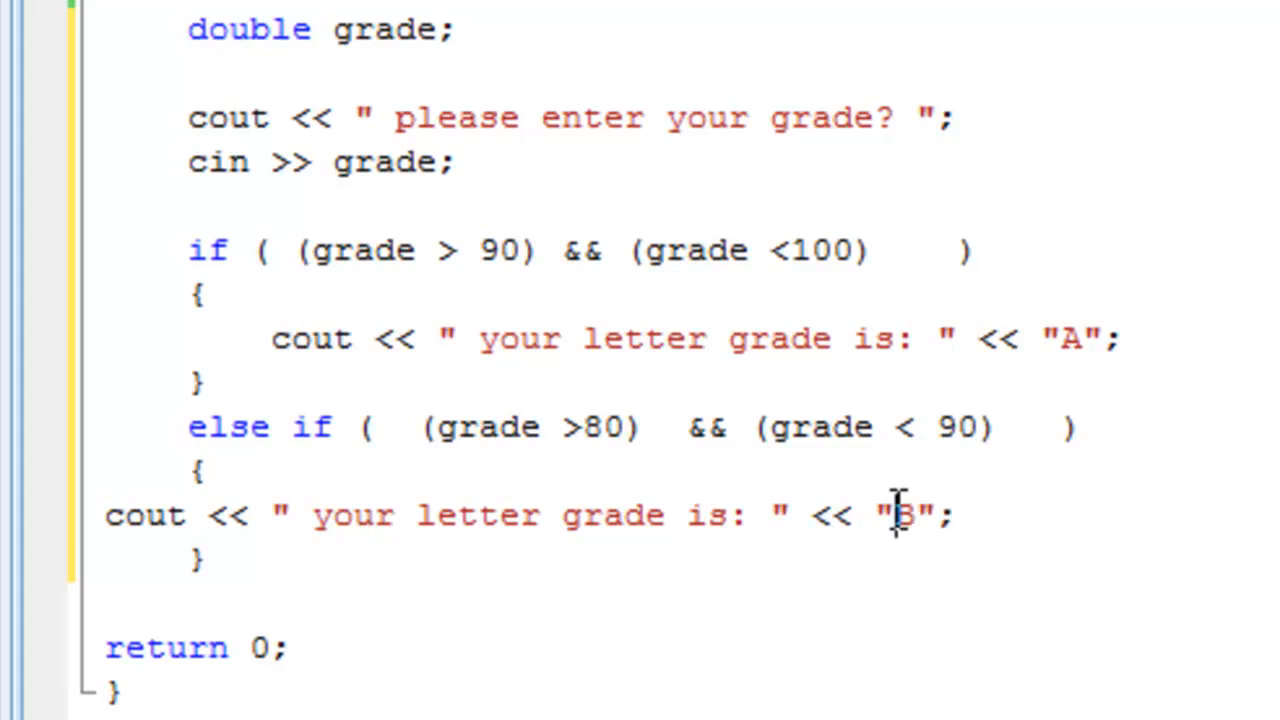
mouse_move(1112, 242)
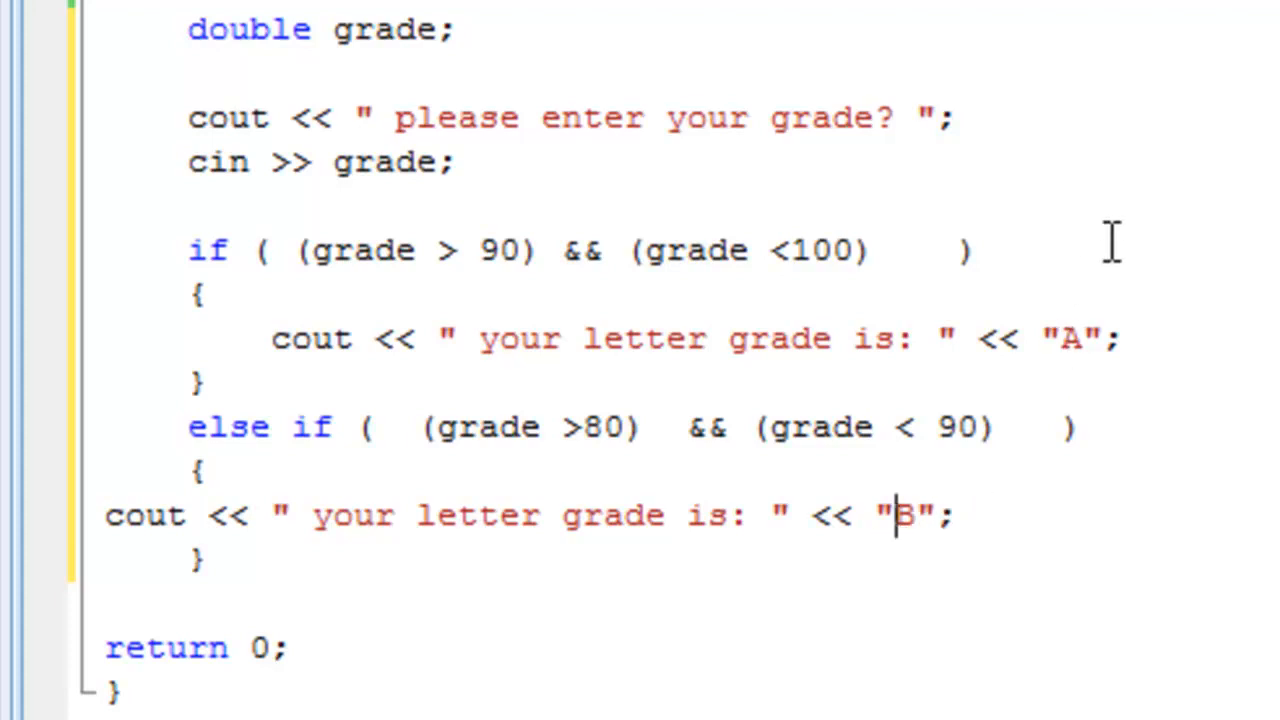
mouse_move(1050, 396)
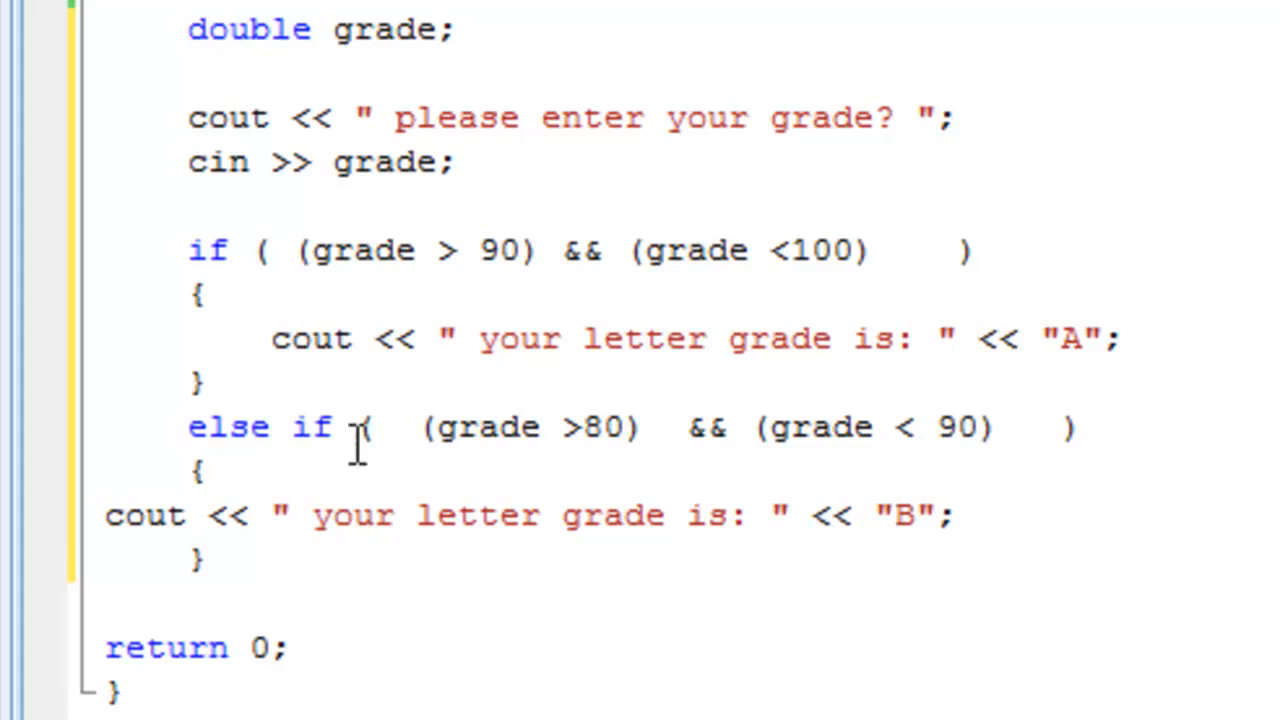
mouse_move(536, 560)
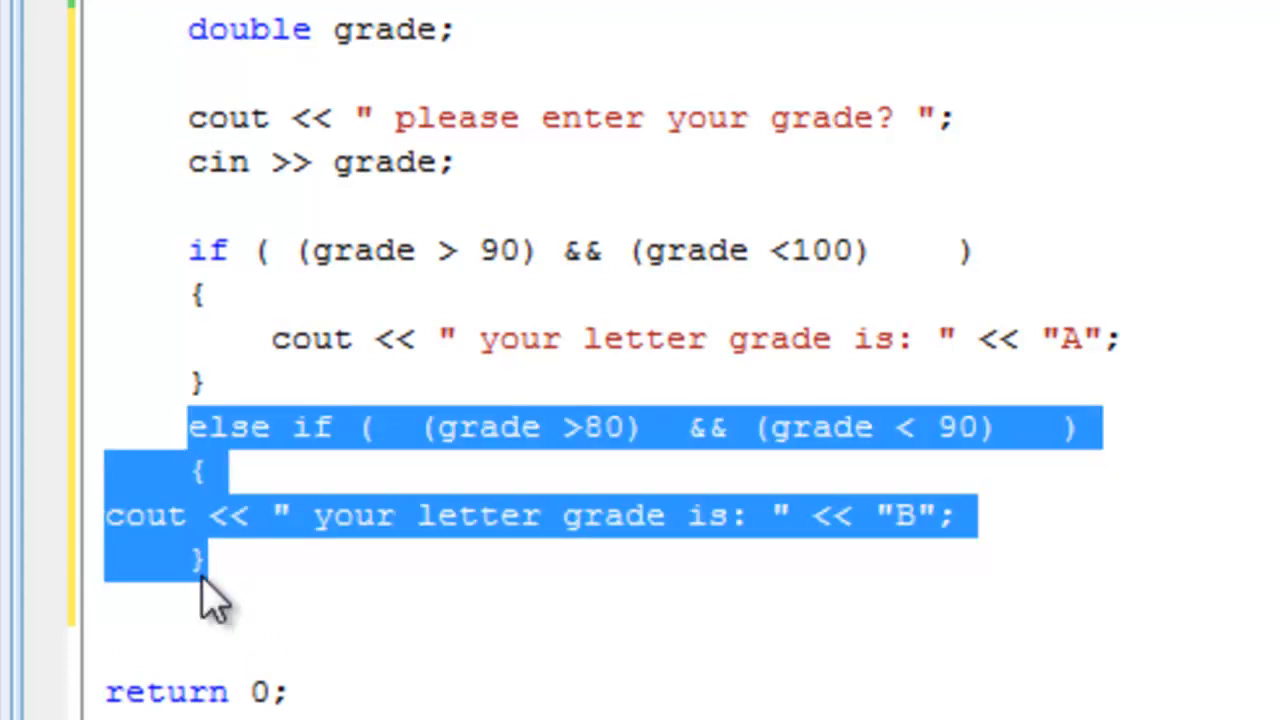
- Paste a copy of the else-if block and change it to test 70–80 and print "C"
click(210, 560)
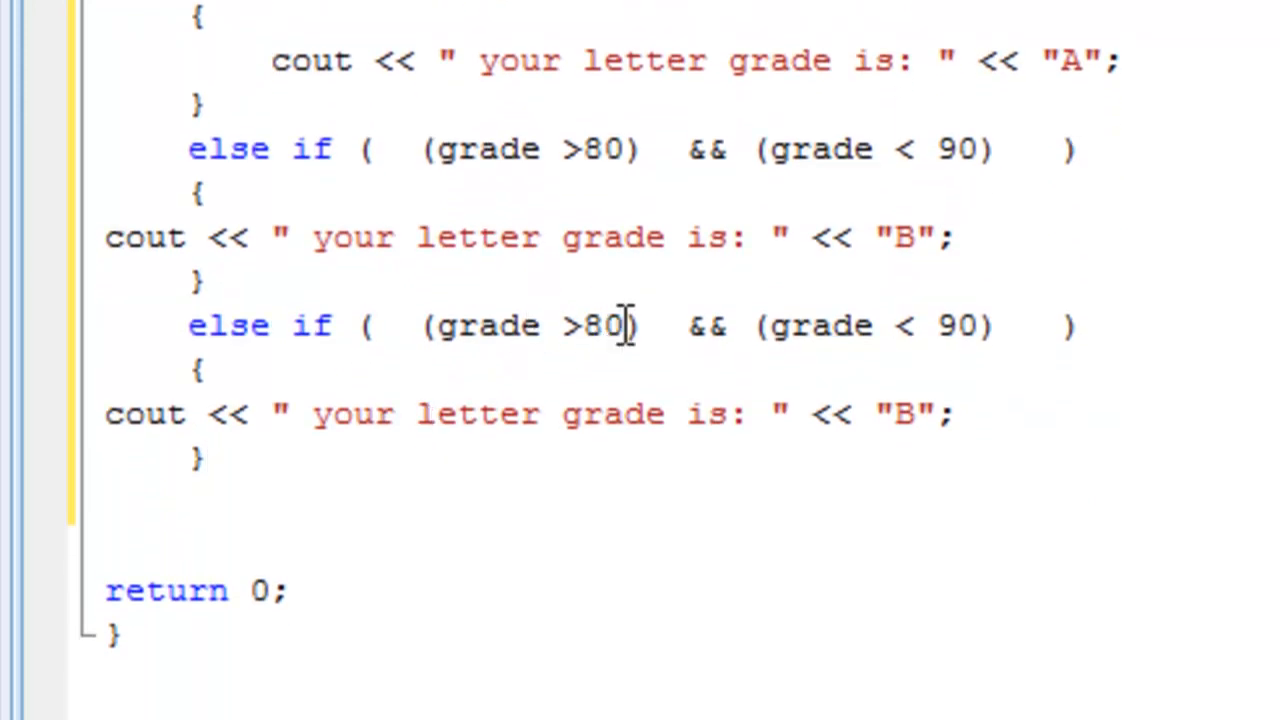
text(70)
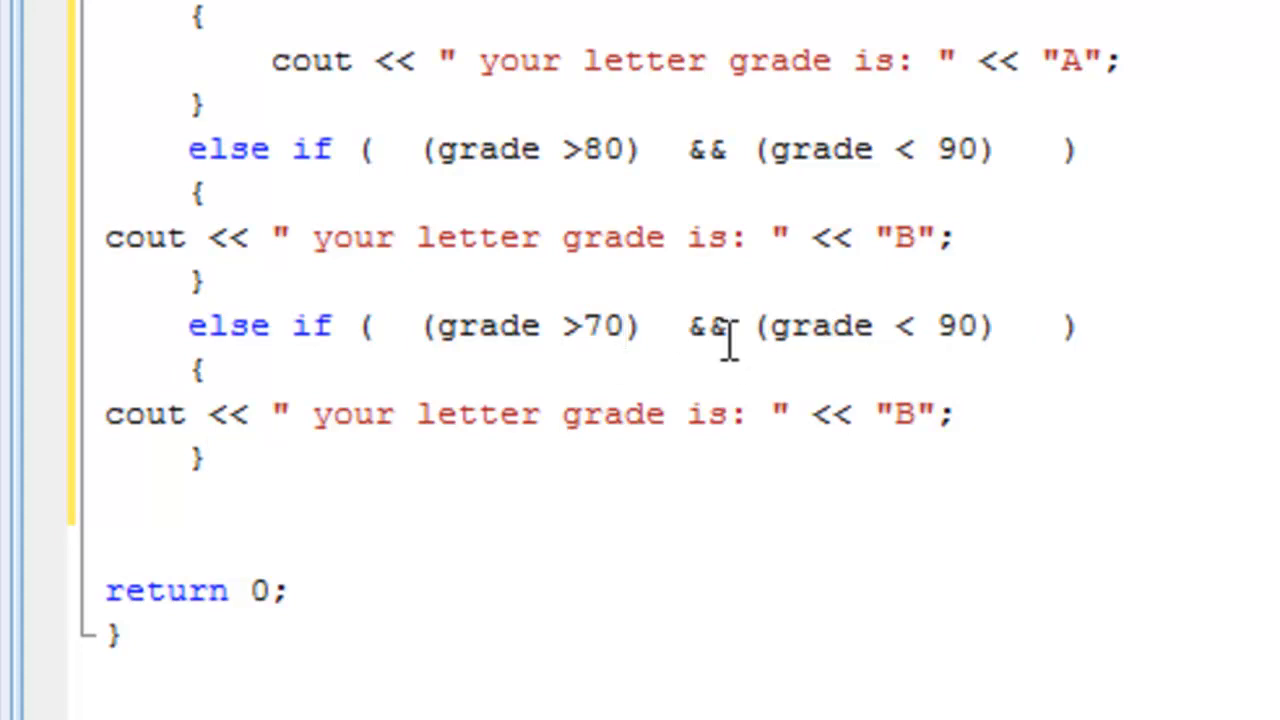
double_click(964, 324)
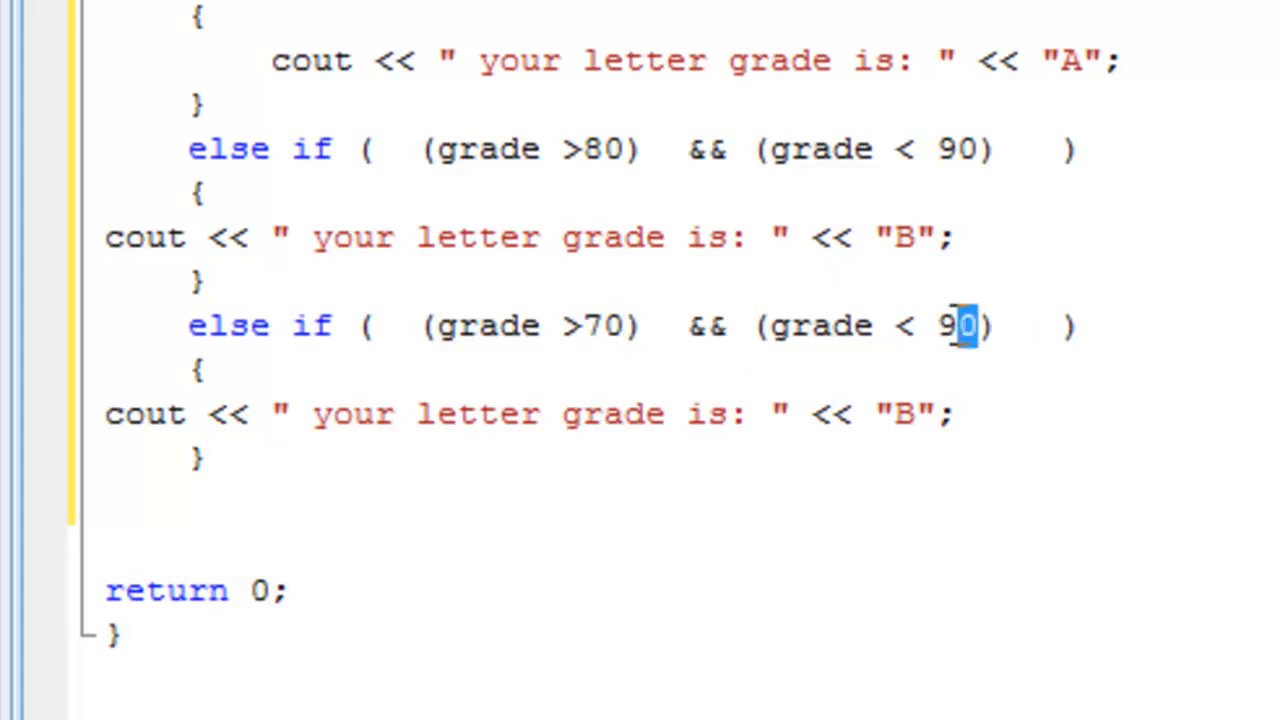
text(8)
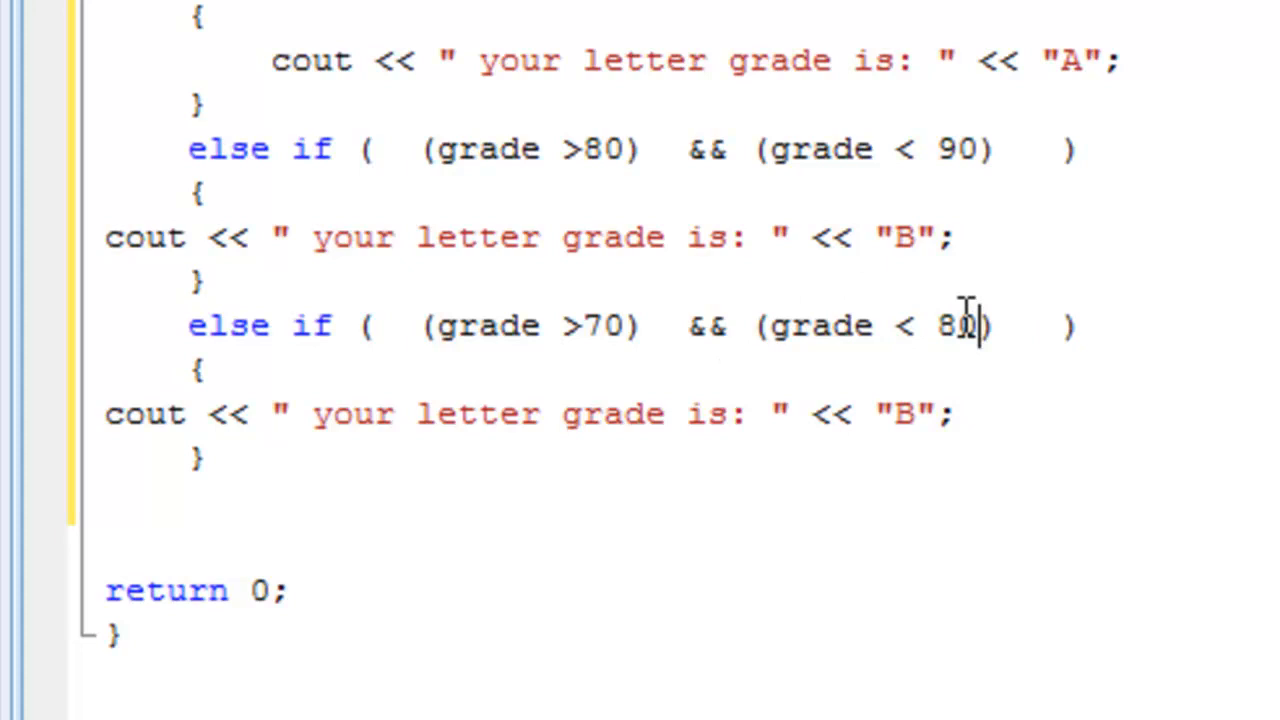
mouse_move(884, 326)
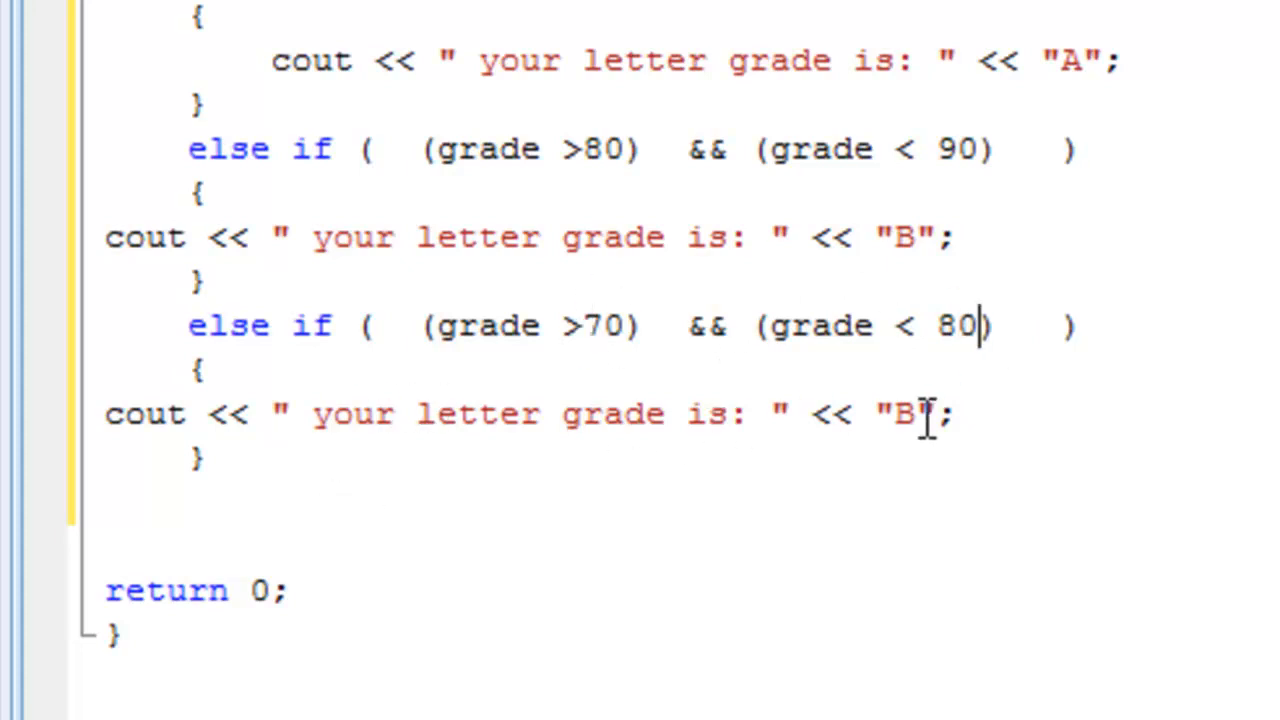
double_click(904, 414)
text(C)
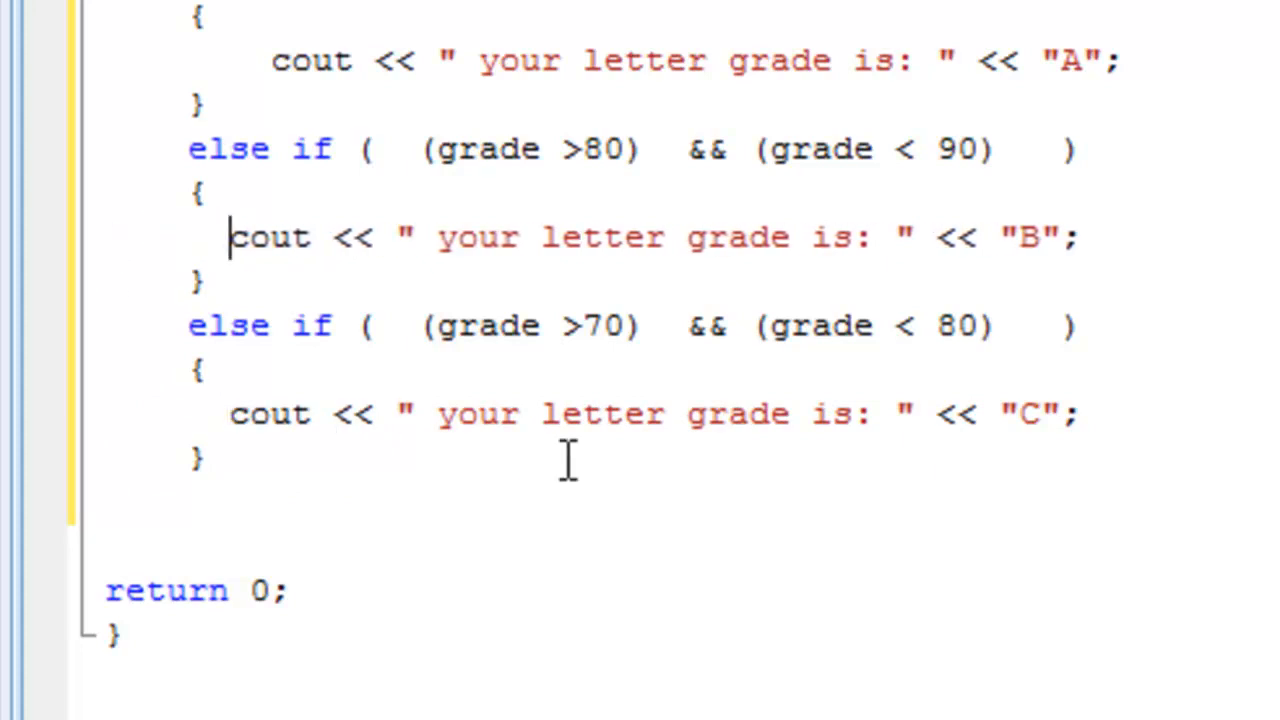
mouse_move(1016, 414)
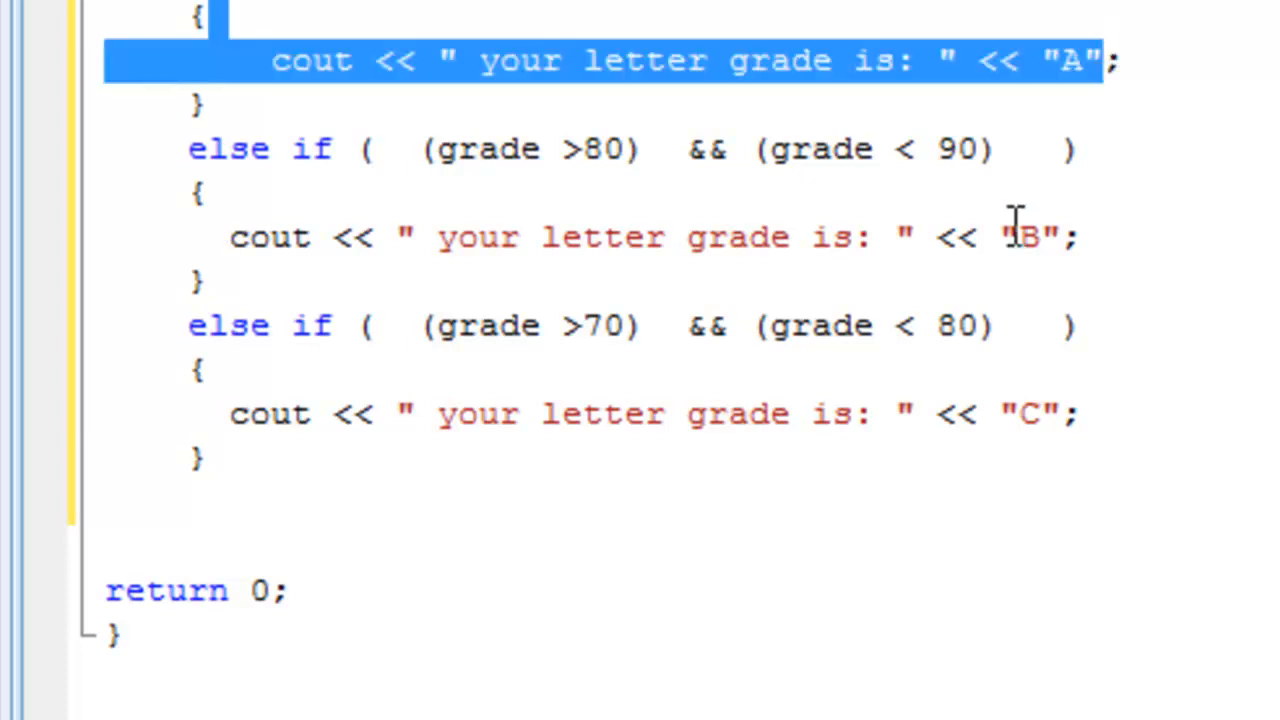
- Paste another else-if block and change it to test 60–70 and print "D"
double_click(1018, 236)
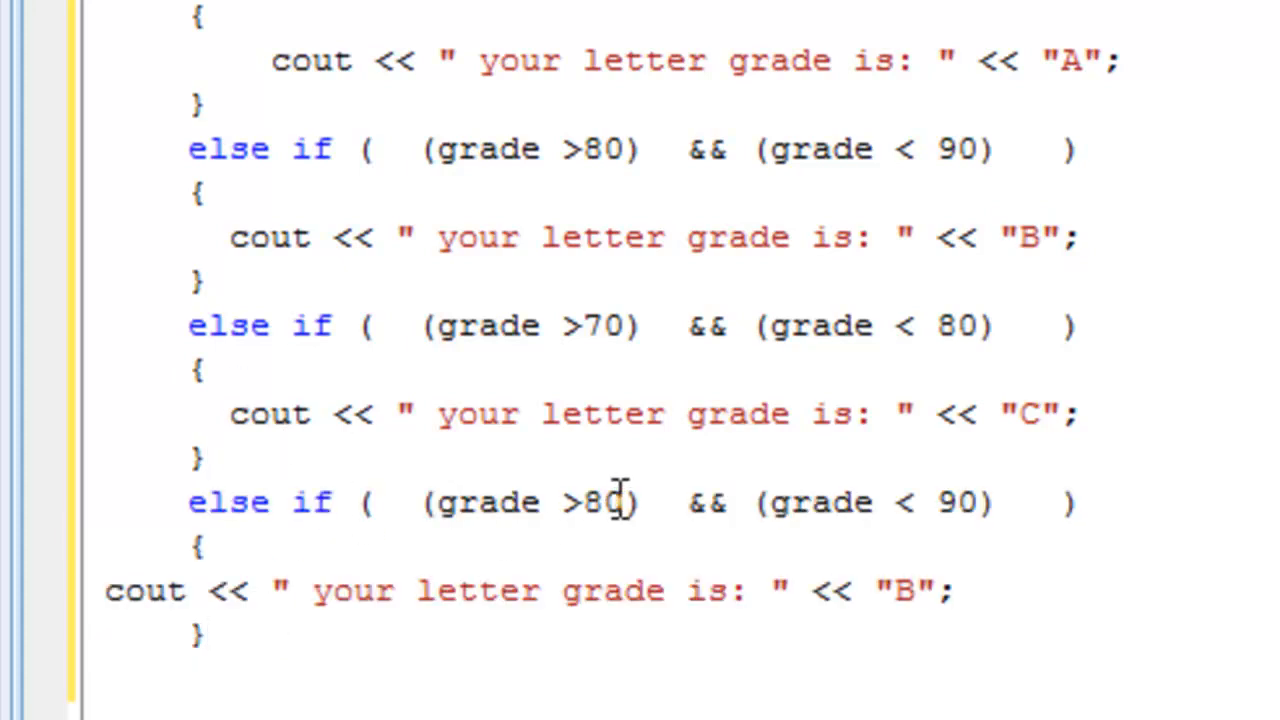
double_click(600, 502)
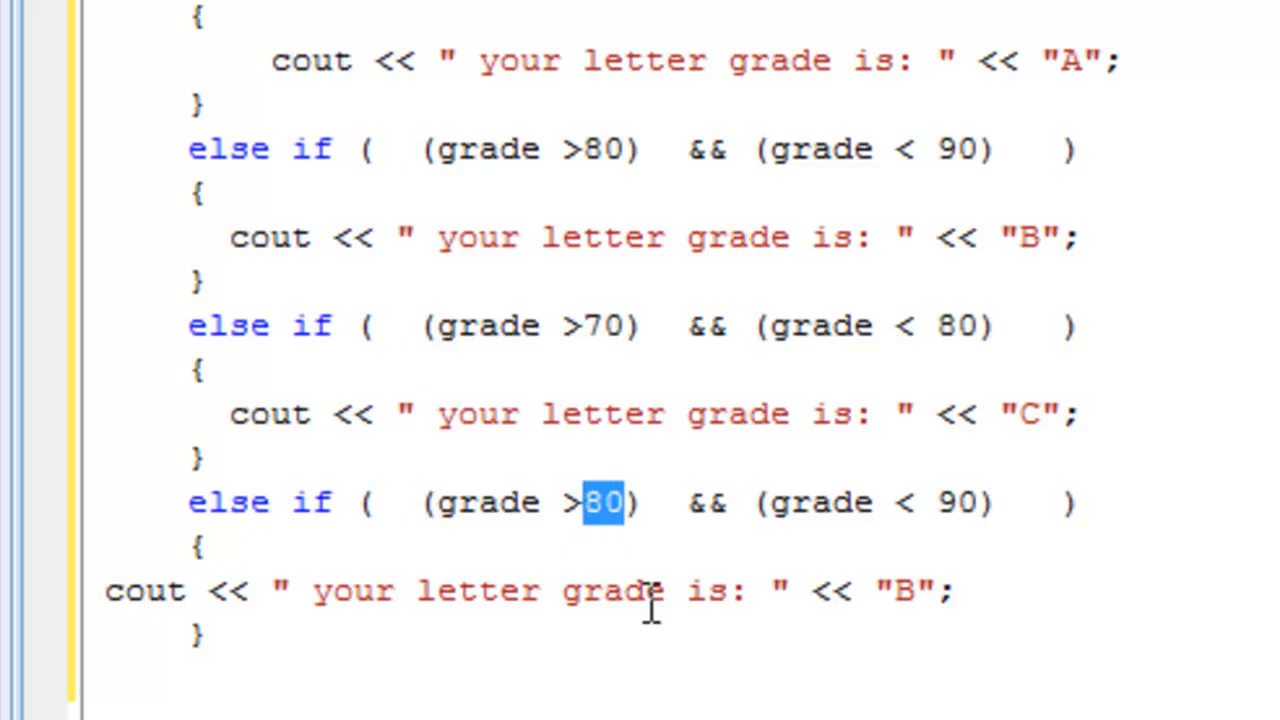
text(60)
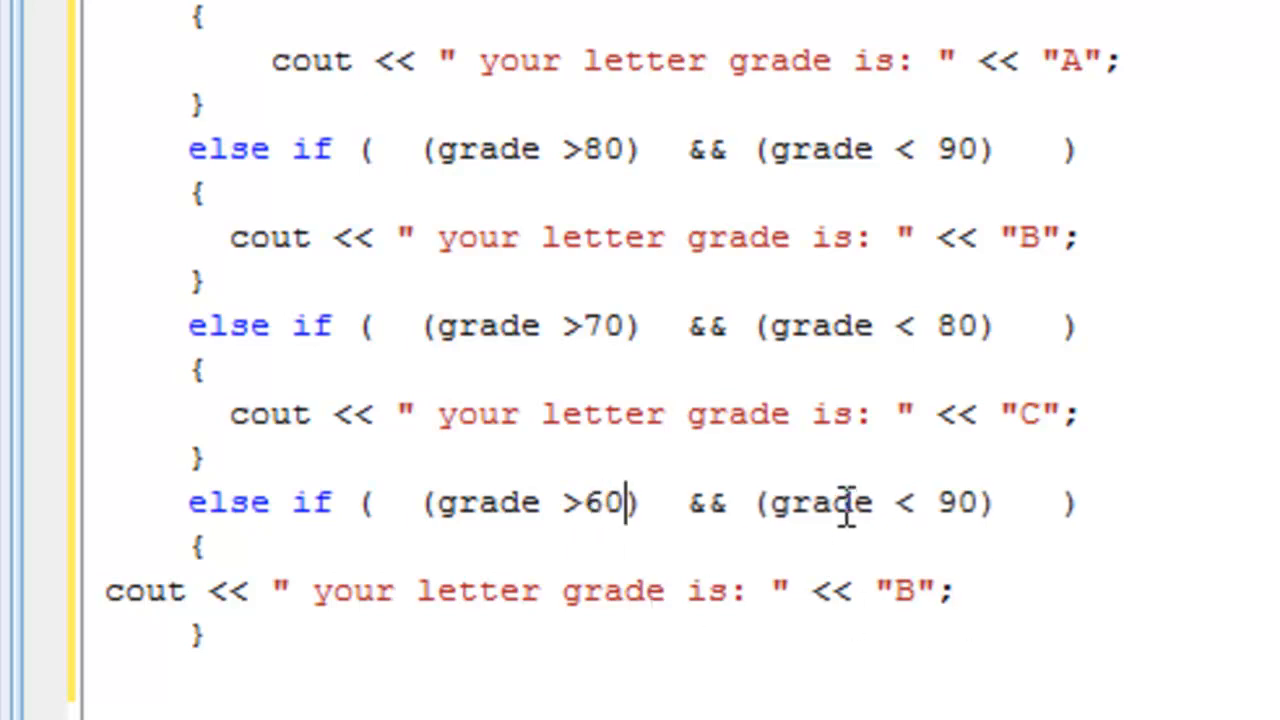
double_click(706, 502)
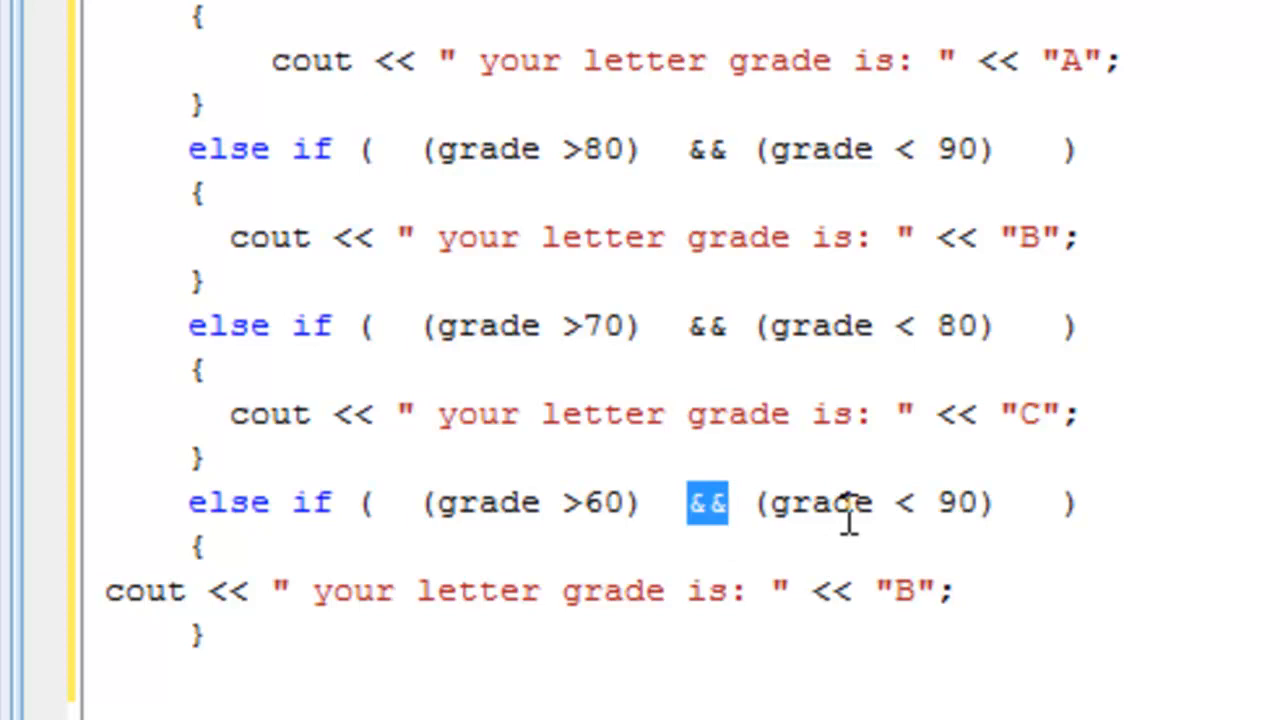
mouse_move(980, 504)
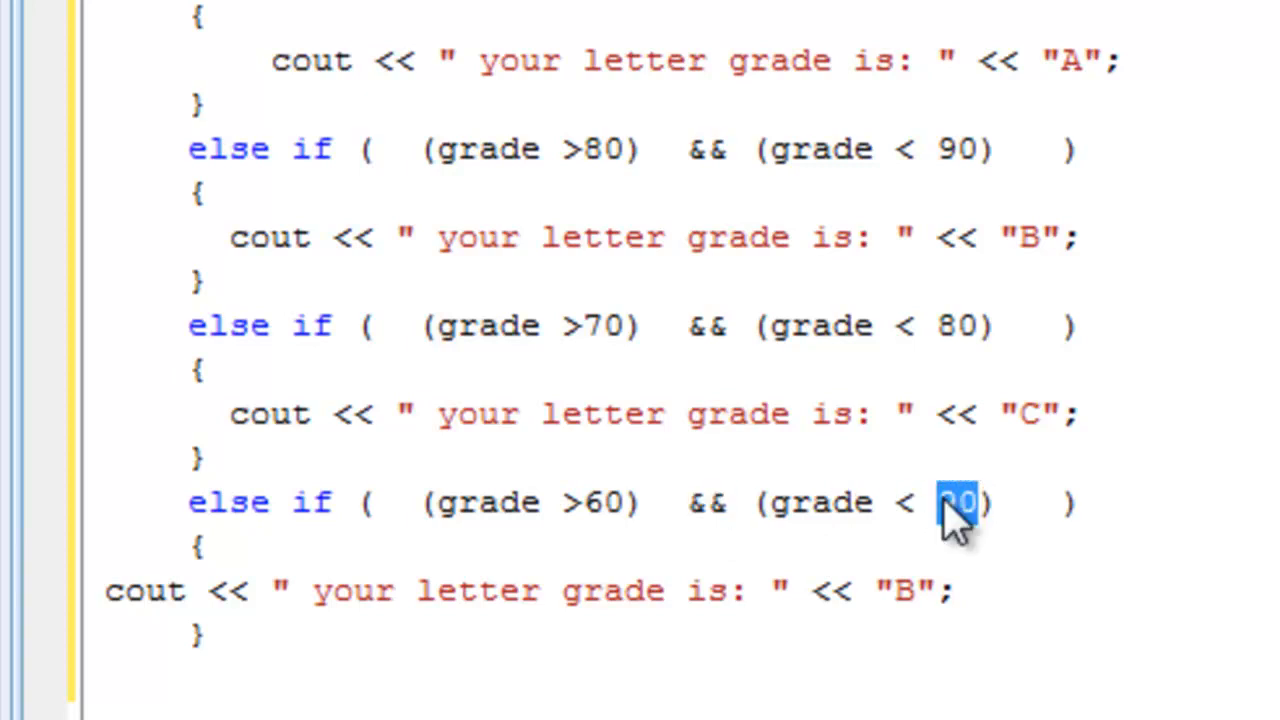
text(70)
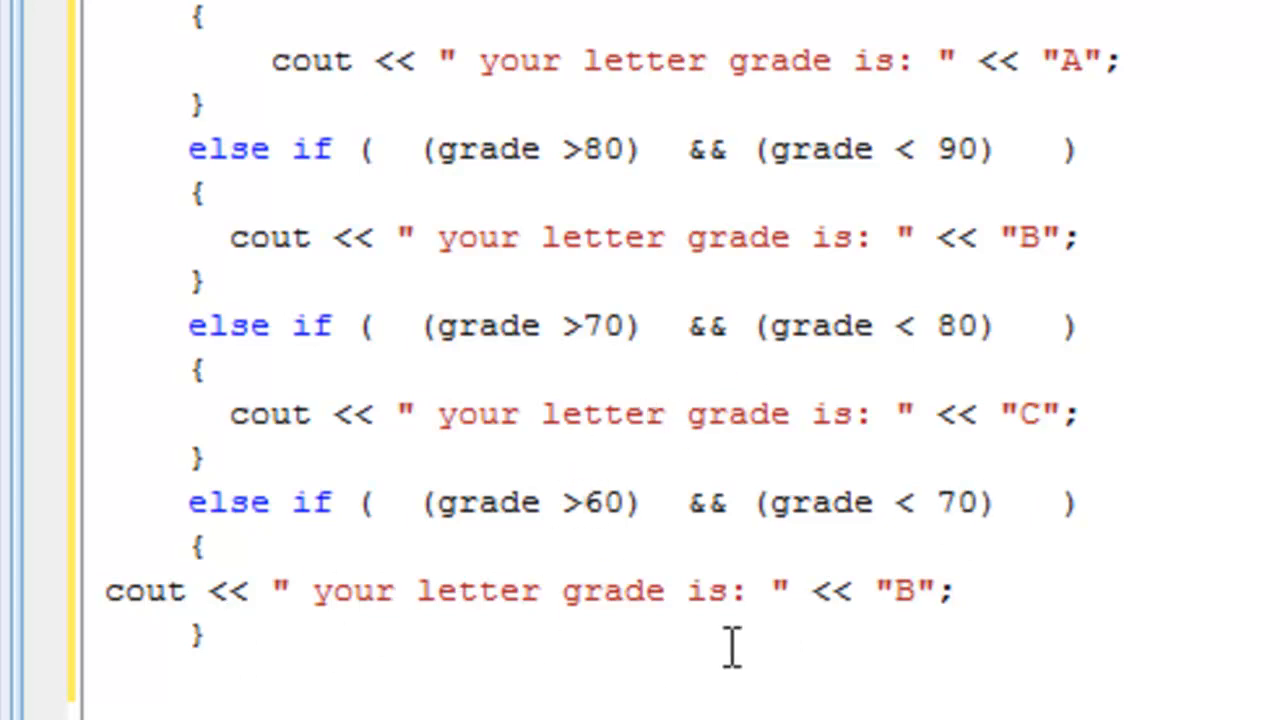
double_click(900, 590)
text(D)
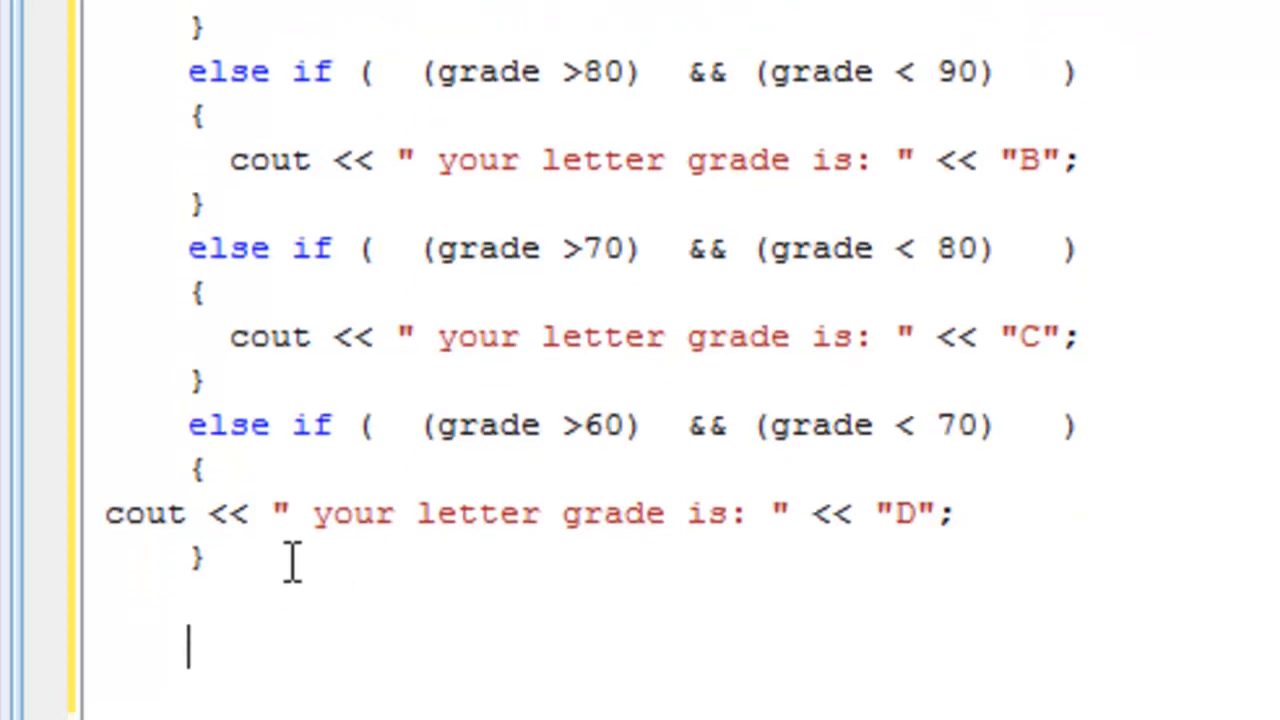
- Write else if ((grade > 0) && (grade < 60)) with an opening brace after the D block
scroll(down, 3)
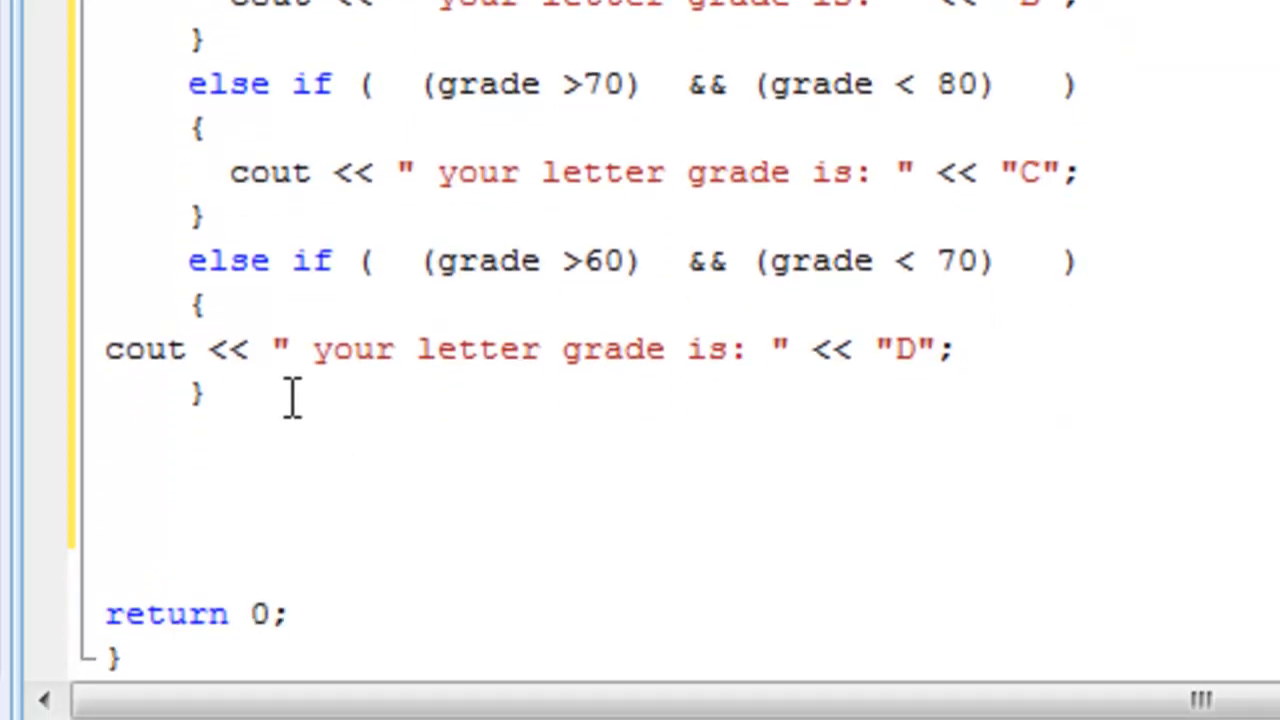
text(else if)
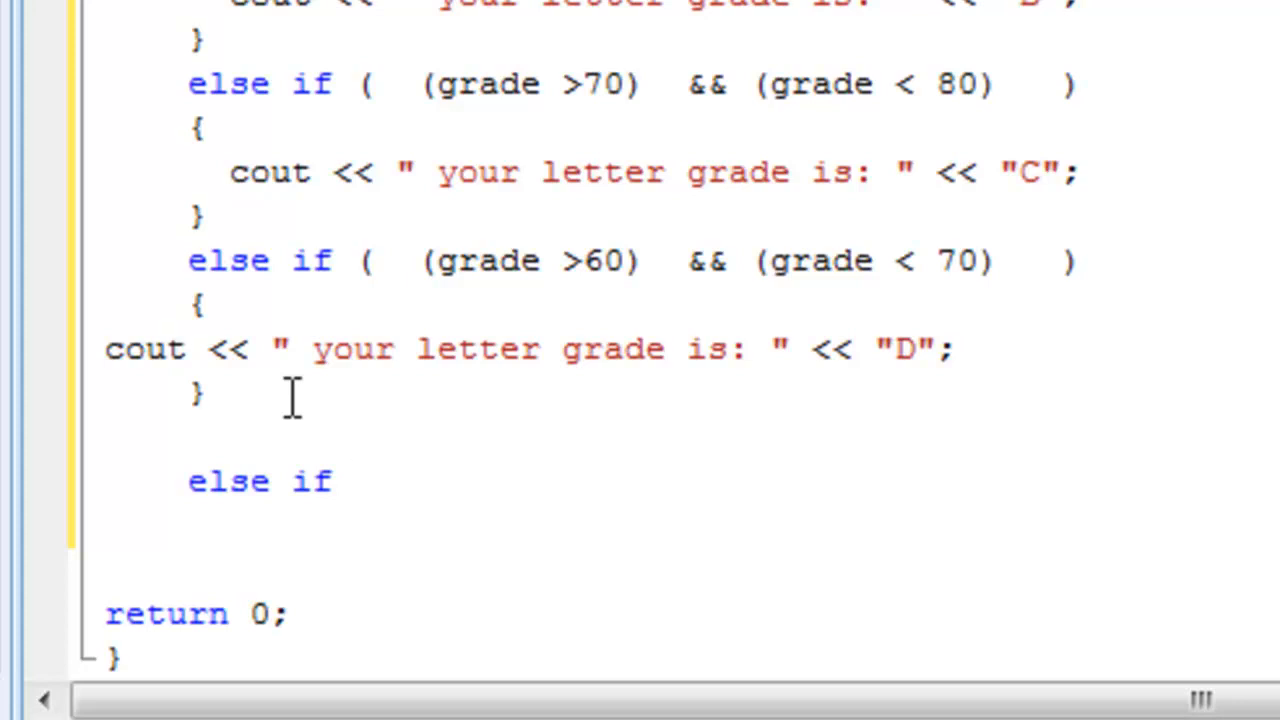
mouse_move(456, 508)
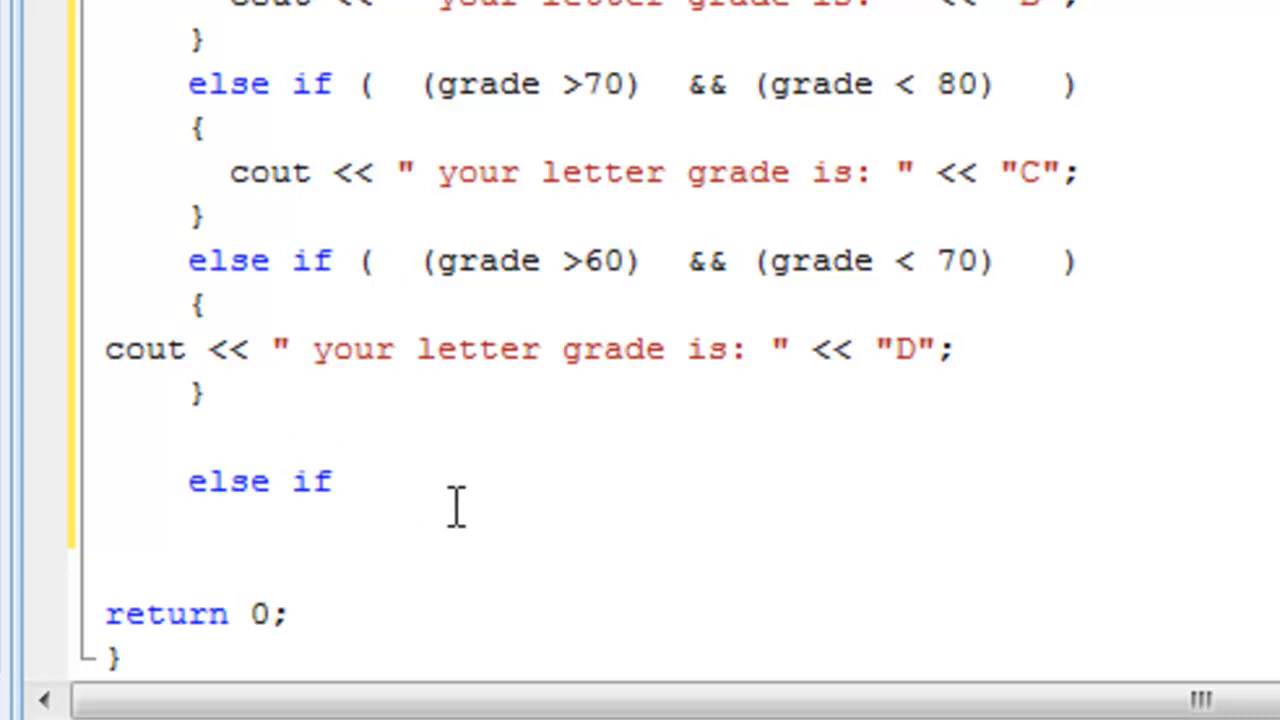
click(352, 480)
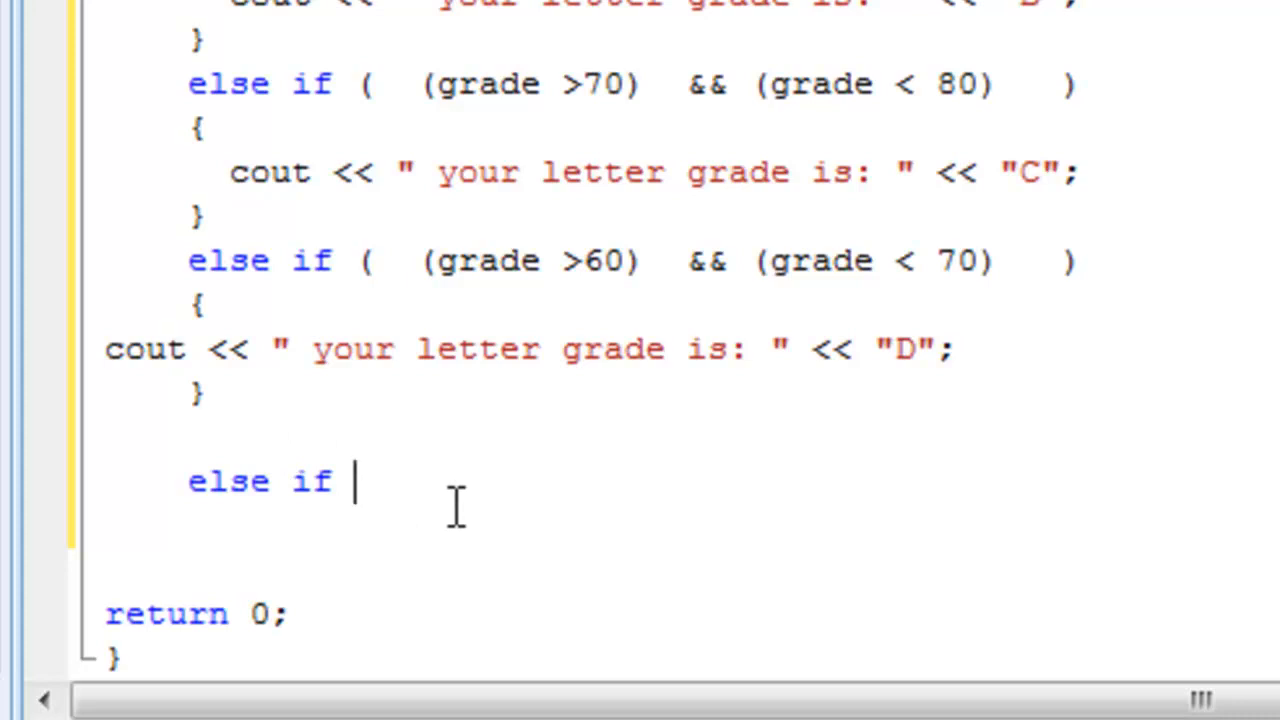
text(( grade >)
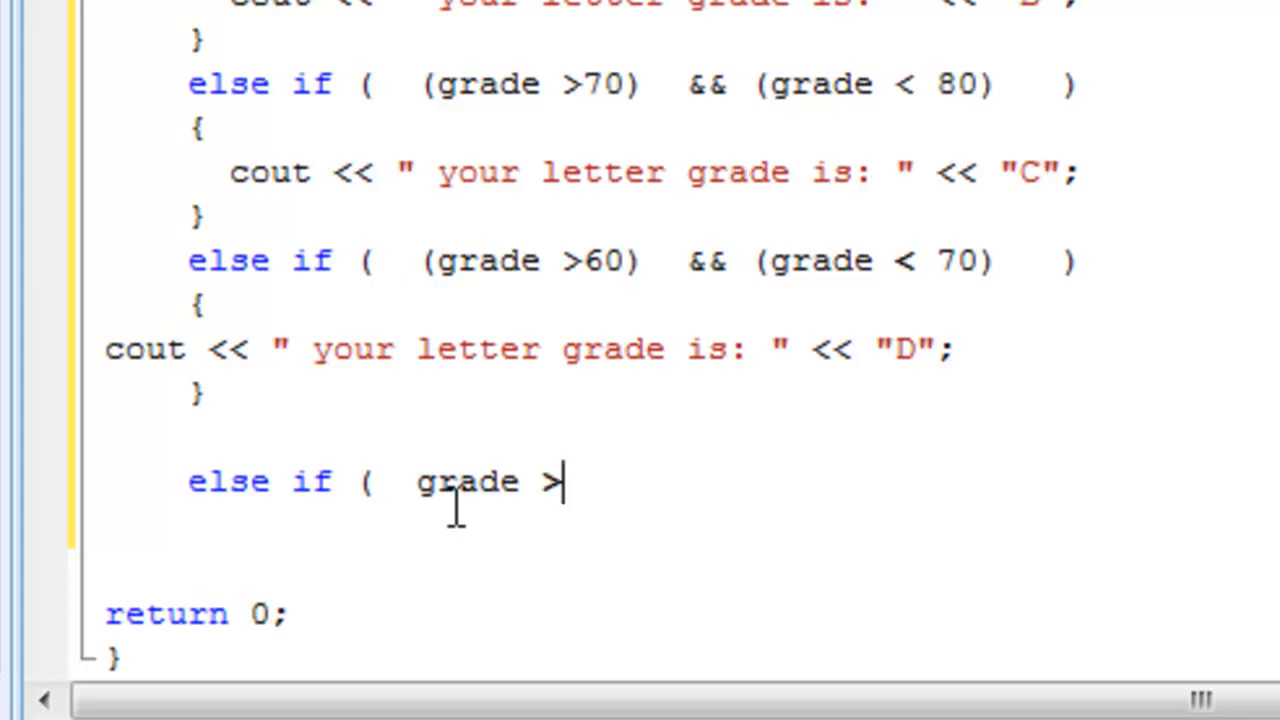
text(0))
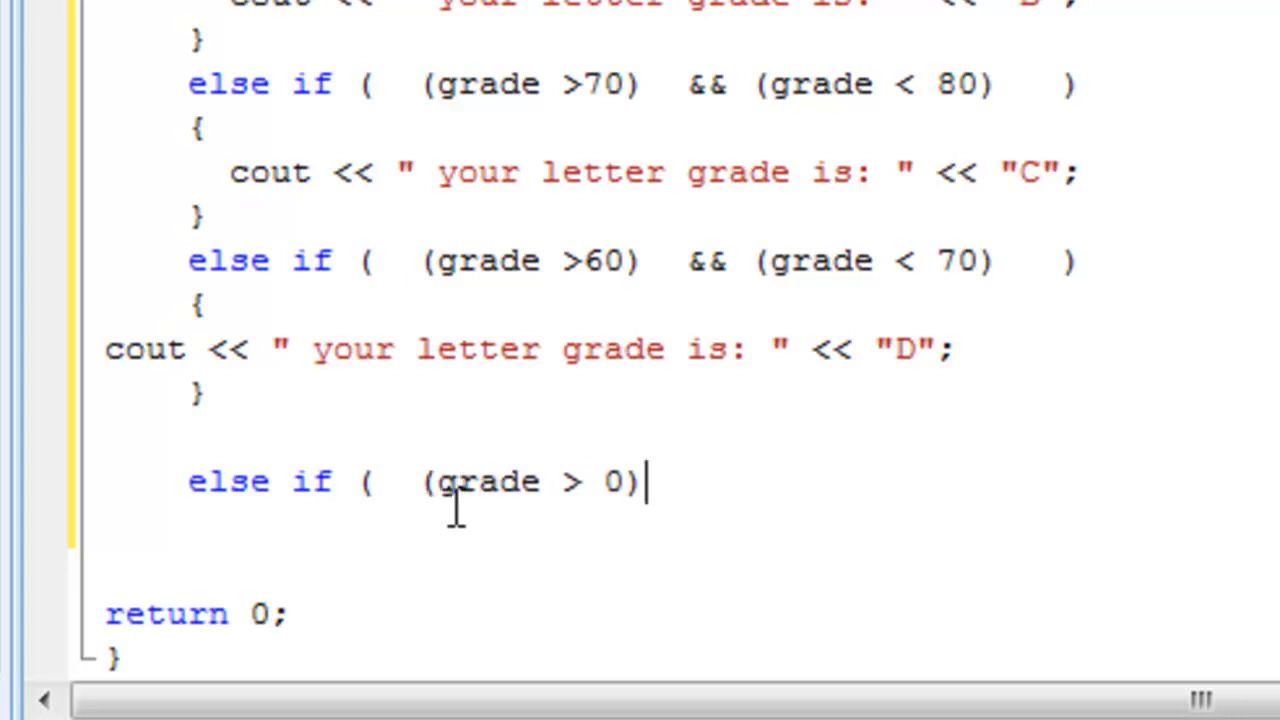
text(&& ()
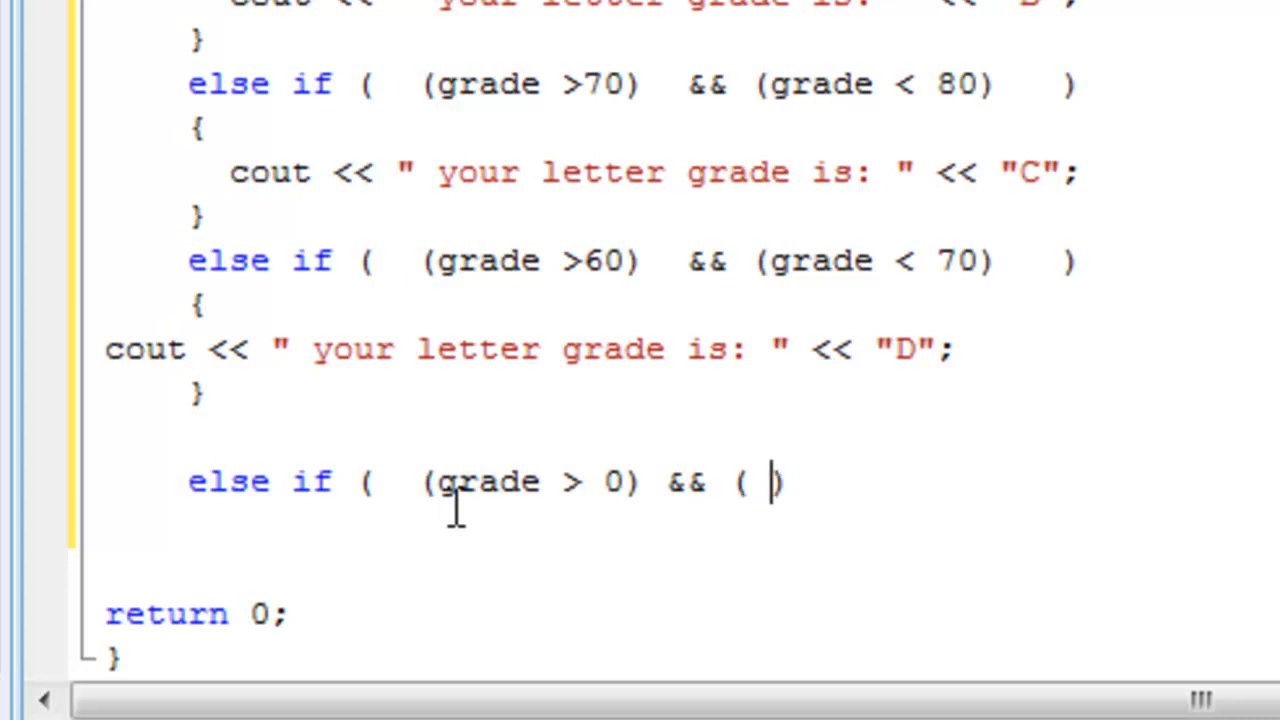
text(grade <)
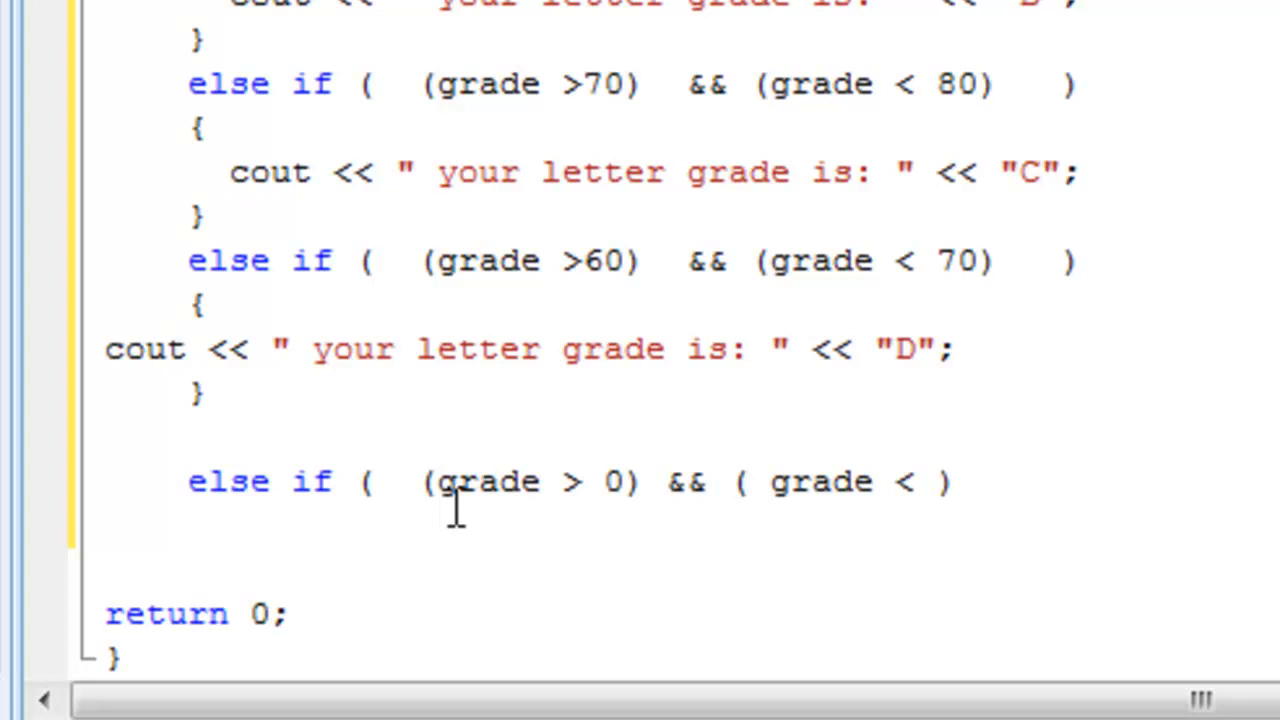
text(60)
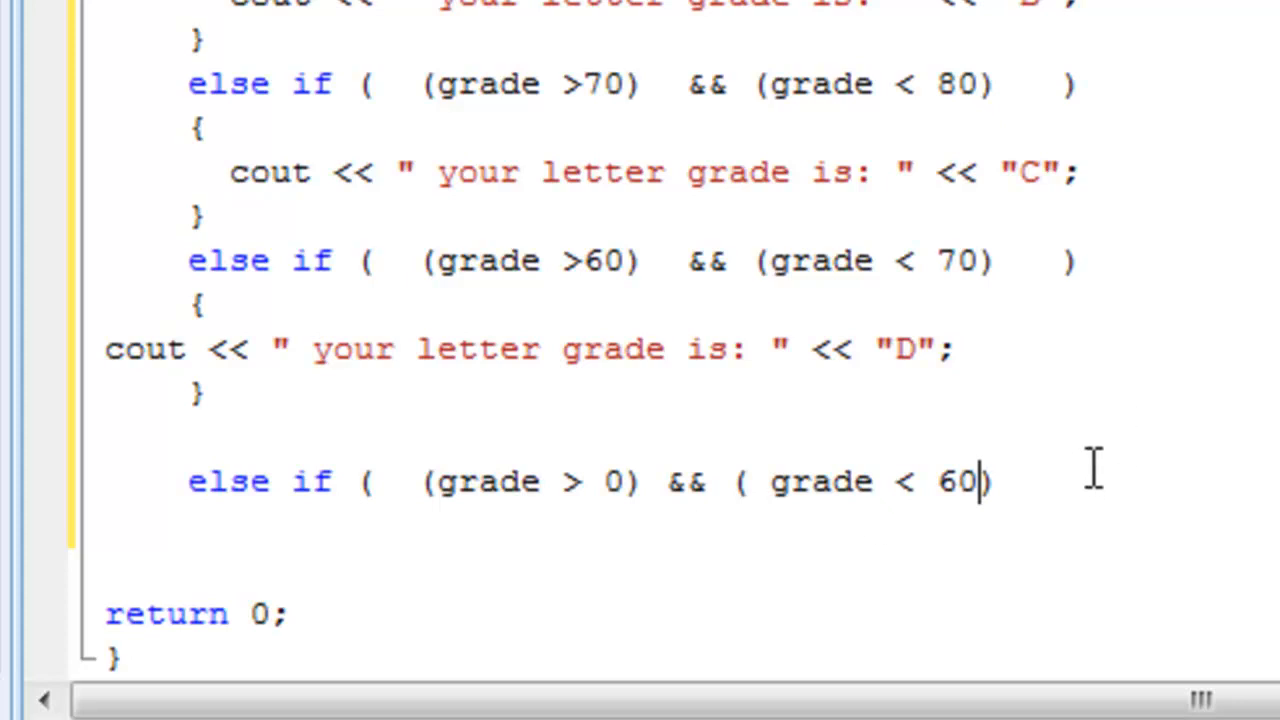
text())
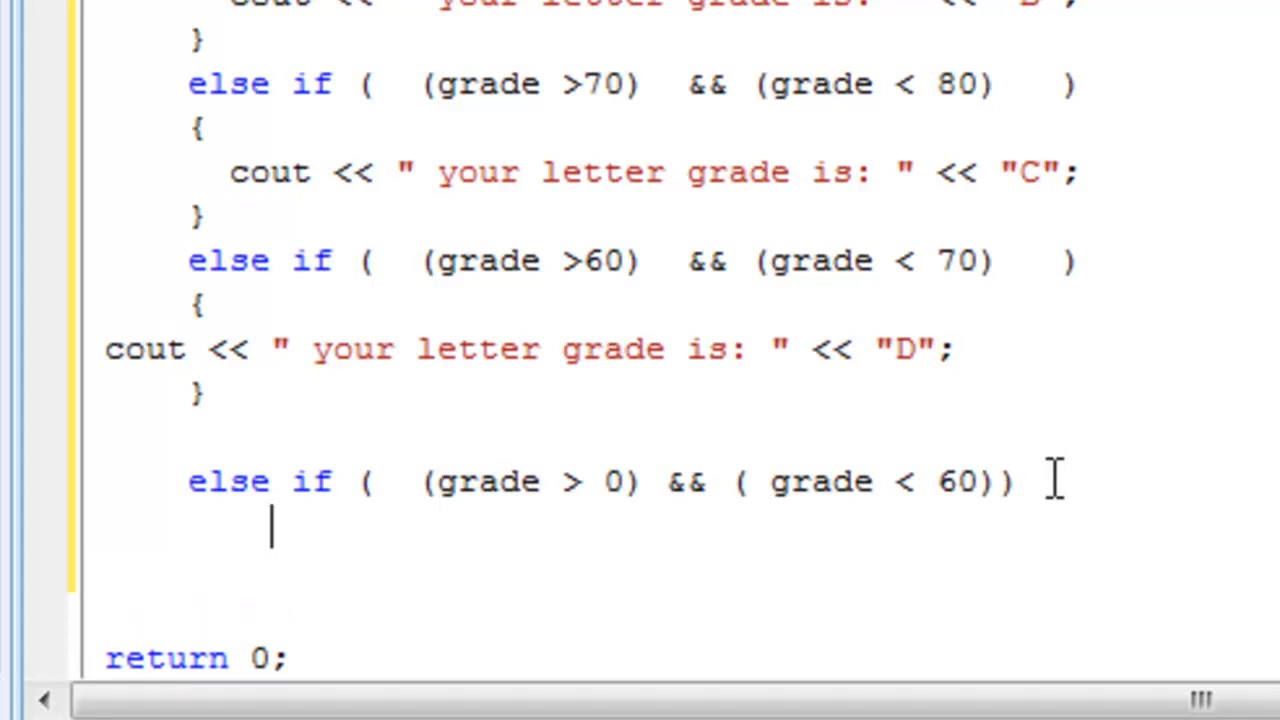
text({)
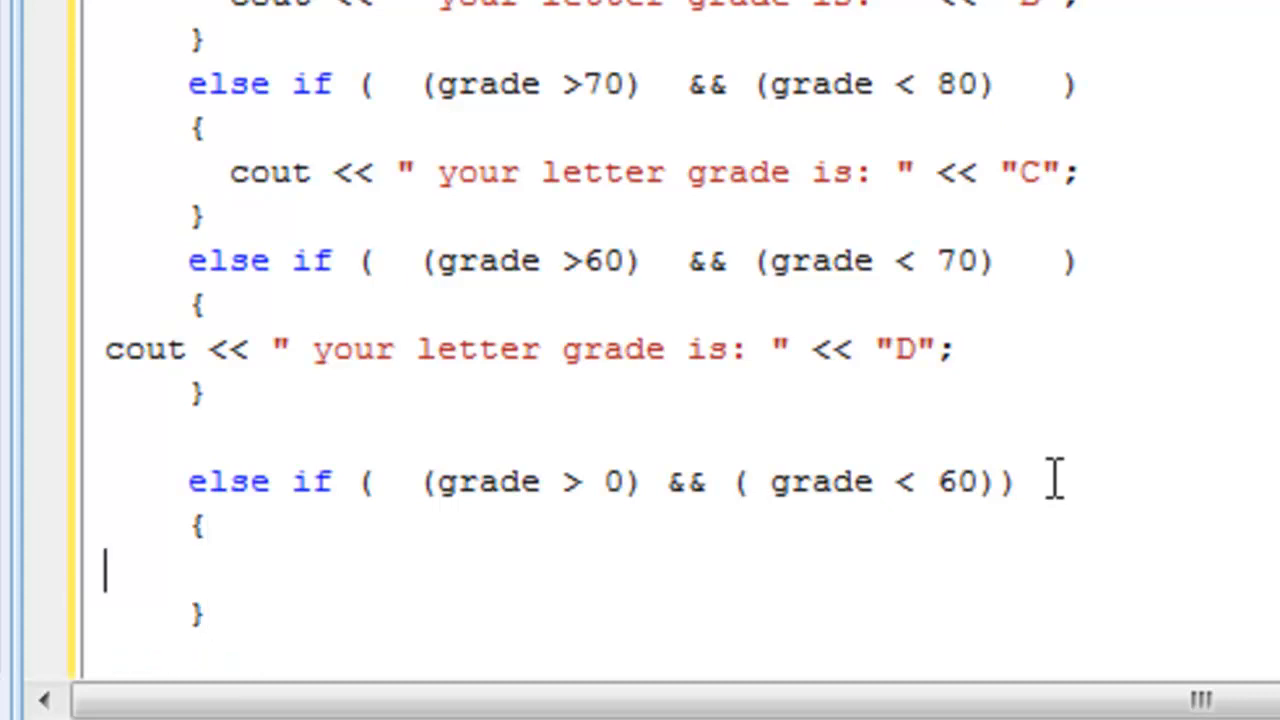
- Copy the D branch's cout line into the new branch and change the letter to "E"
drag(110, 348, 460, 348)
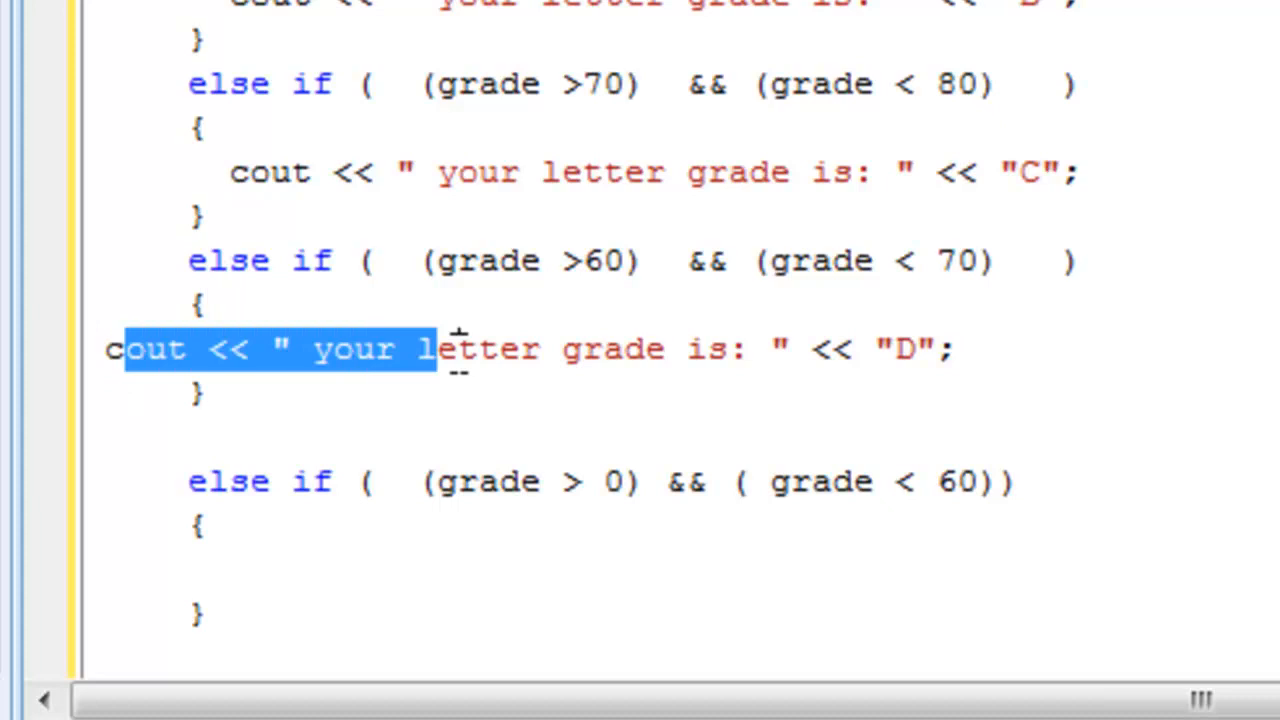
drag(430, 348, 956, 348)
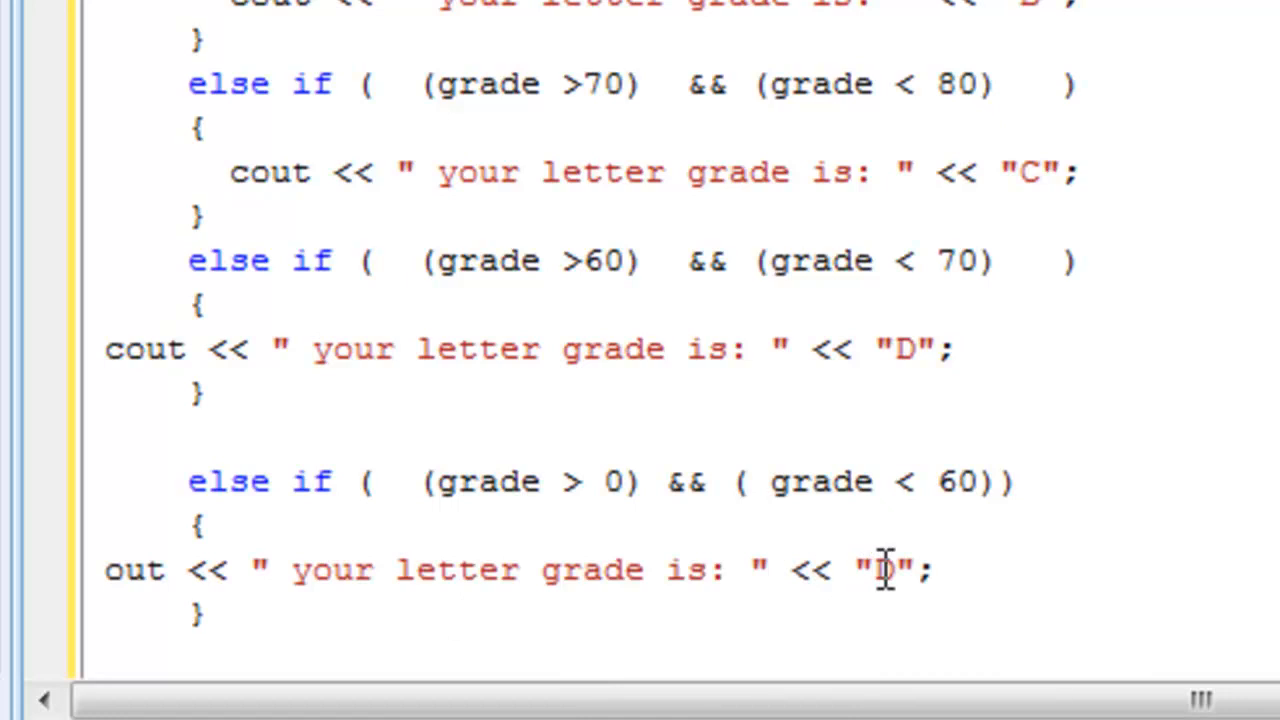
double_click(888, 570)
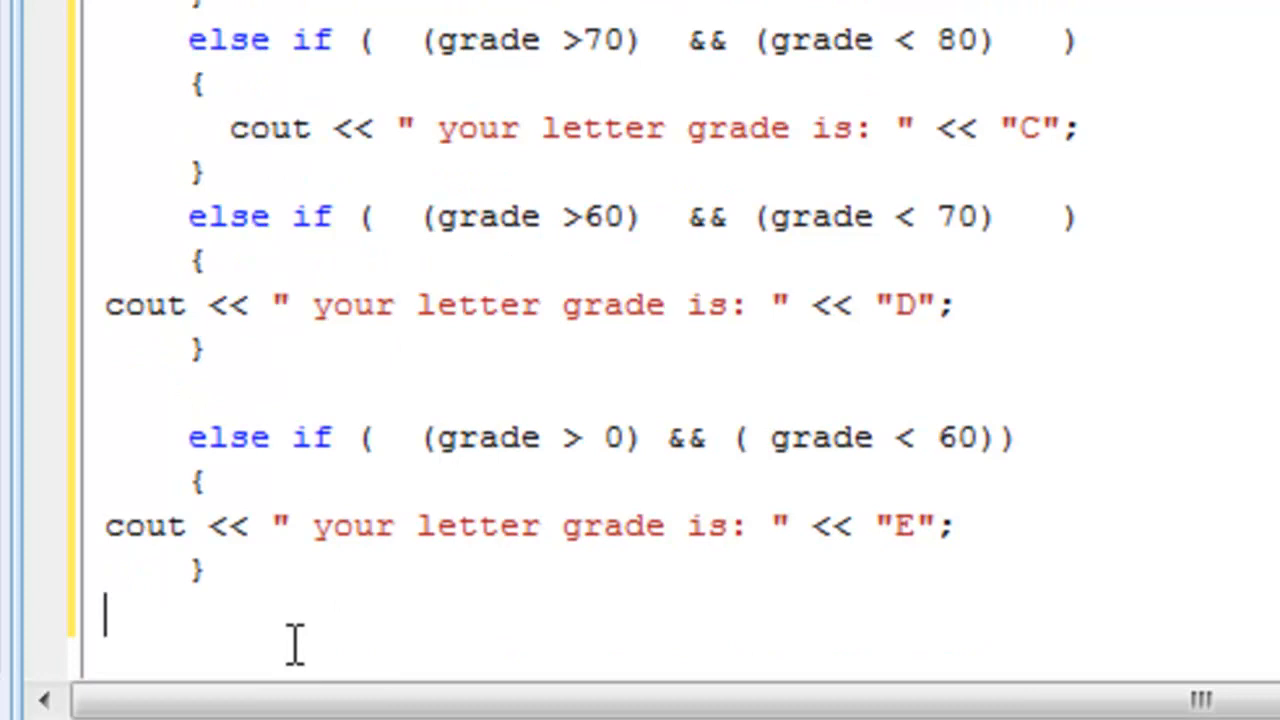
text(el)
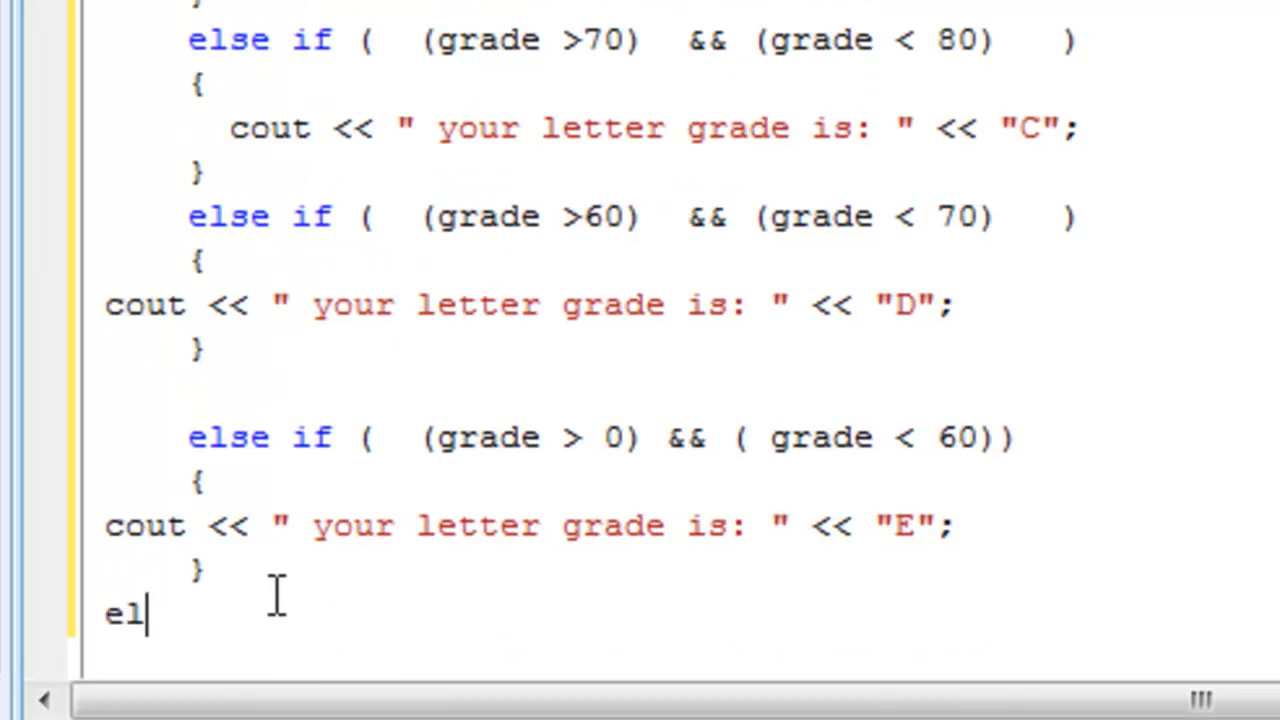
- Add a final else branch printing " you don't even deserve to be a student because you don't know that...."
text(se)
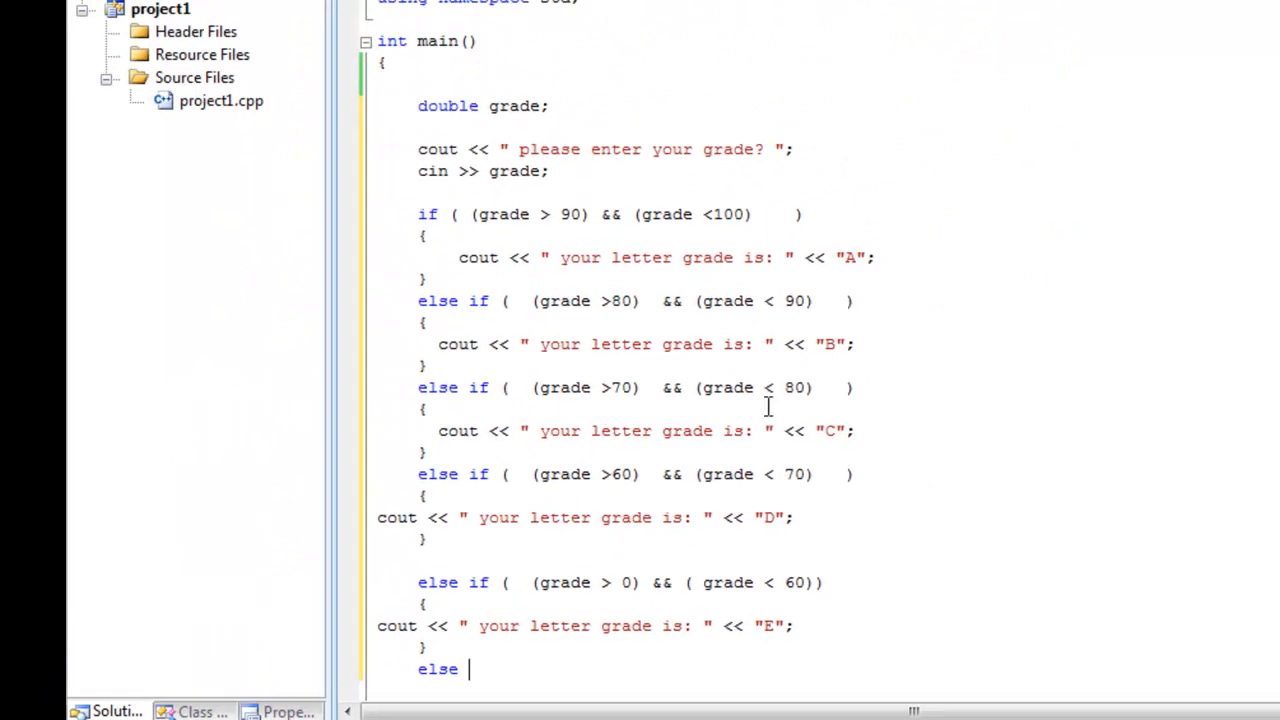
mouse_move(540, 222)
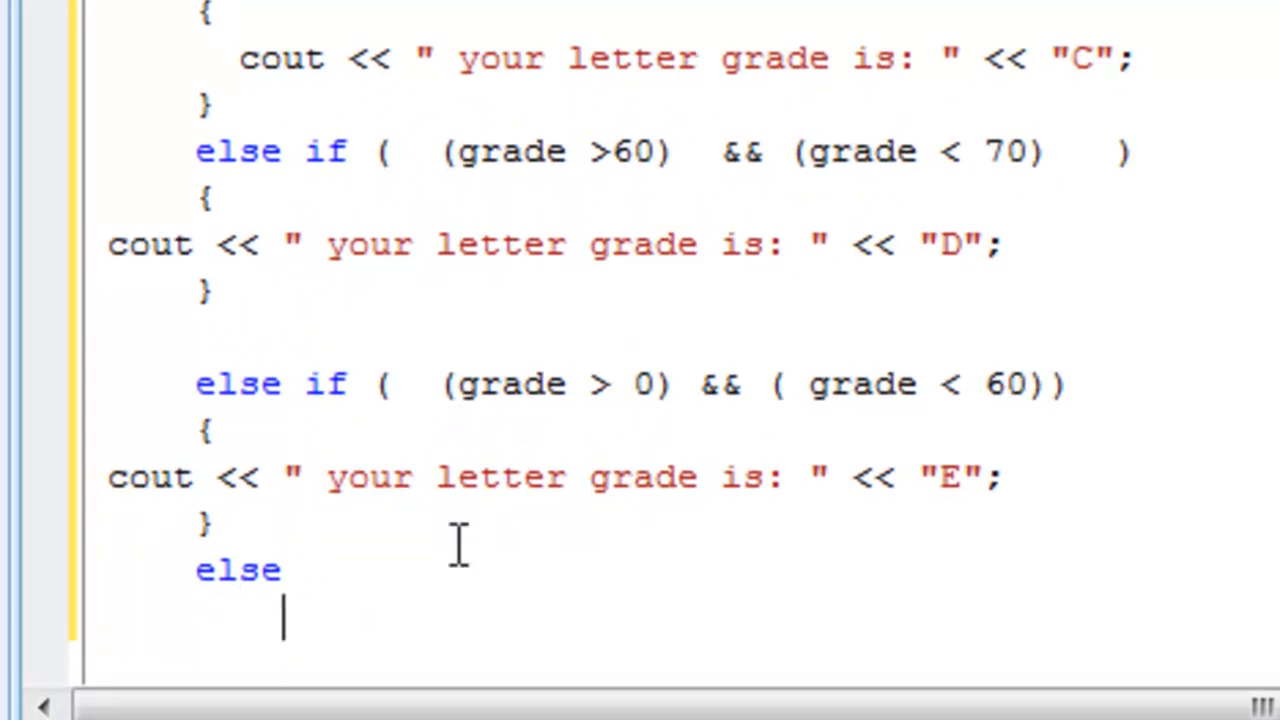
text({)
text(})
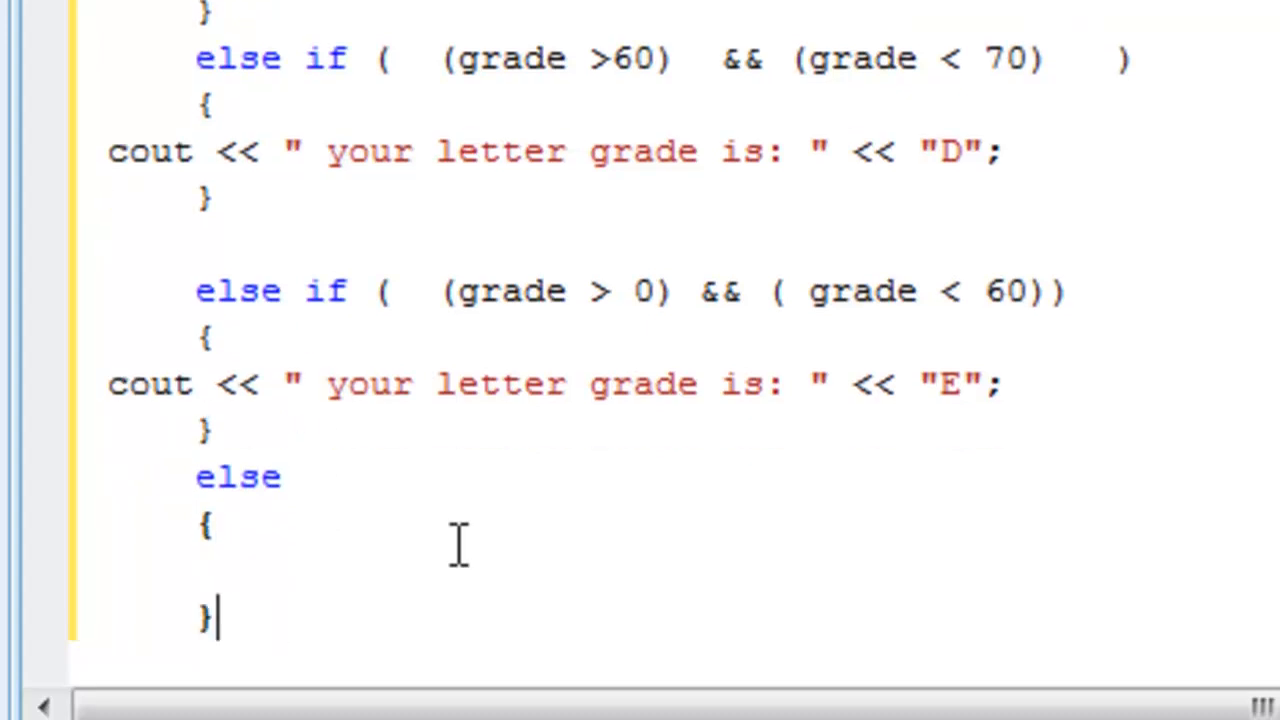
text(cout)
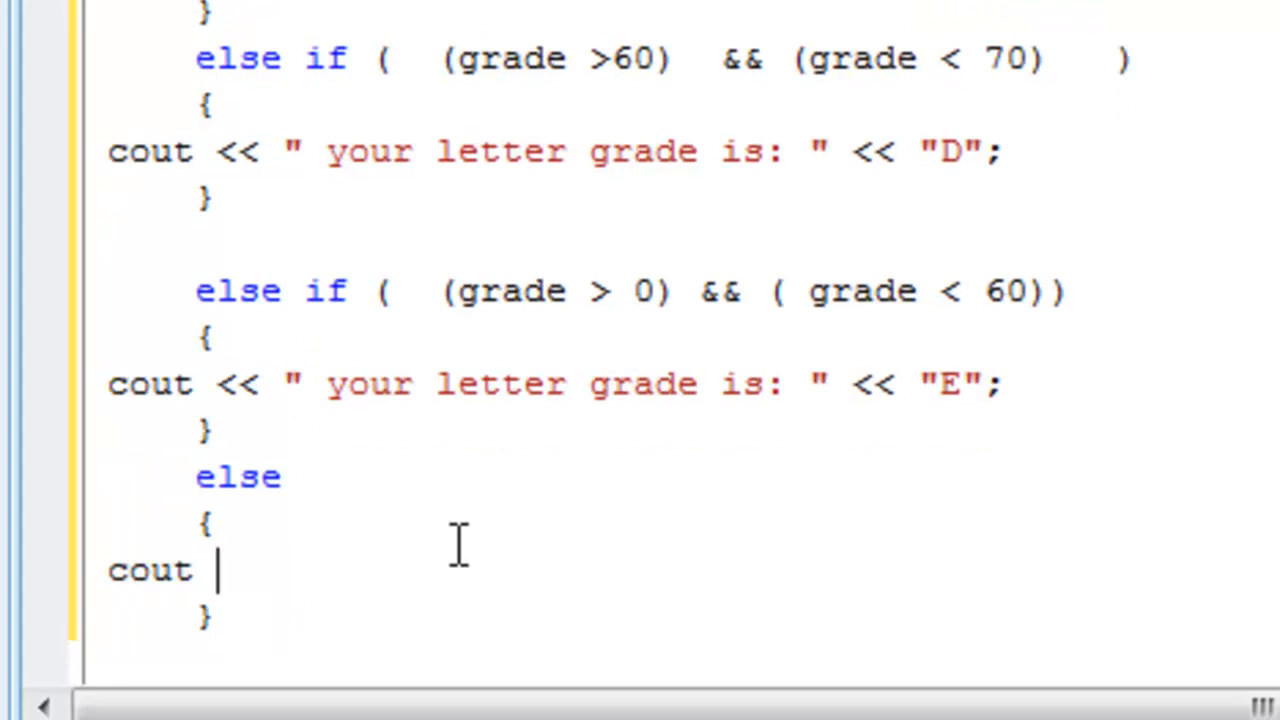
text(<< " you)
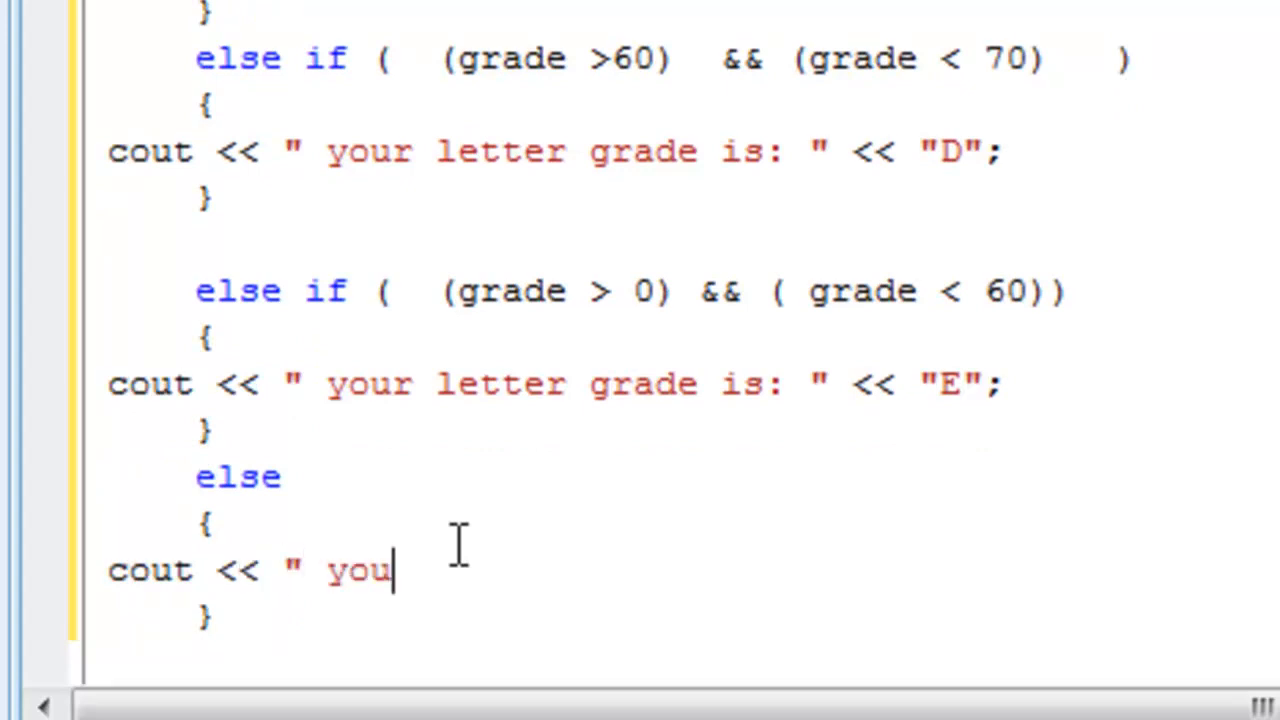
text(don't even)
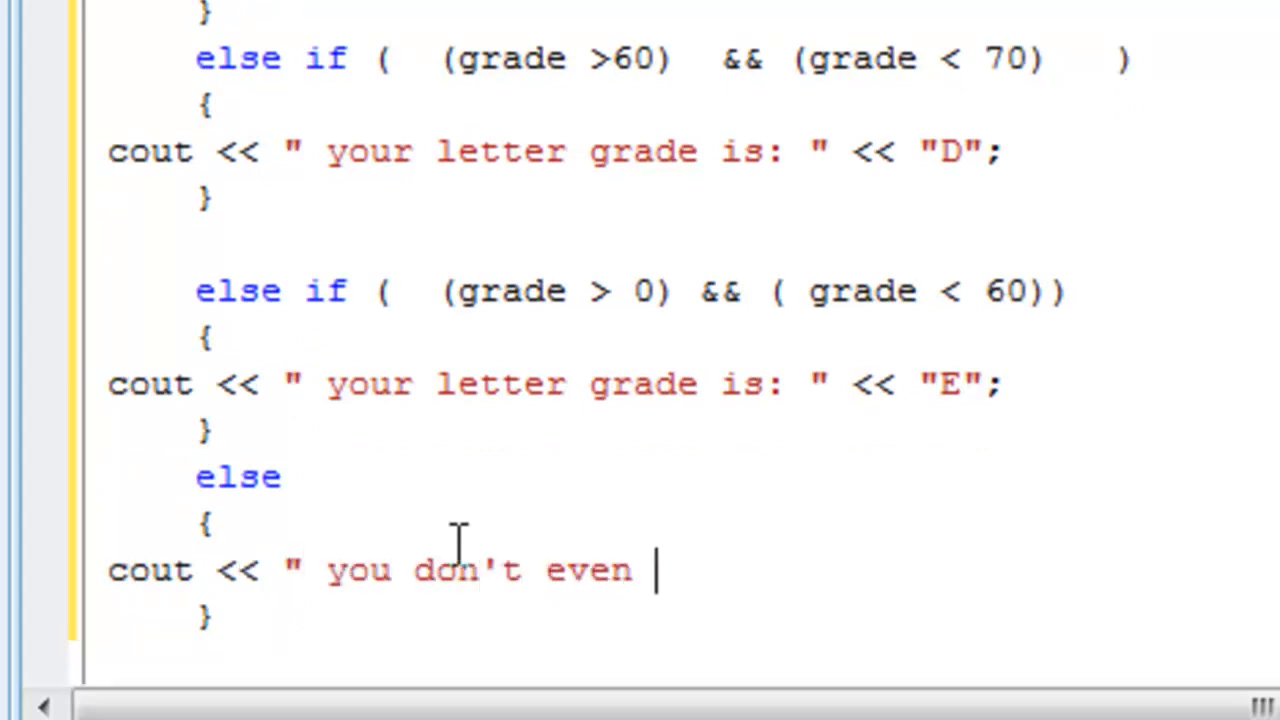
text(deserve to b)
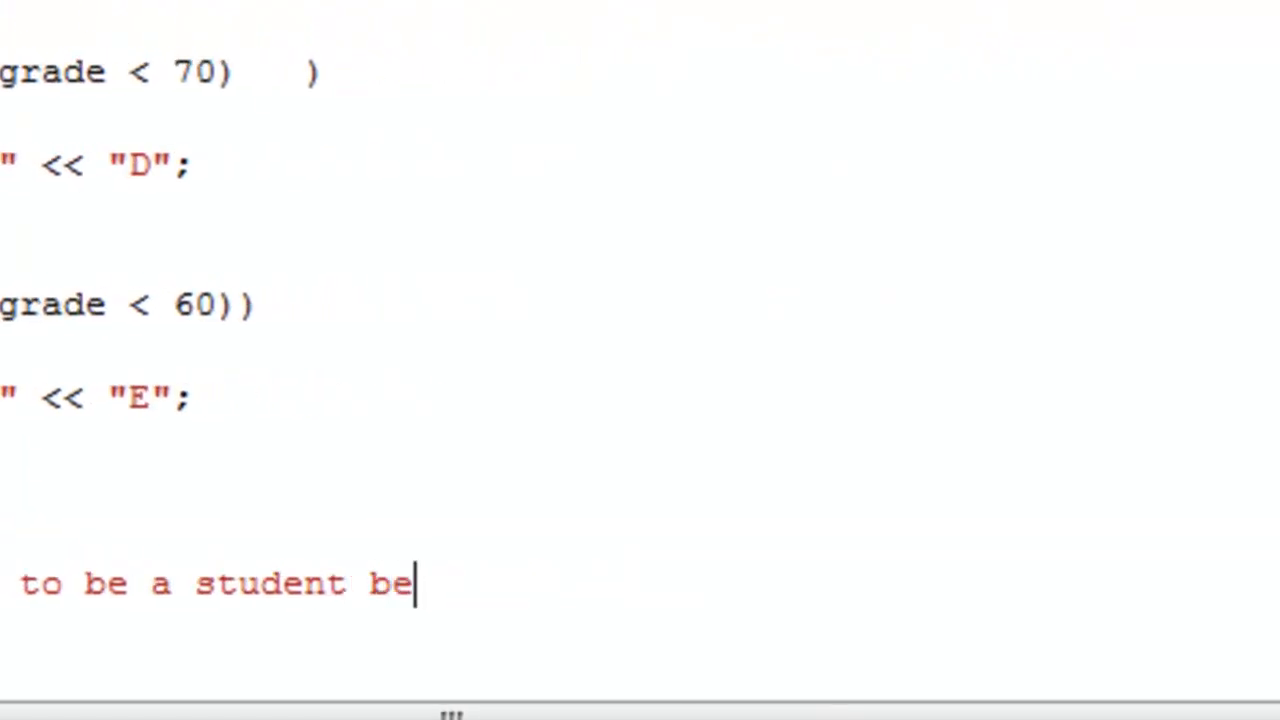
text(cause you don)
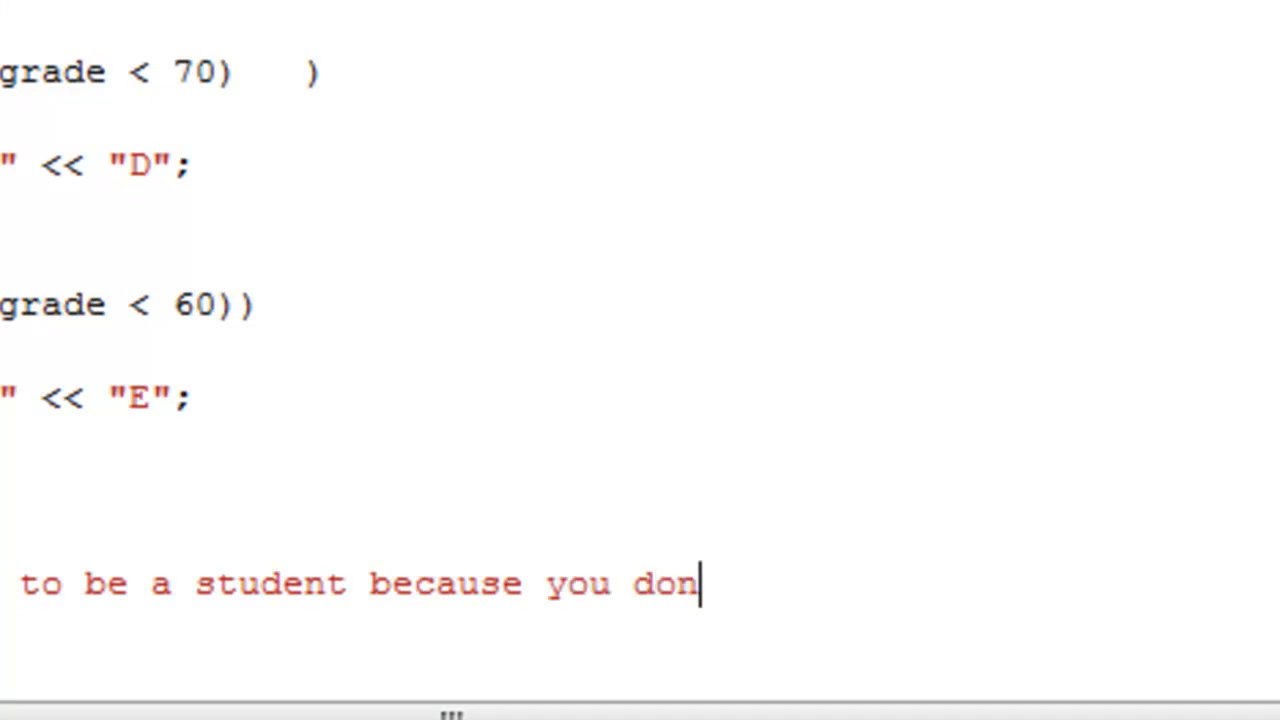
text('t know that)
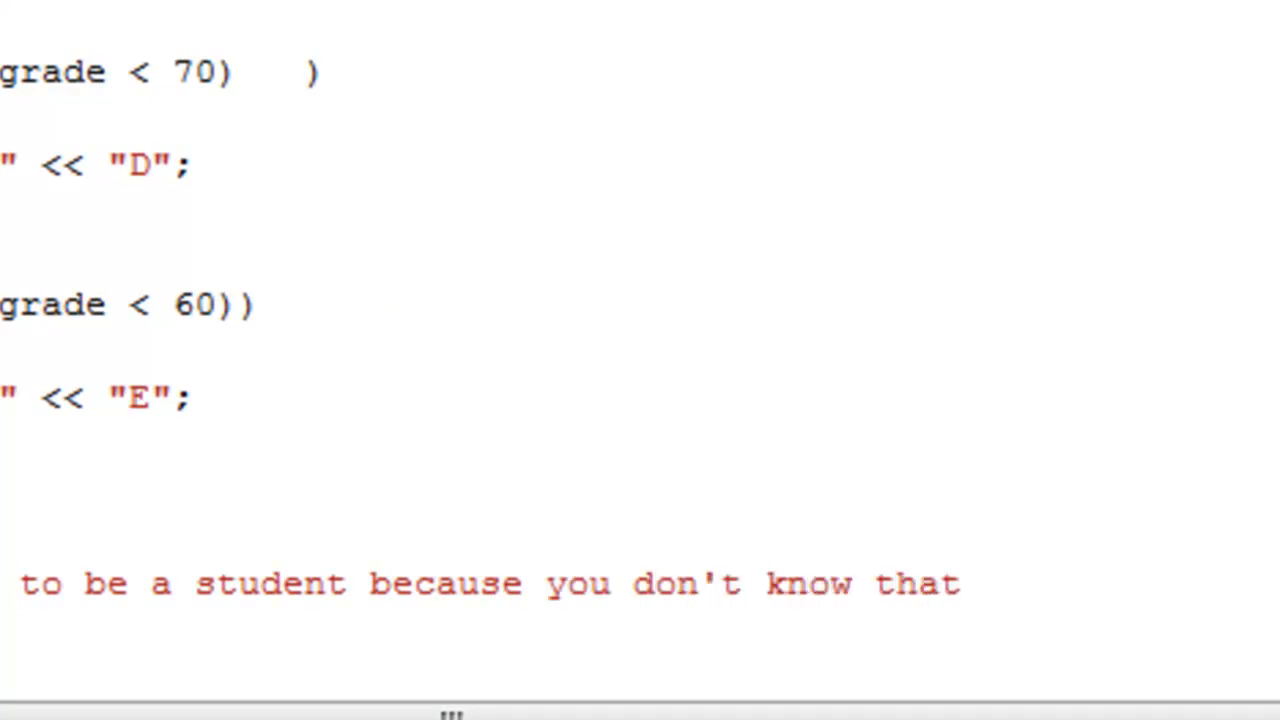
text(....")
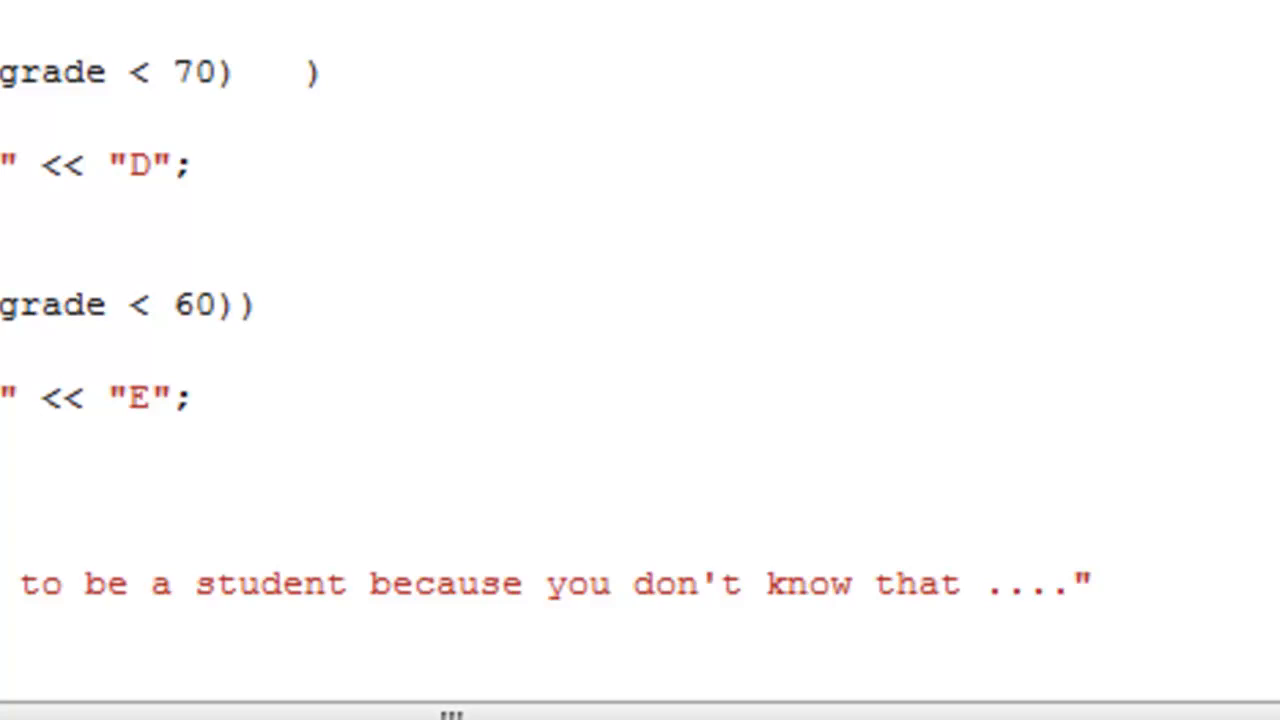
mouse_move(1130, 584)
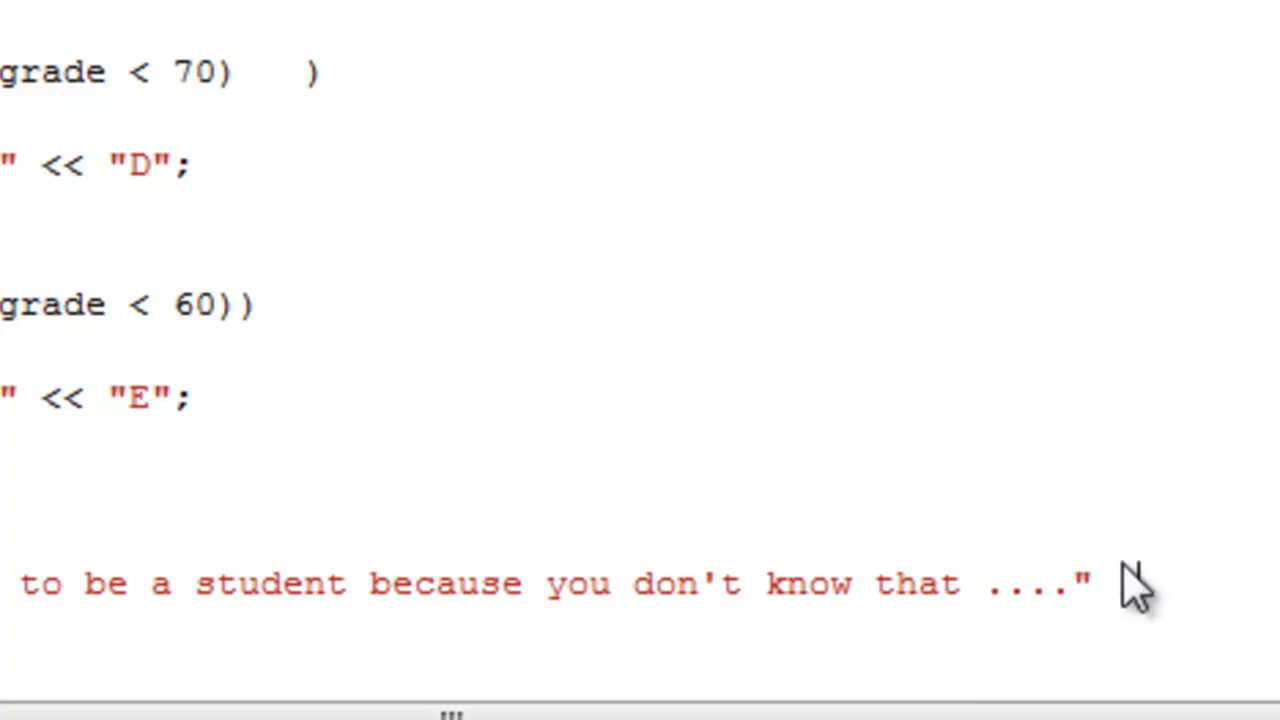
text(;)
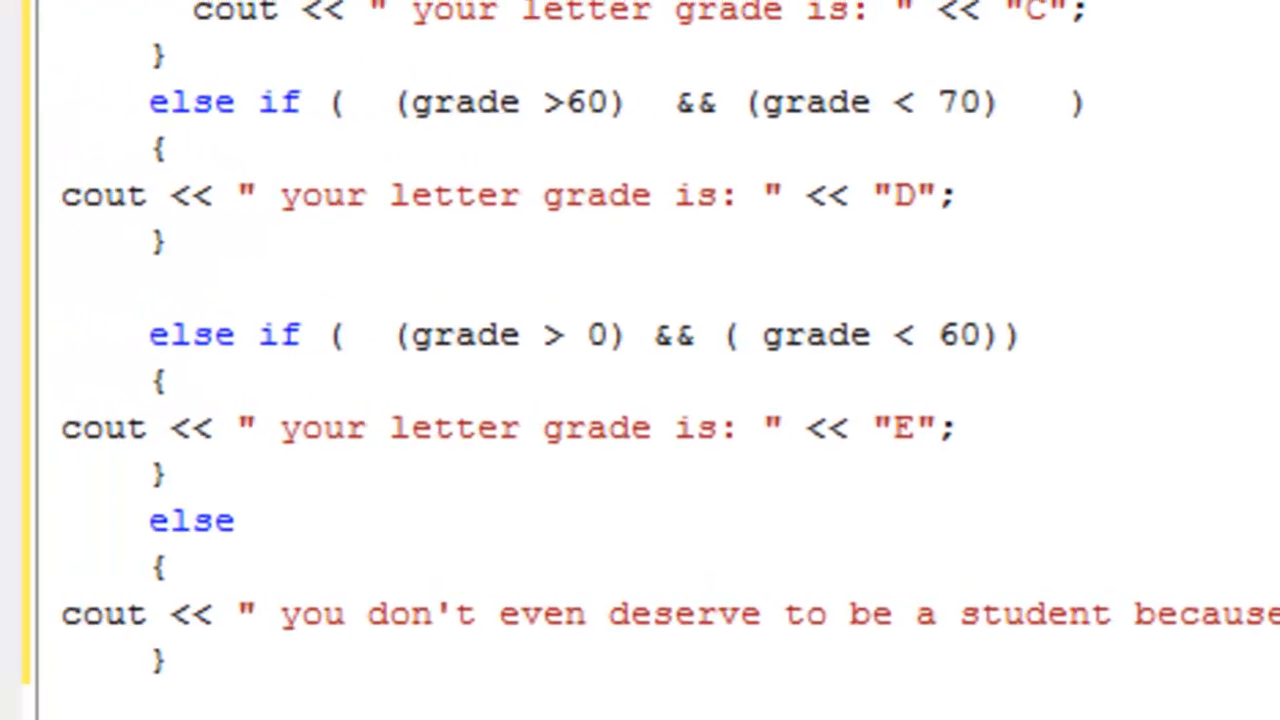
scroll(down, 3)
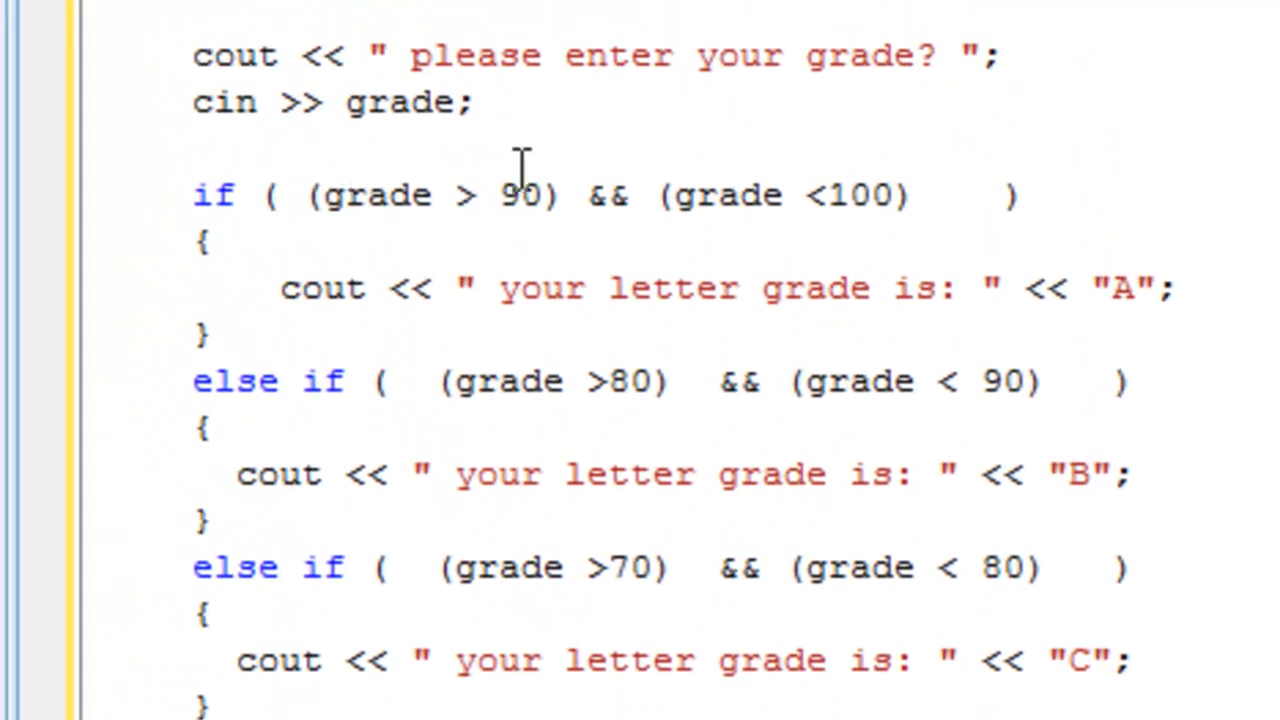
mouse_move(904, 190)
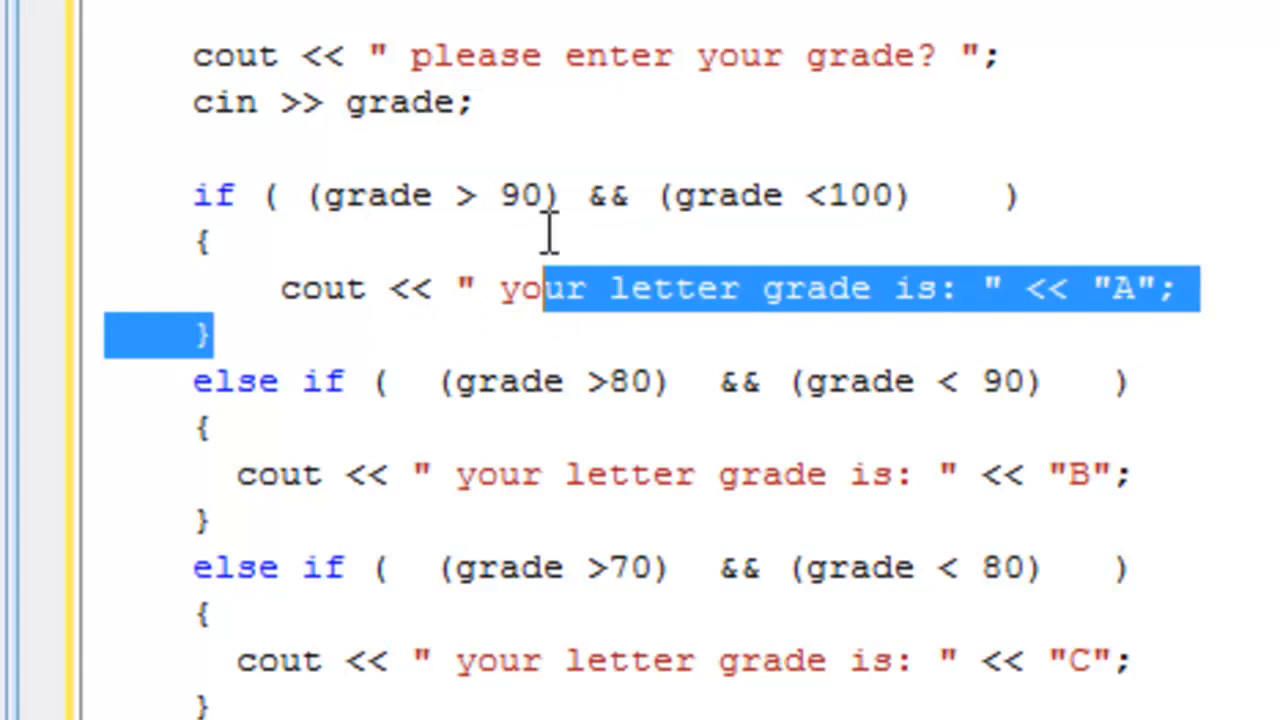
mouse_move(480, 210)
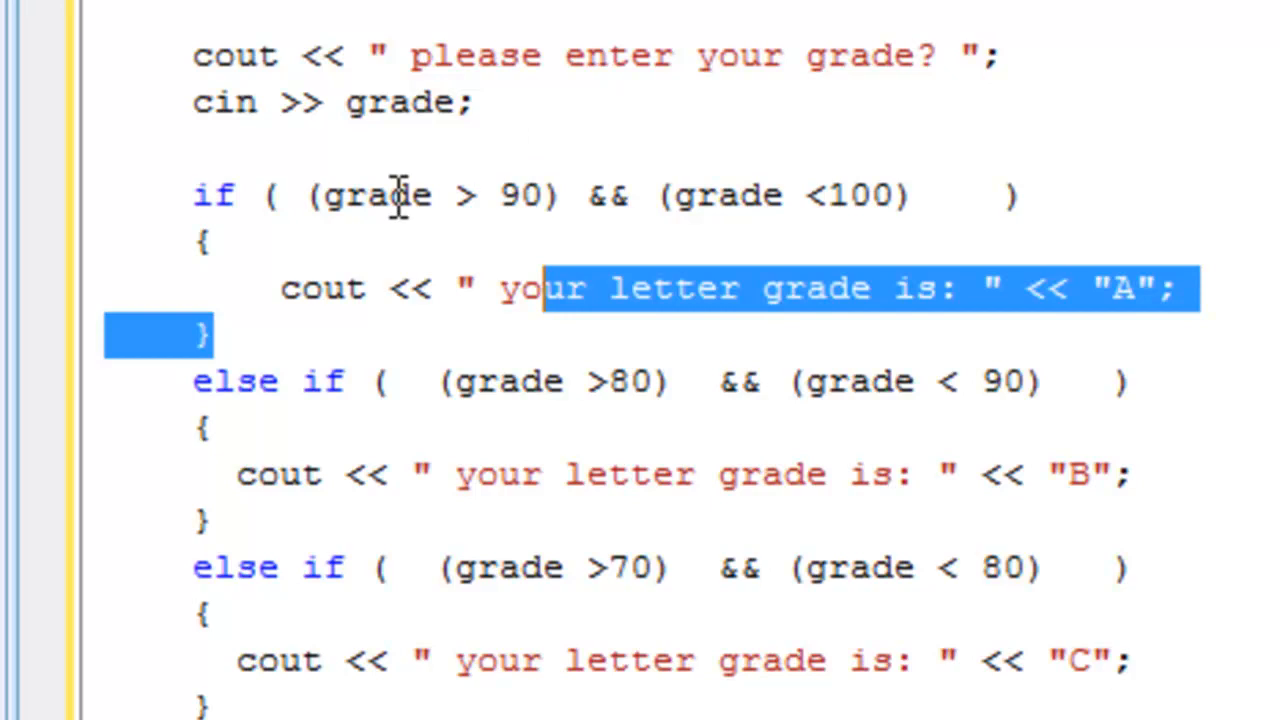
mouse_move(458, 196)
text(=)
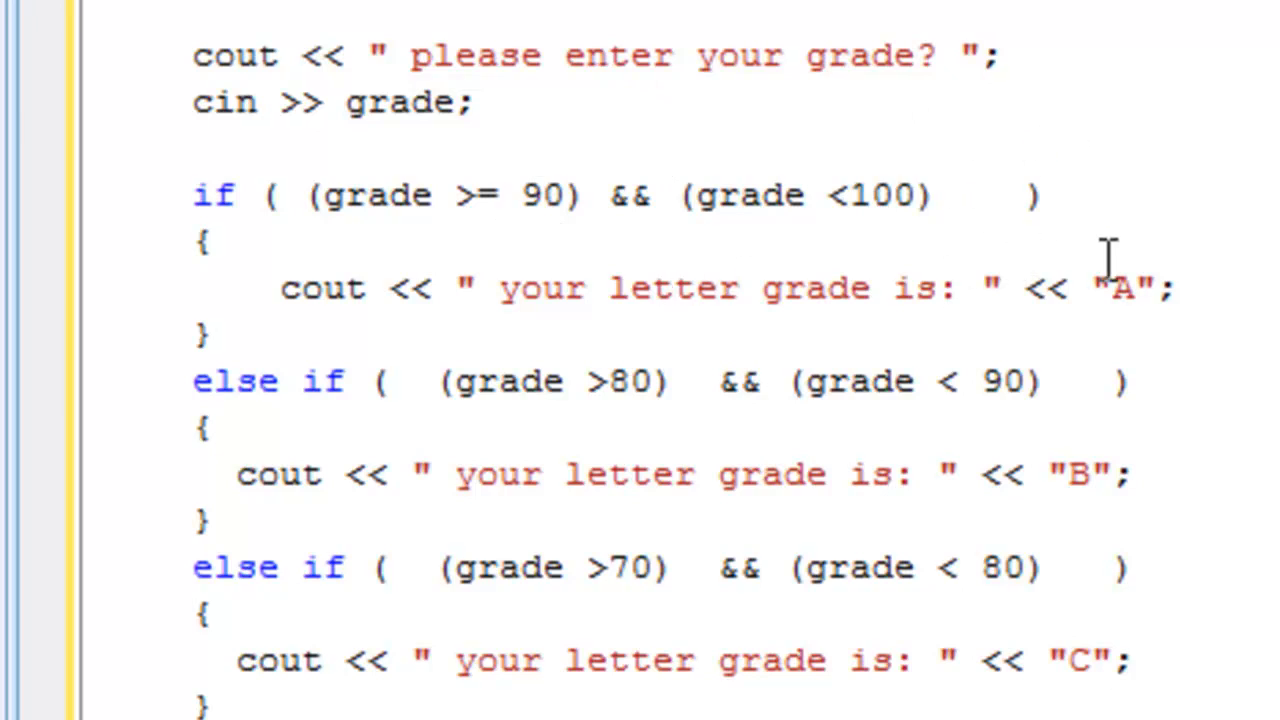
mouse_move(382, 98)
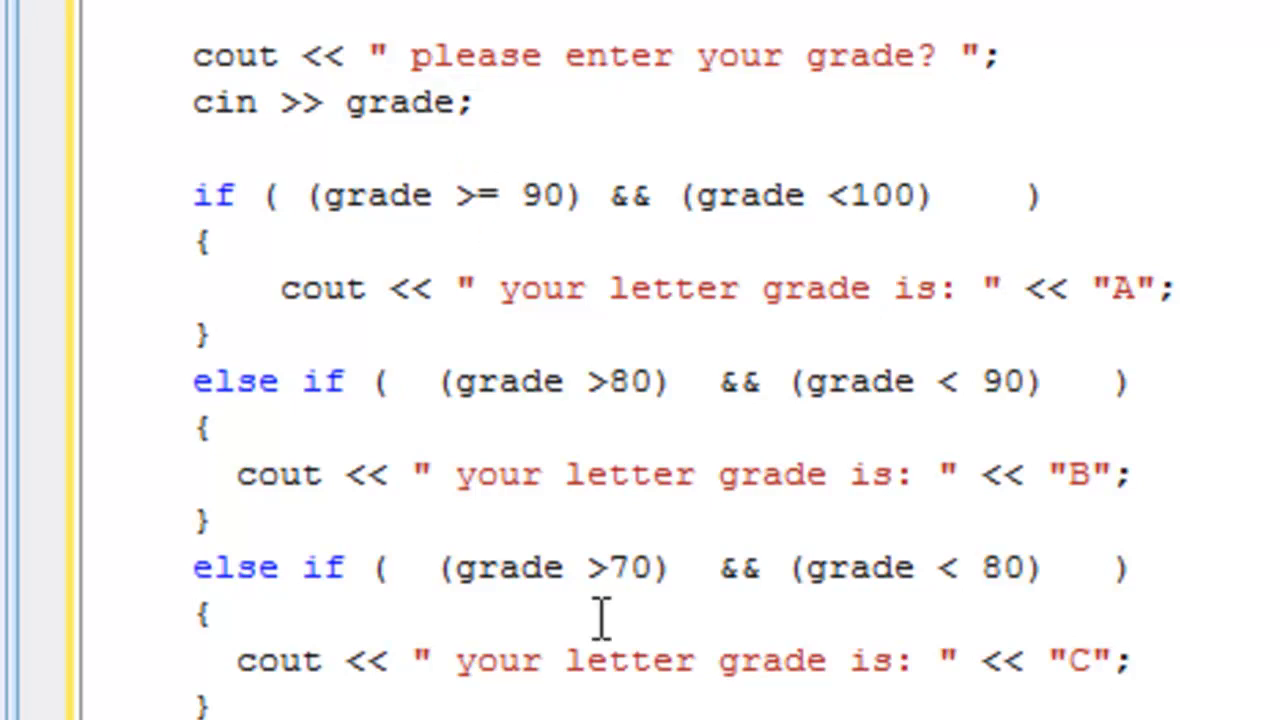
- Change the first if condition to grade >= 90 so exactly 90 earns an A
click(624, 380)
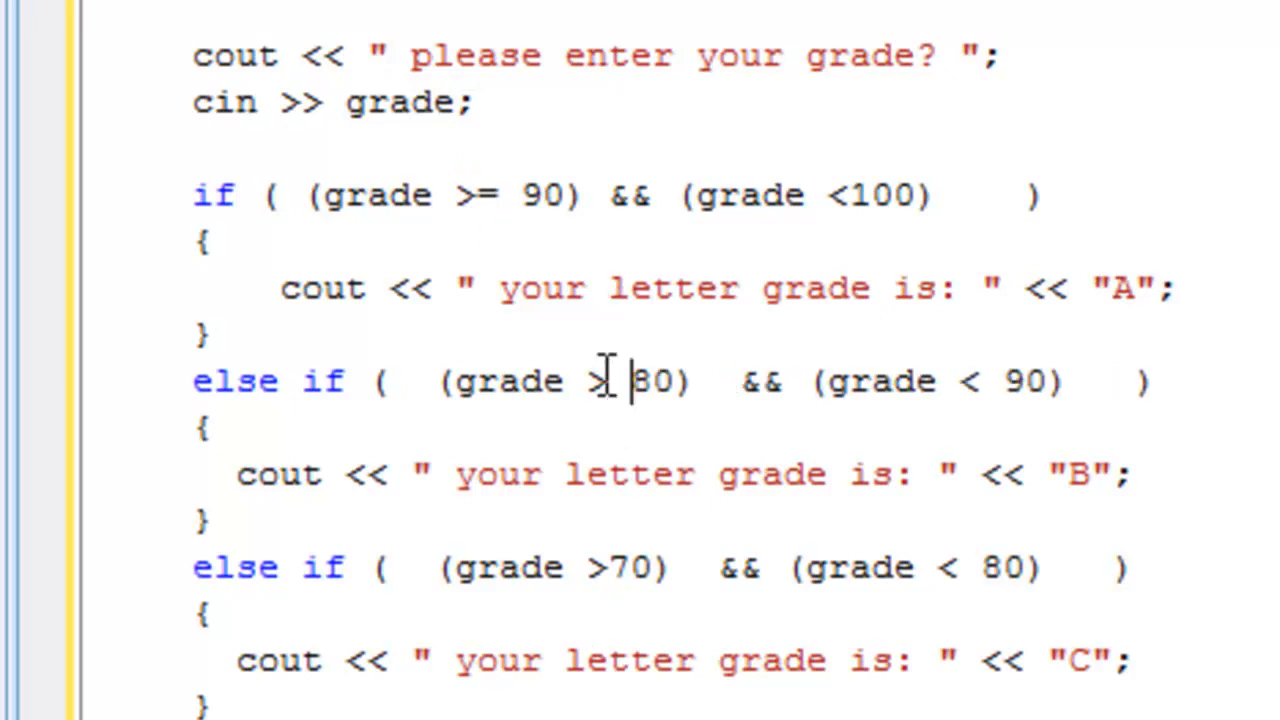
- Change the B branch condition to grade >= 80 so exactly 80 earns a B
text(=)
click(660, 566)
text(=)
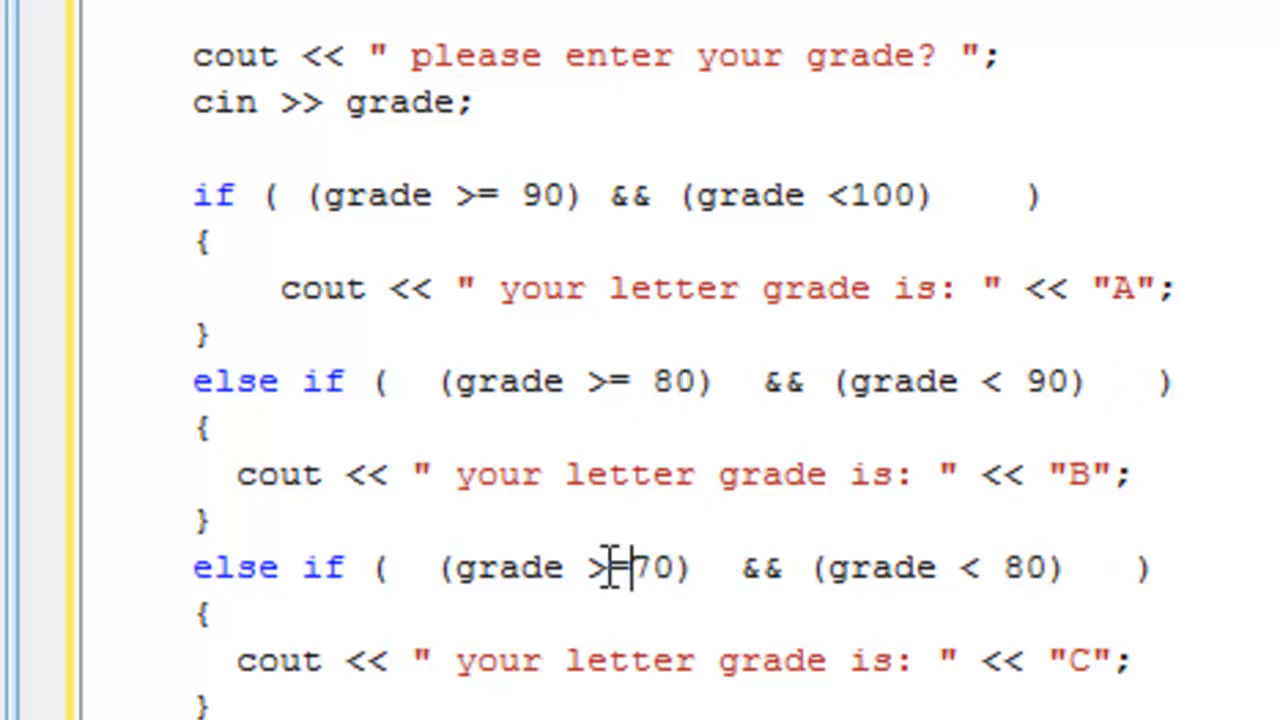
scroll(down, 3)
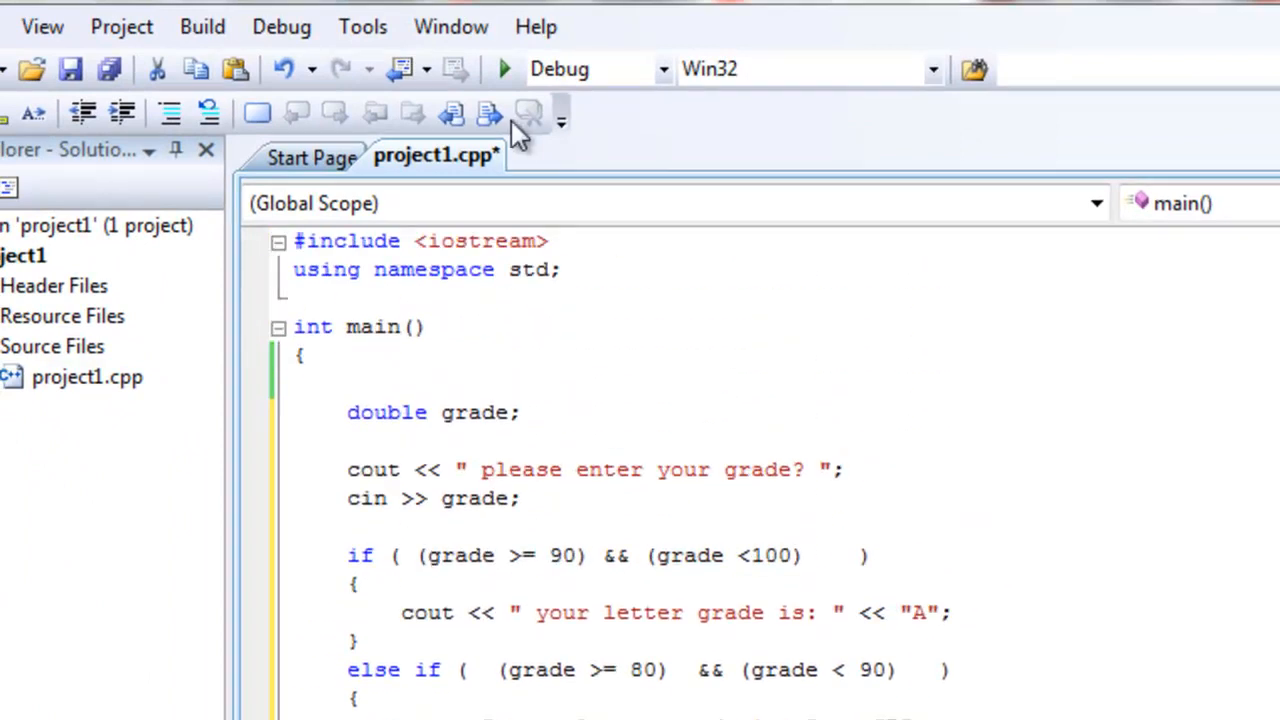
click(280, 26)
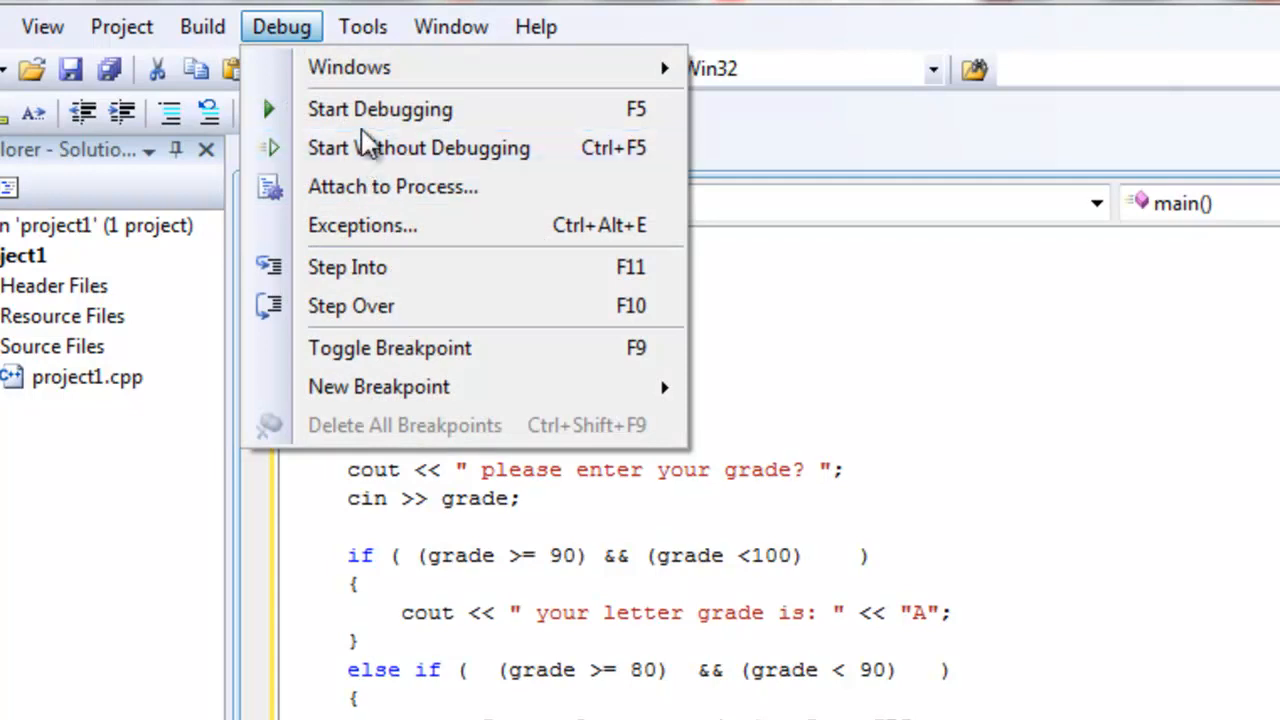
- Rebuild and run without debugging, then test the program with grade 90
click(380, 108)
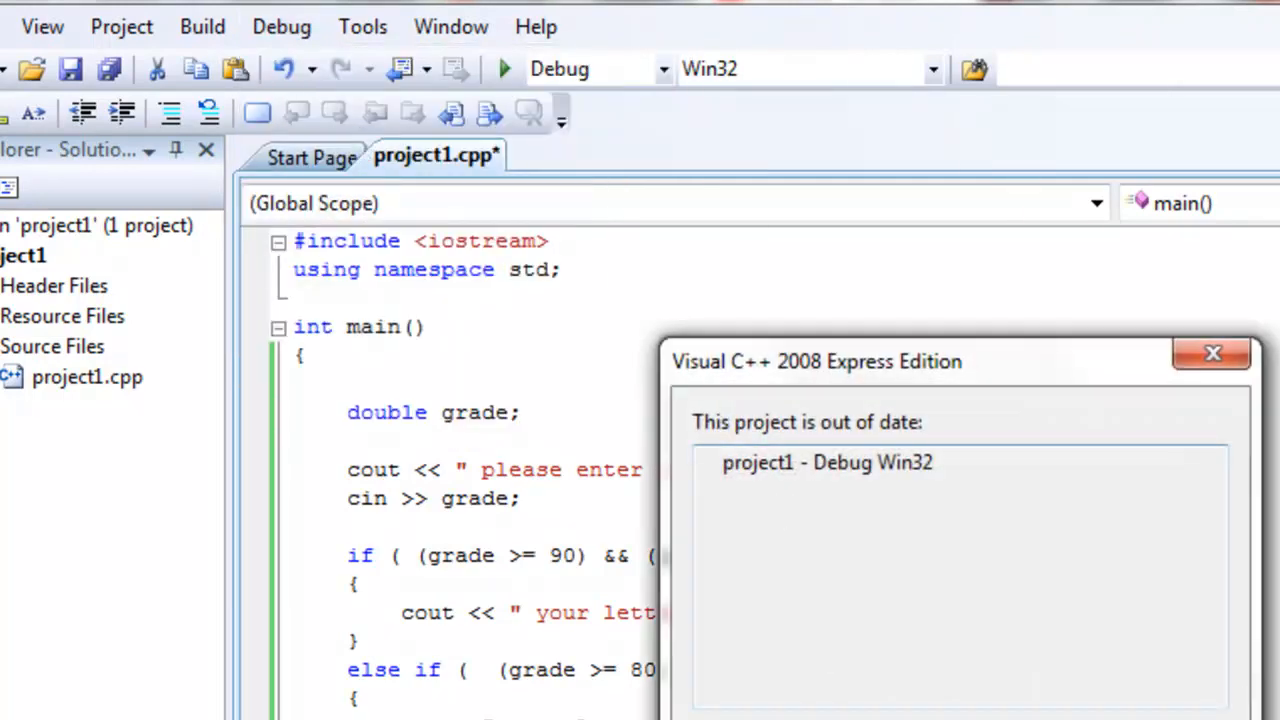
click(1212, 354)
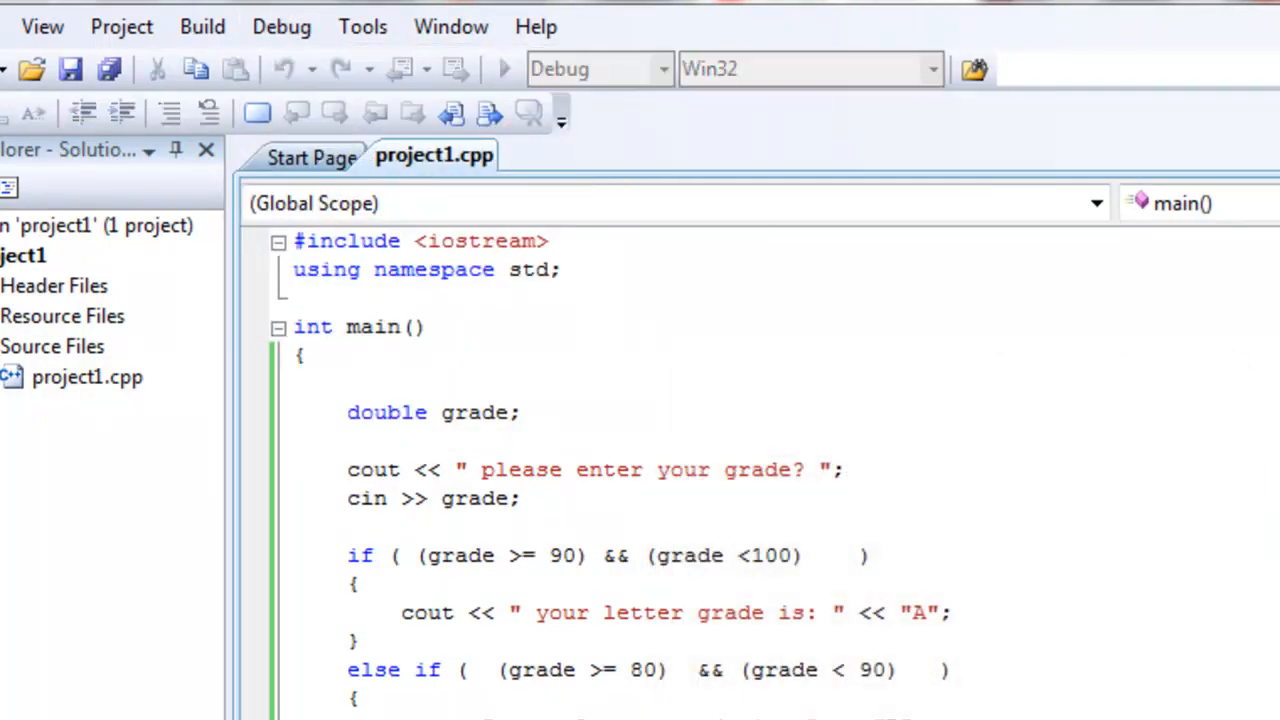
click(504, 68)
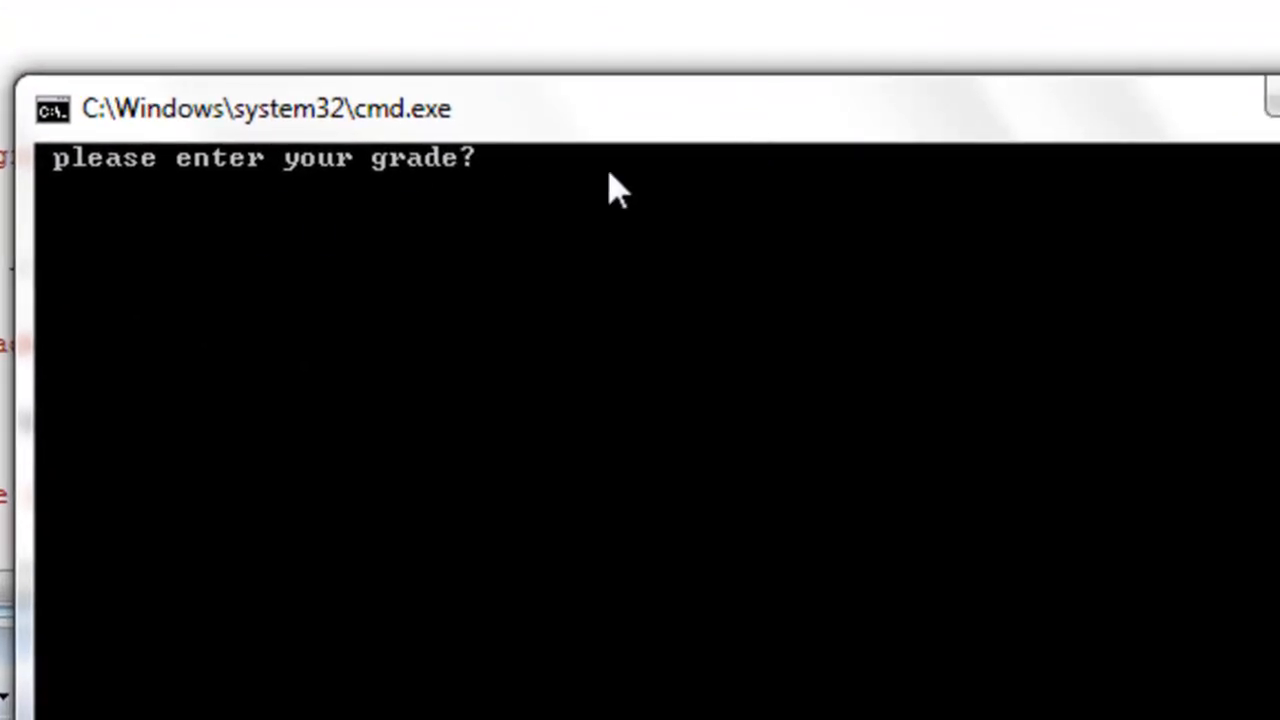
text(90)
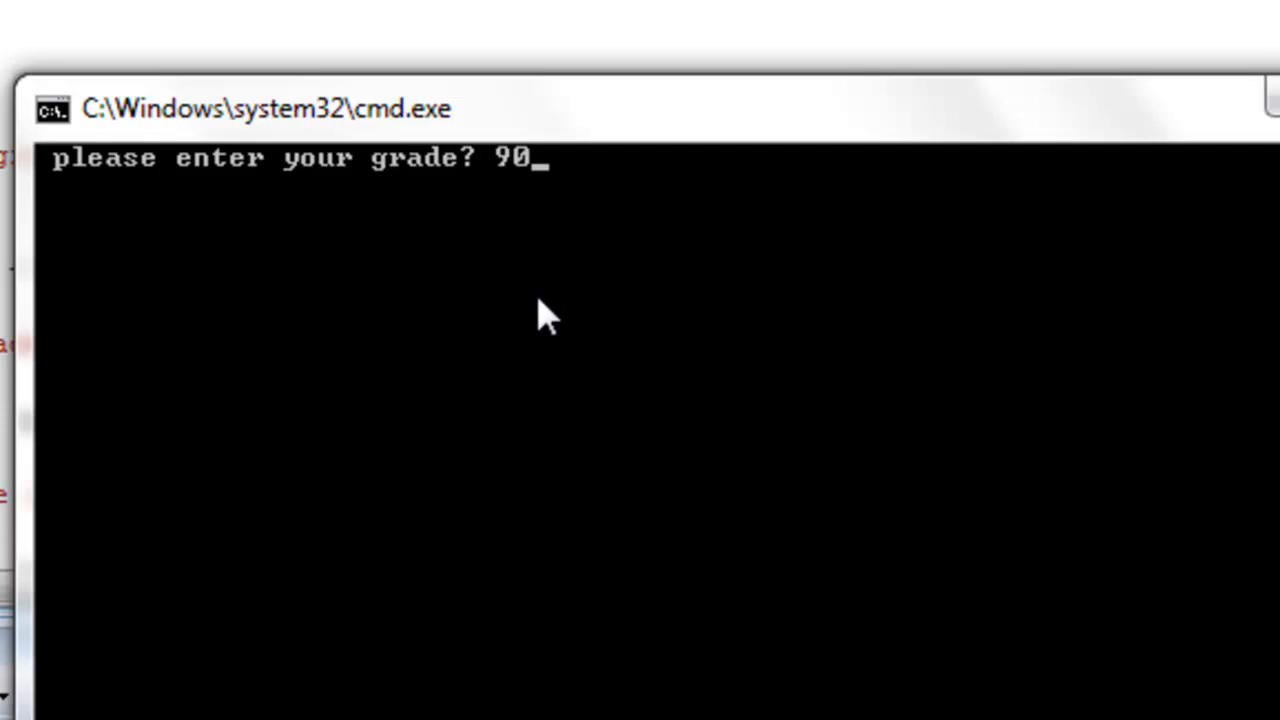
key(enter)
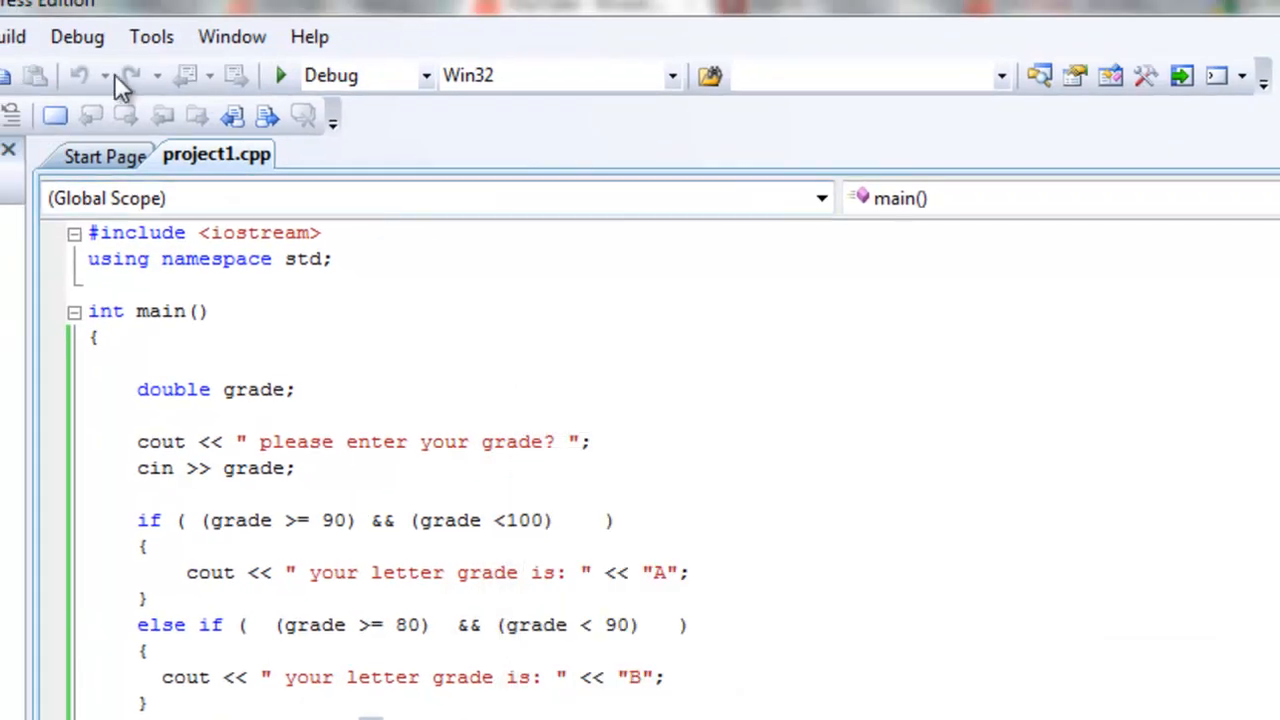
- Test grades 80 and -3, confirming -3 prints the else message, and close the console
click(280, 76)
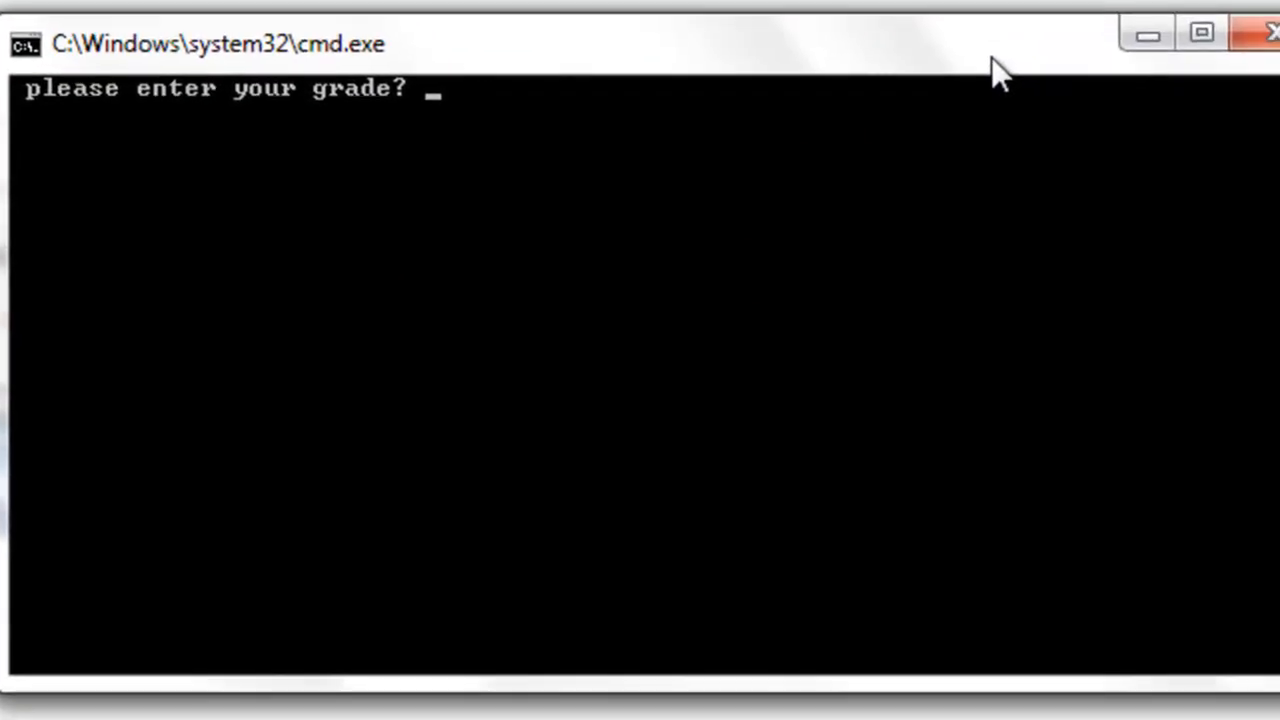
text(80)
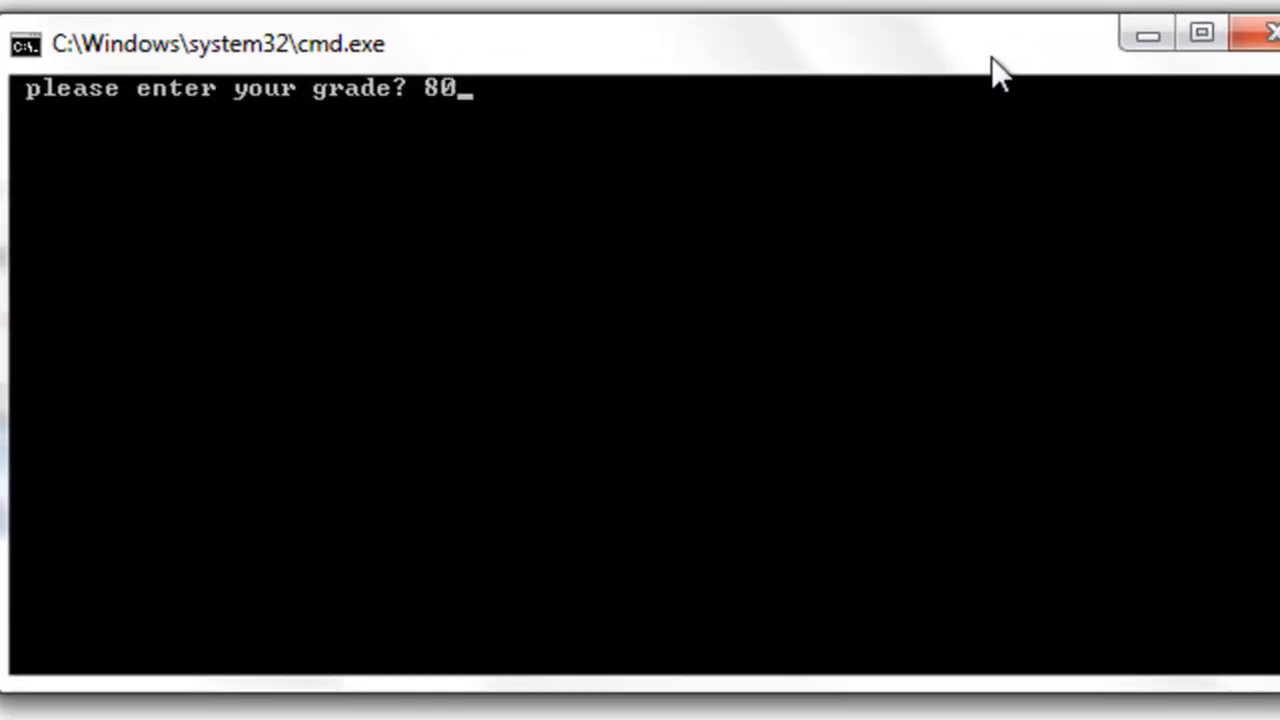
key(enter)
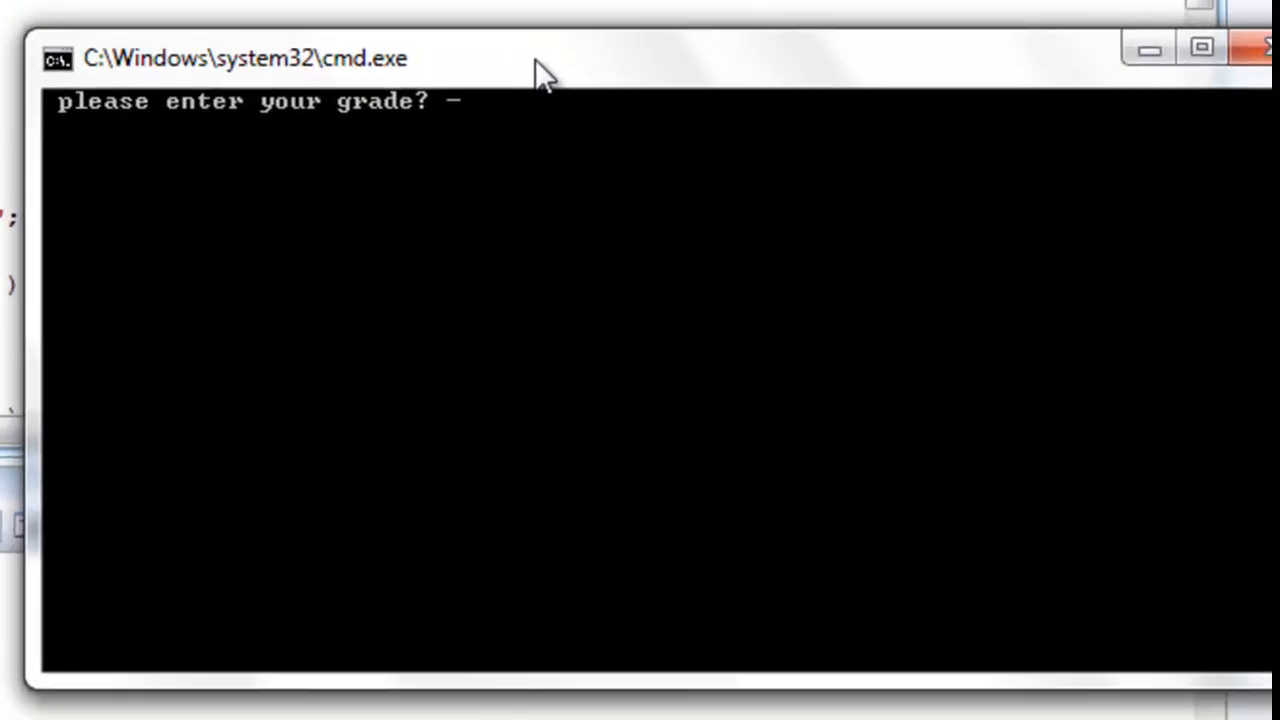
text(-3)
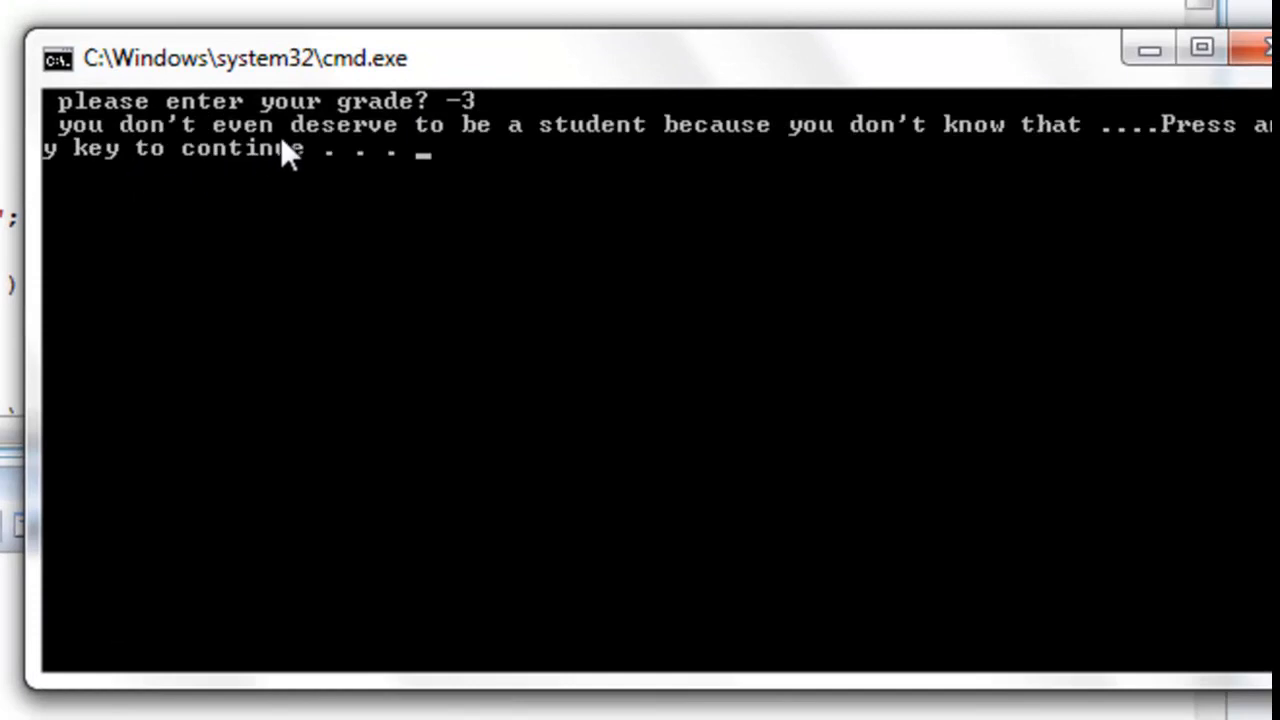
mouse_move(1048, 78)
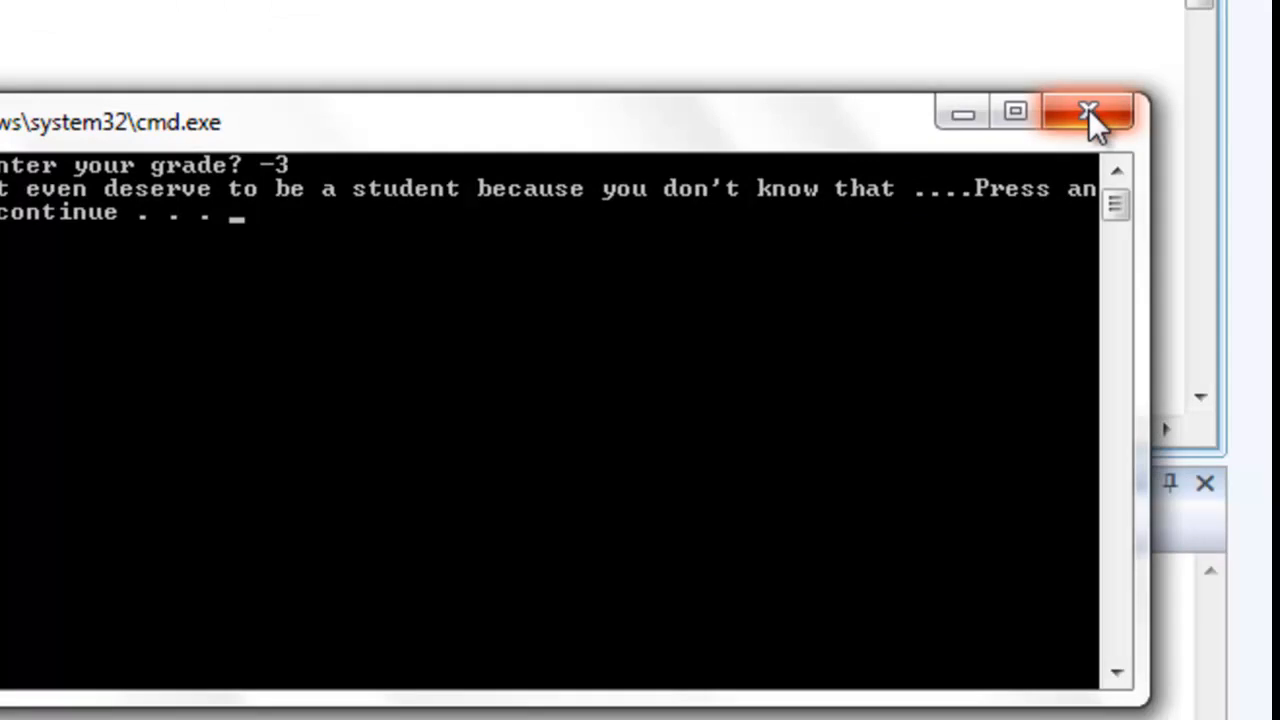
mouse_move(1088, 114)
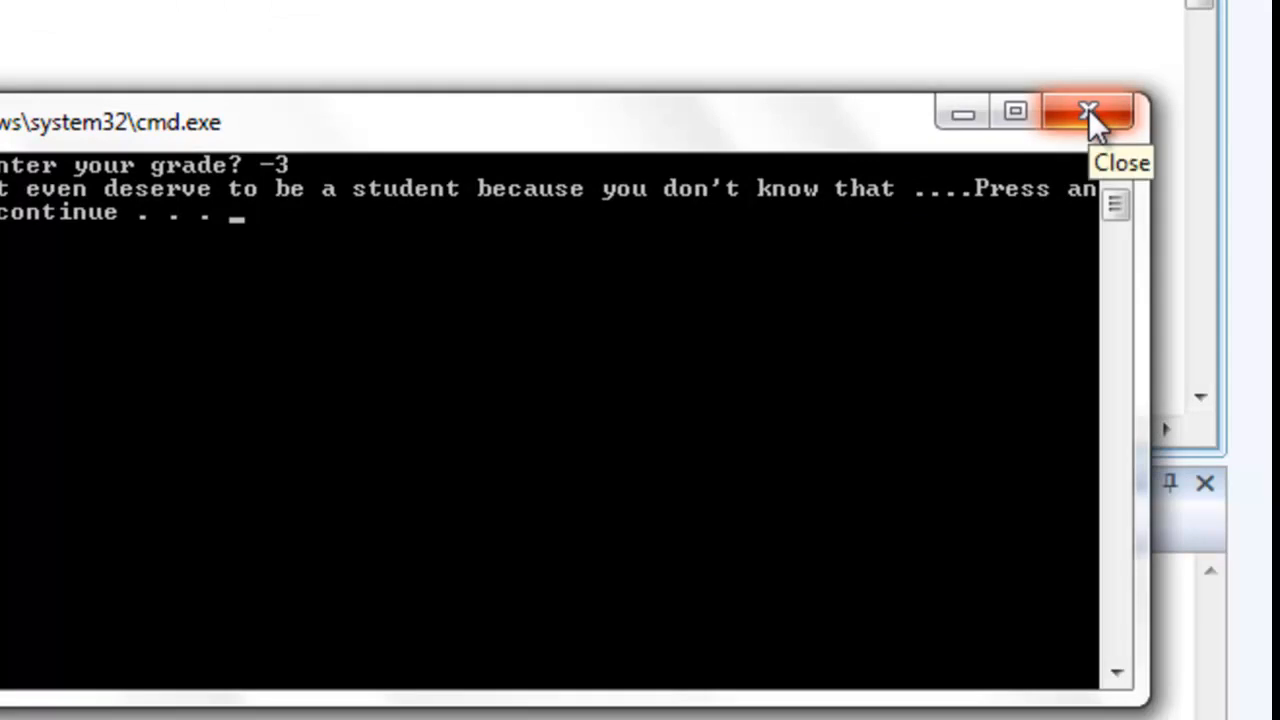
click(1088, 112)
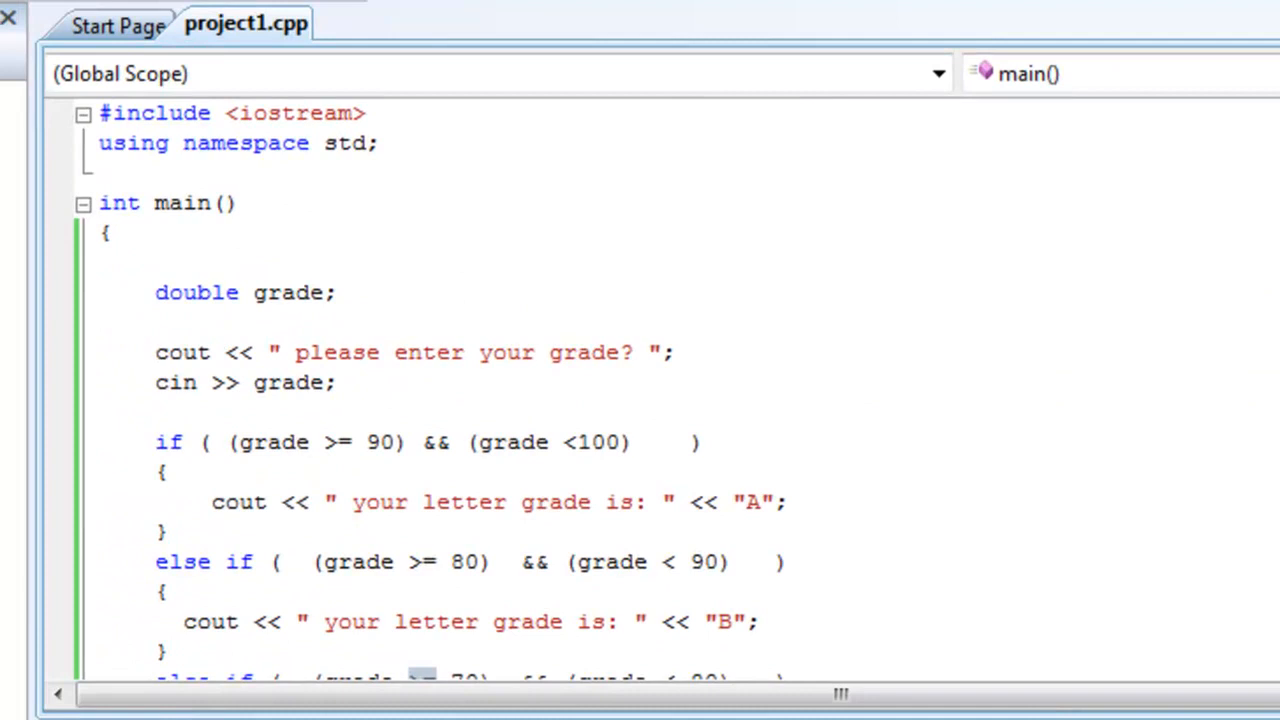
scroll(down, 3)
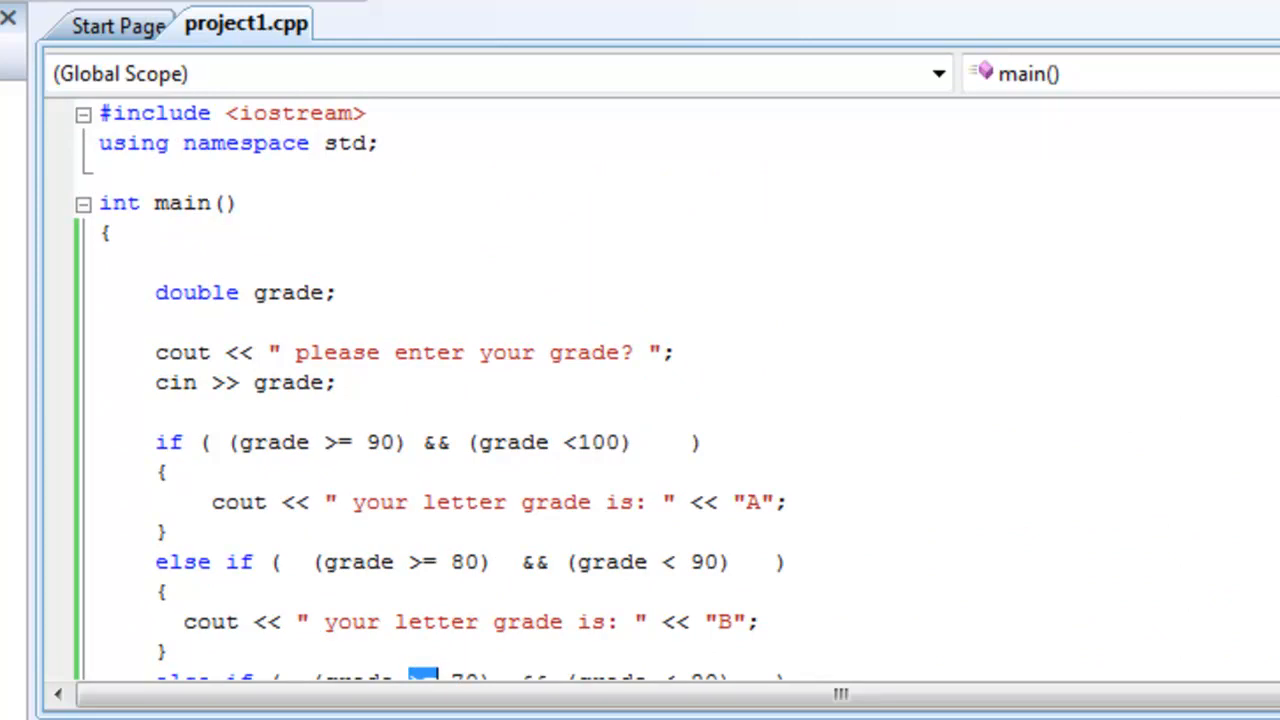
scroll(down, 3)
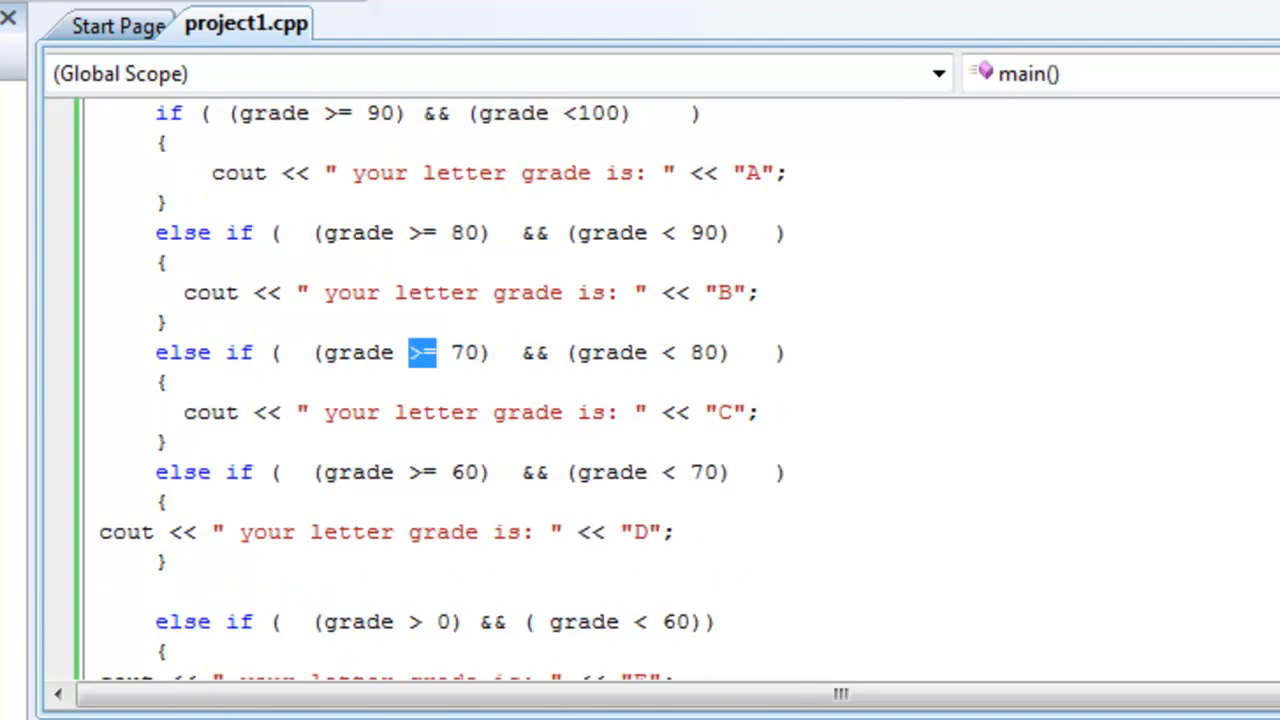
scroll(down, 3)
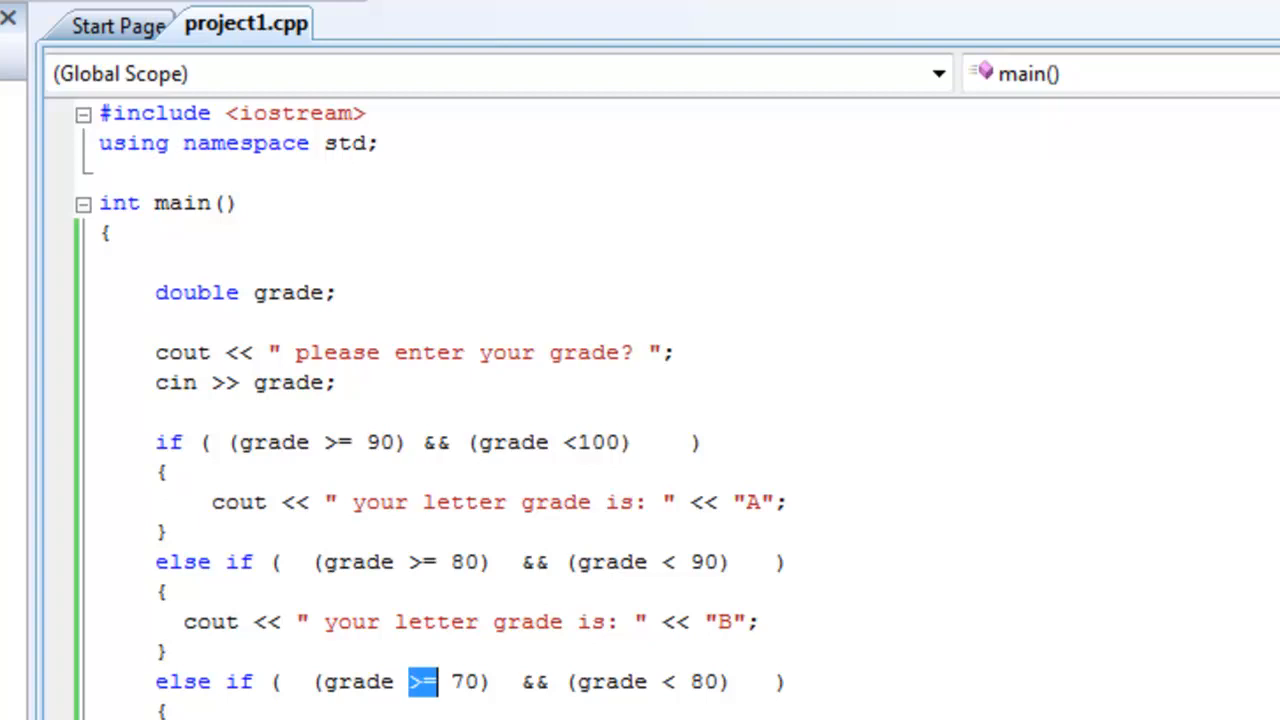
scroll(down, 3)
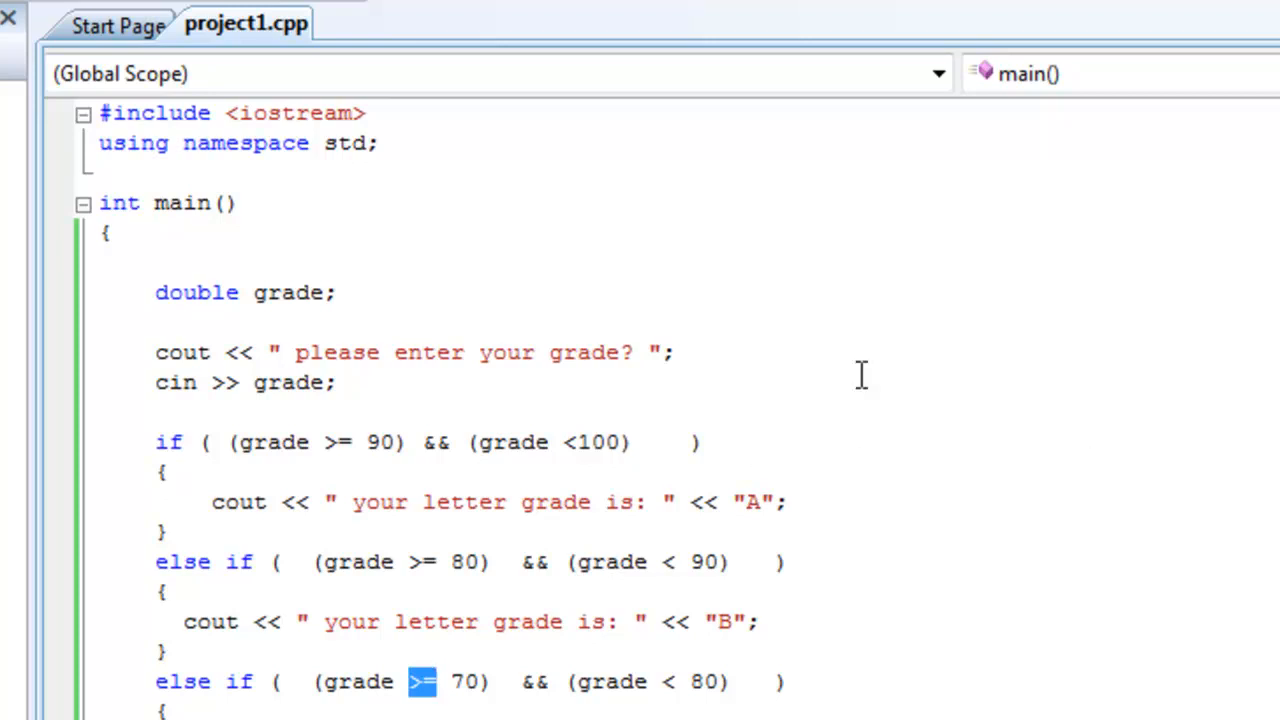
scroll(down, 3)
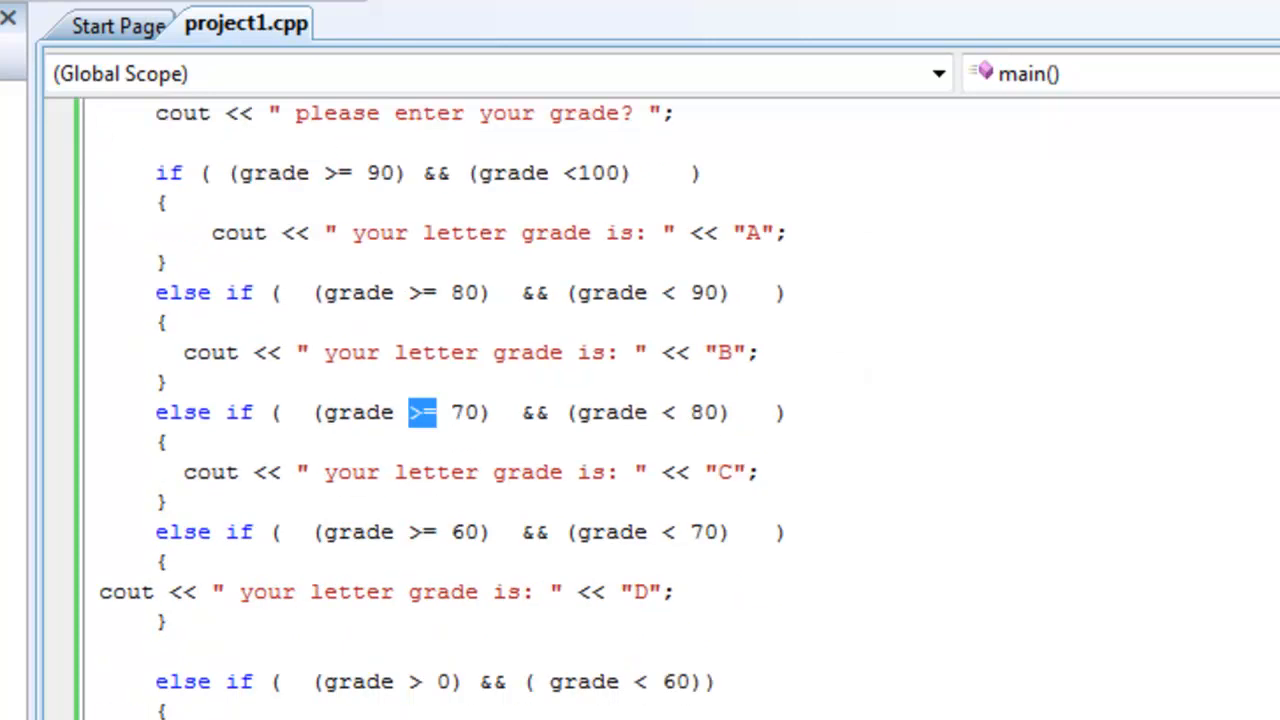
scroll(down, 3)
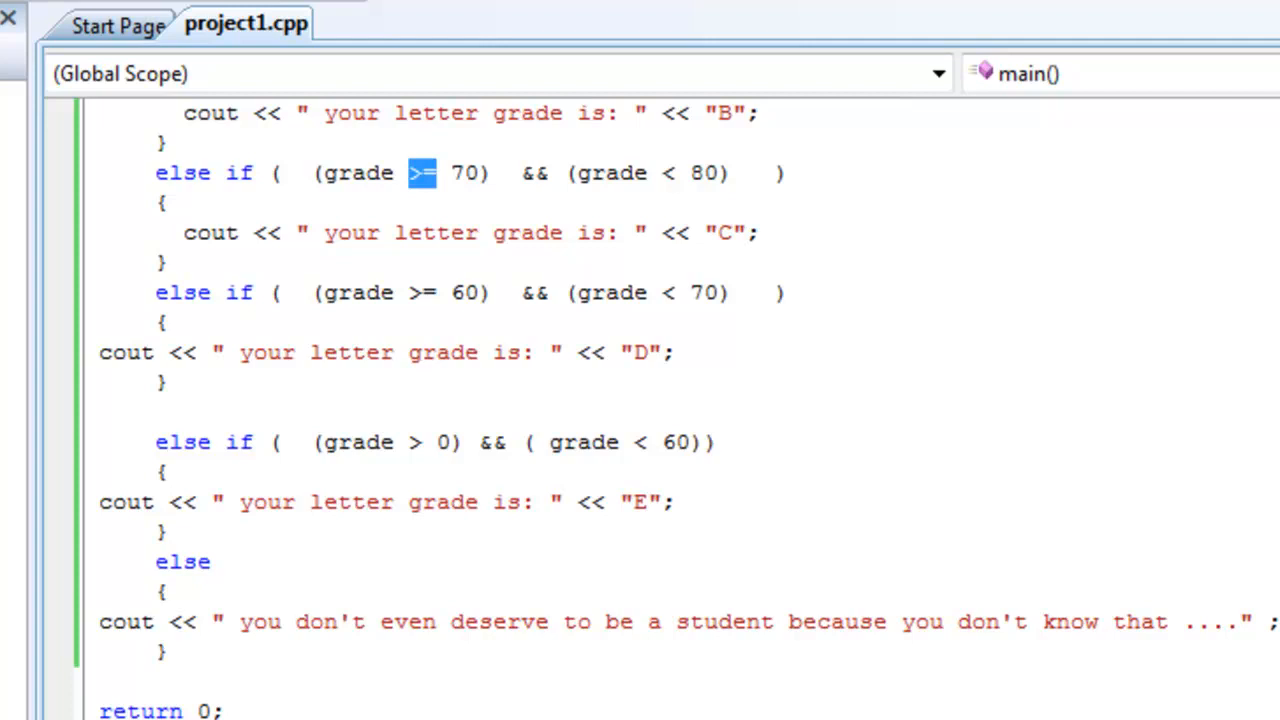
mouse_move(984, 396)
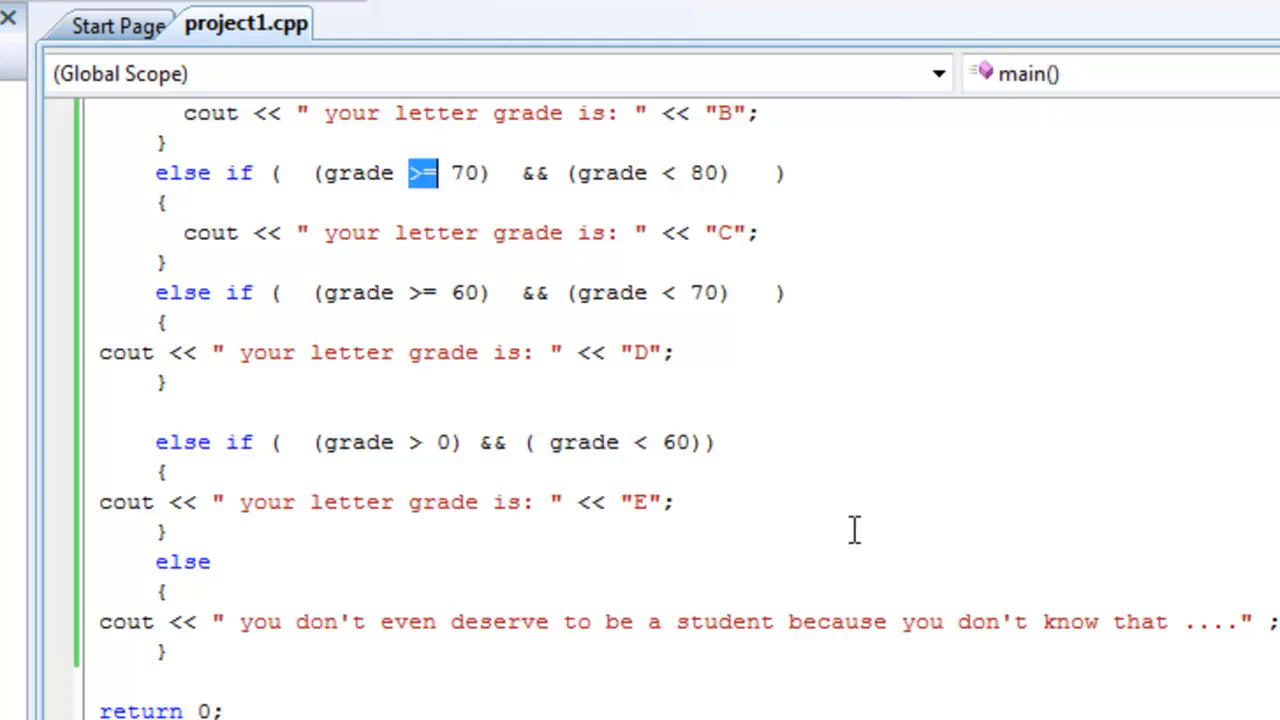
mouse_move(824, 530)
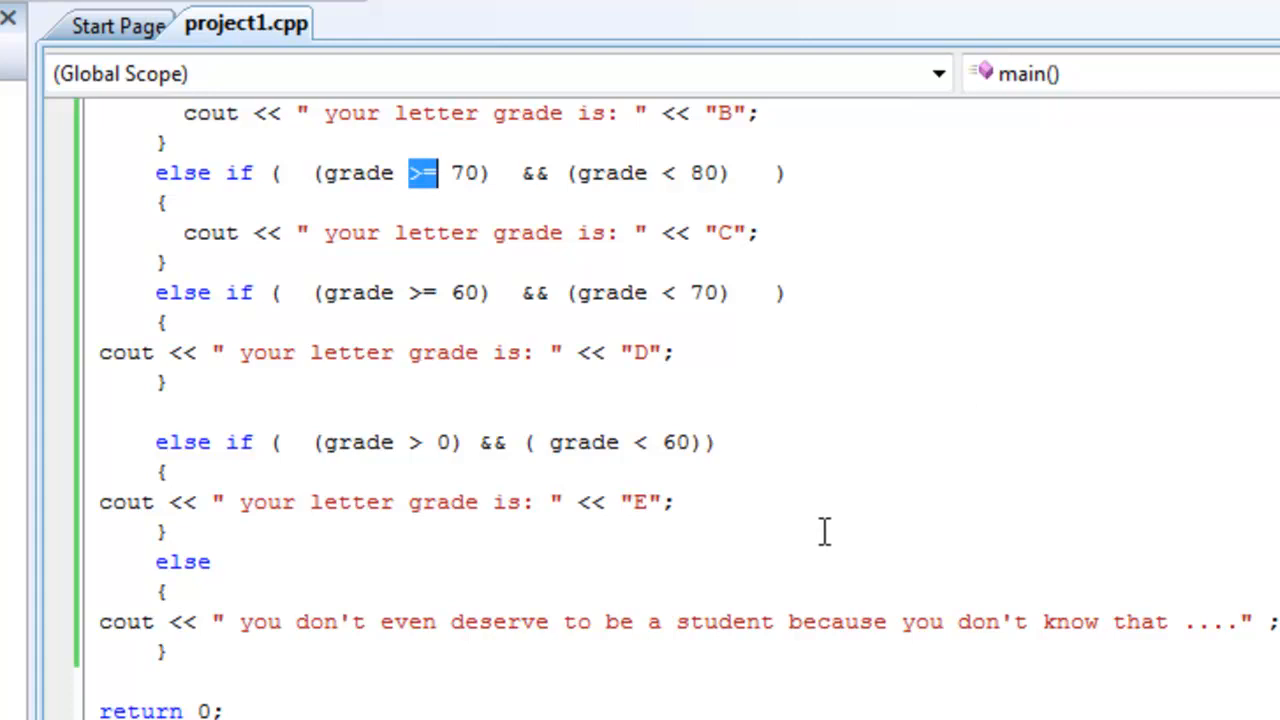